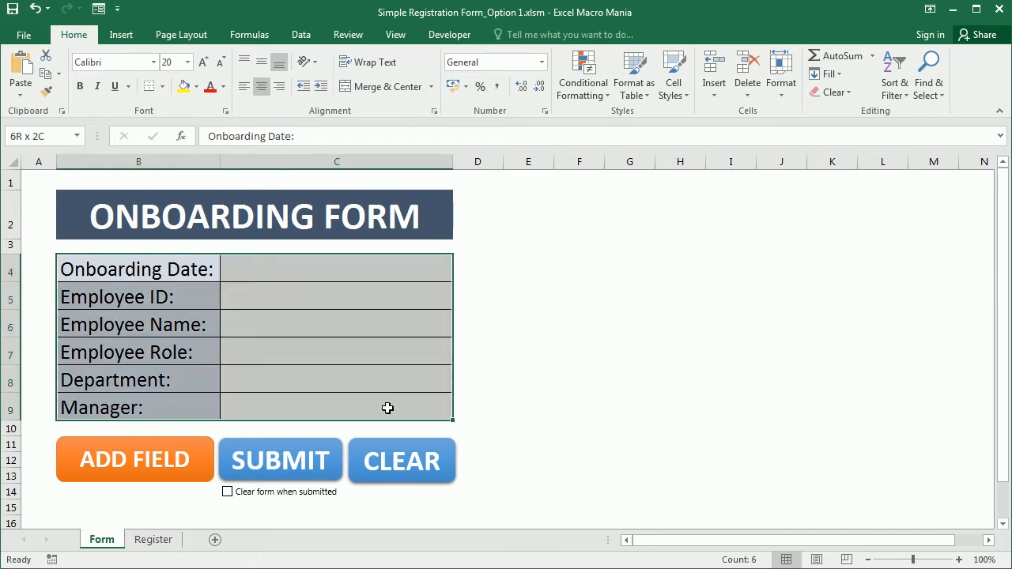
left_click(354, 351)
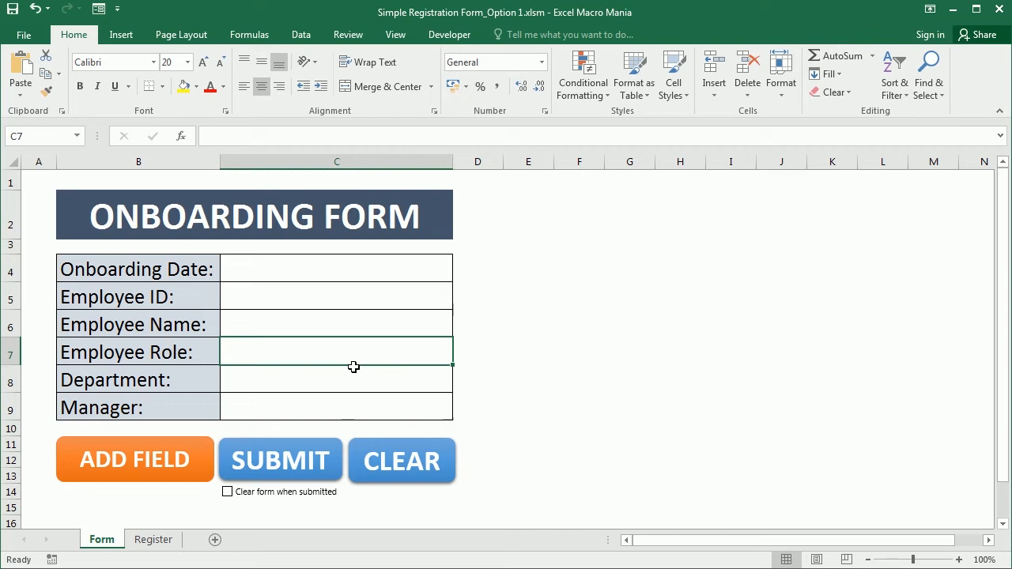
left_click(335, 269)
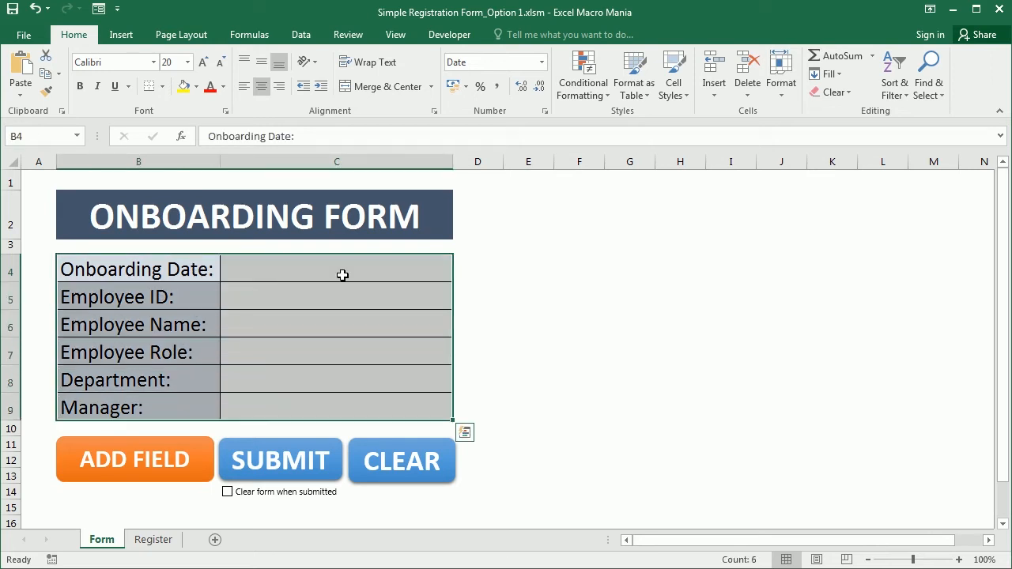
left_click(335, 269)
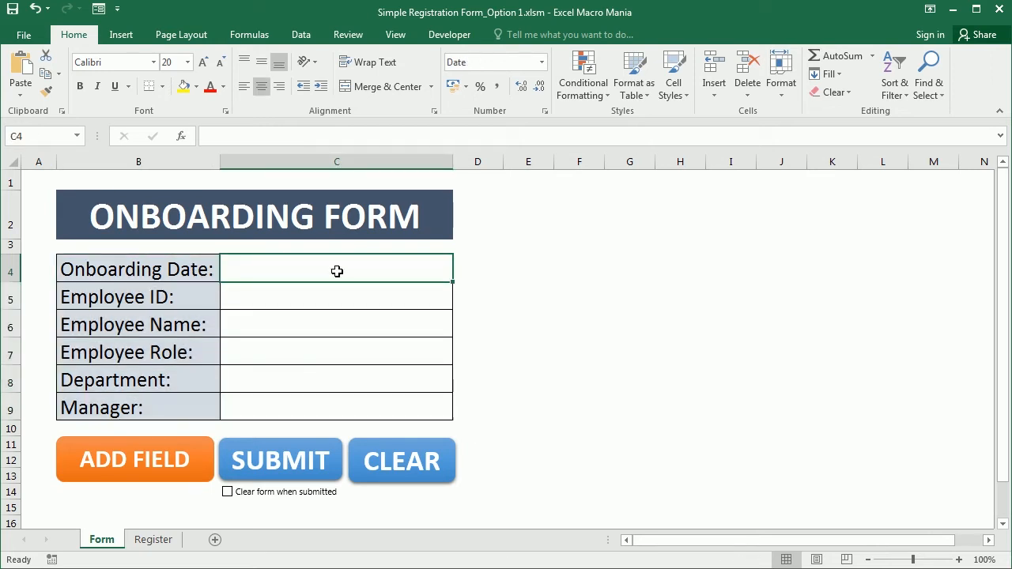
type("18/06/2022")
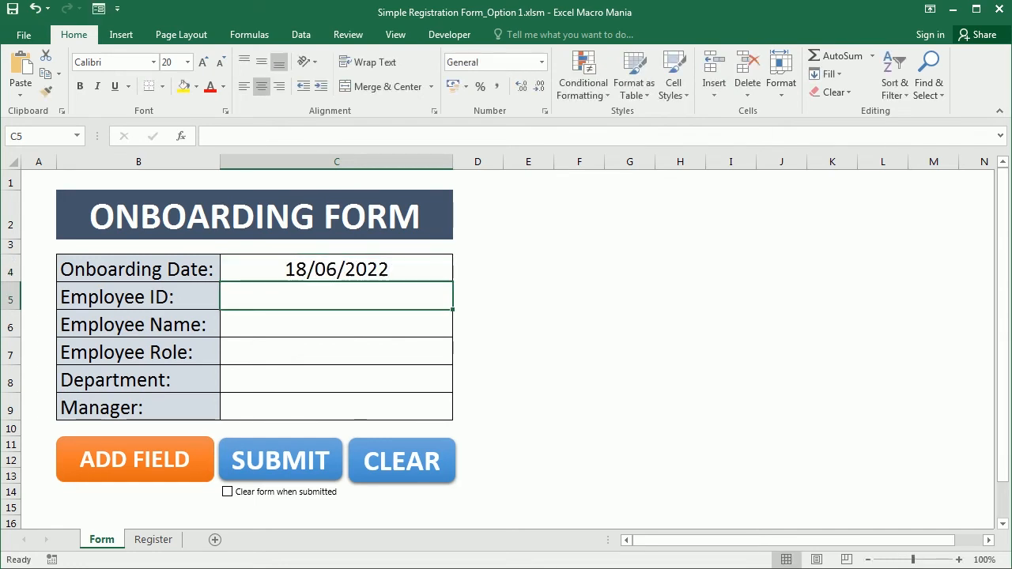
type("12341234")
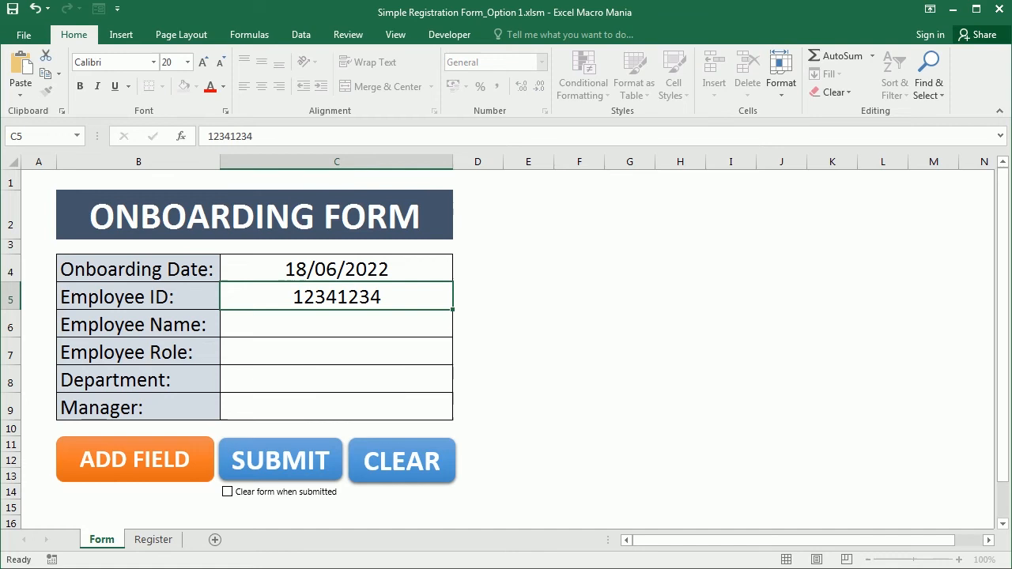
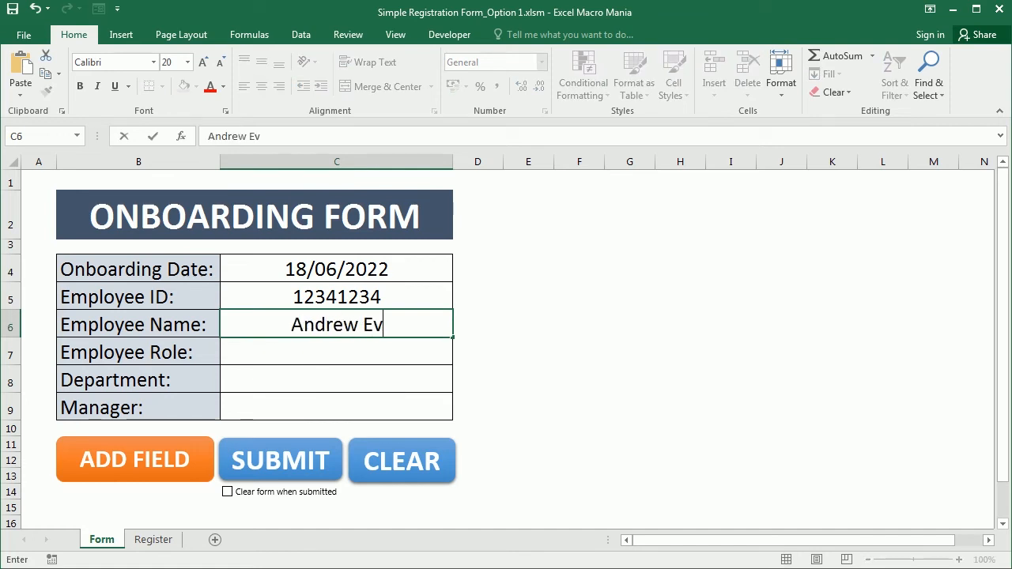
Enter the Technician role, Engineering department and manager John in the remaining fields
type("Te")
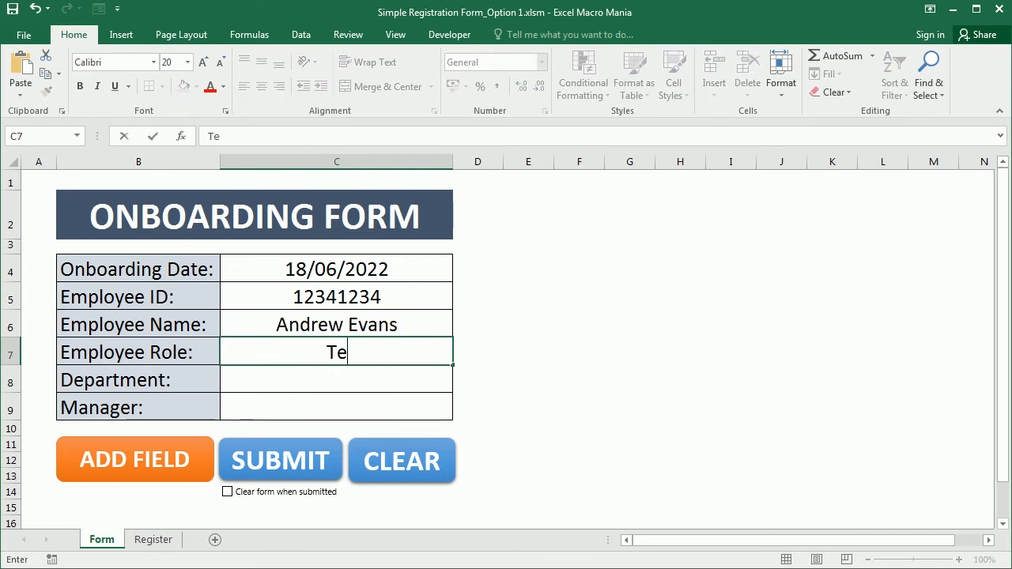
type("chnician")
left_click(337, 380)
type("Engineering")
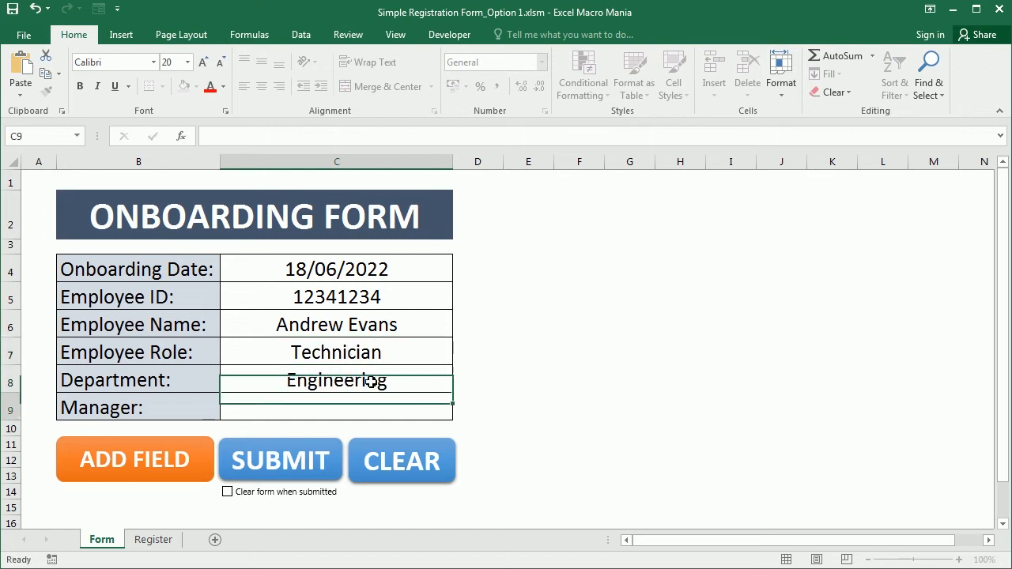
type("John Smith")
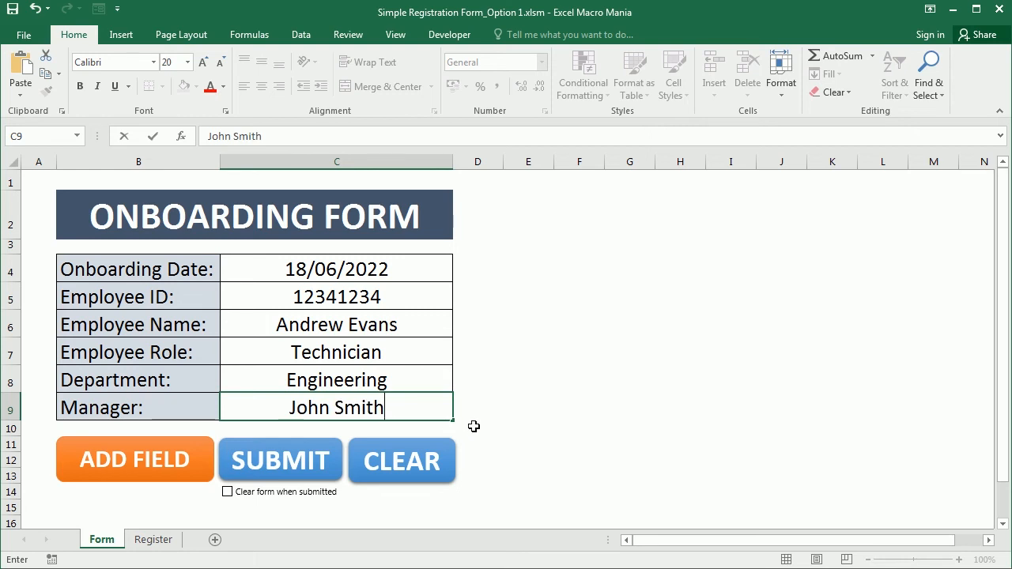
Submit the entry to the Register sheet, clear the form, and copy the form range
left_click(280, 460)
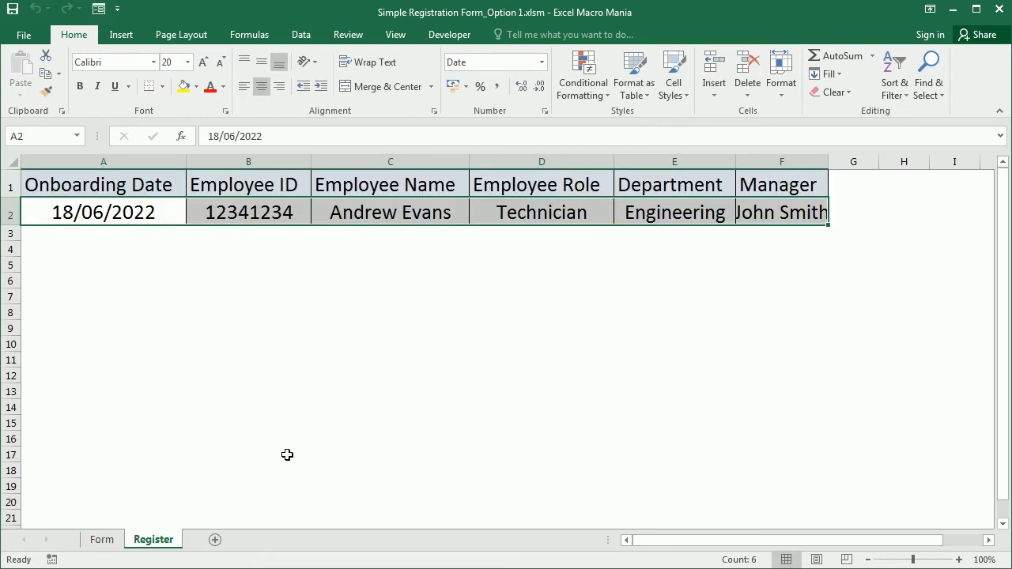
mouse_move(161, 557)
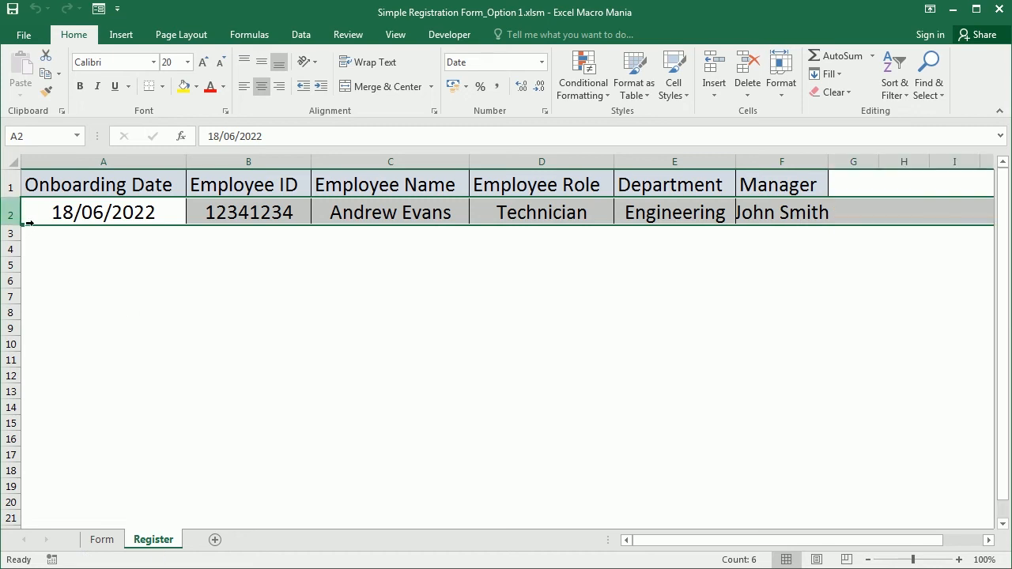
left_click(101, 539)
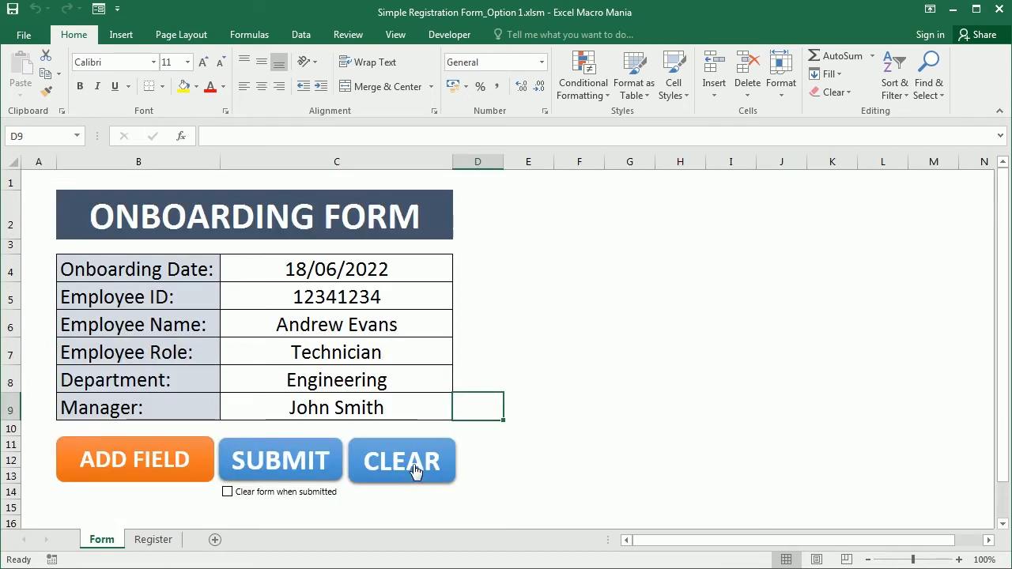
left_click(401, 460)
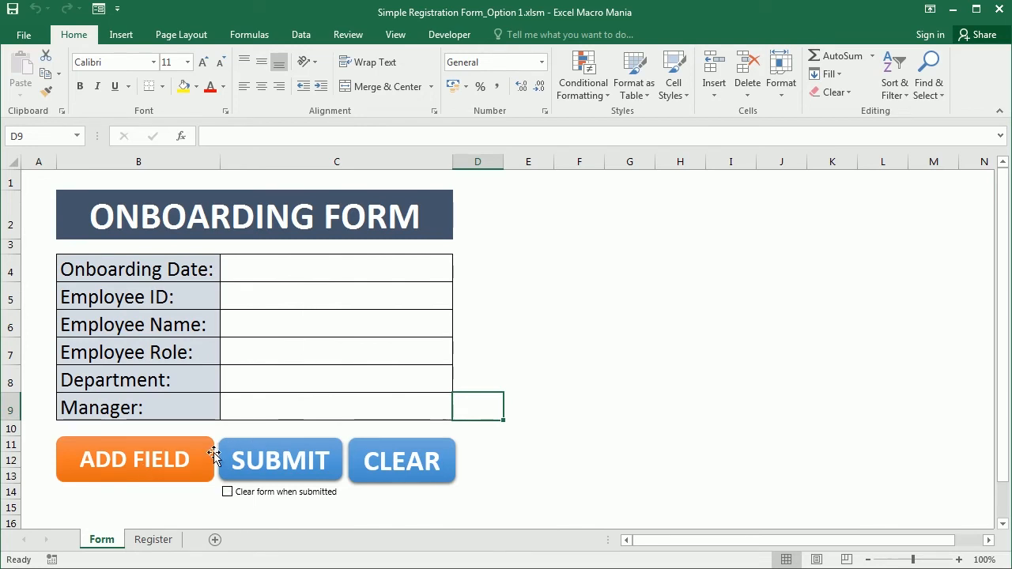
mouse_move(107, 224)
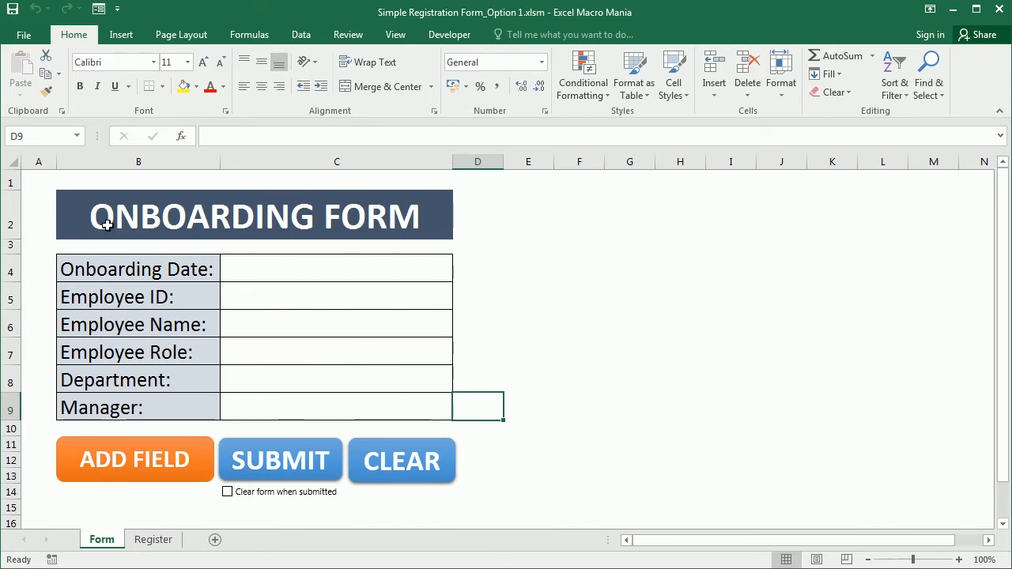
left_click_drag(107, 224, 387, 403)
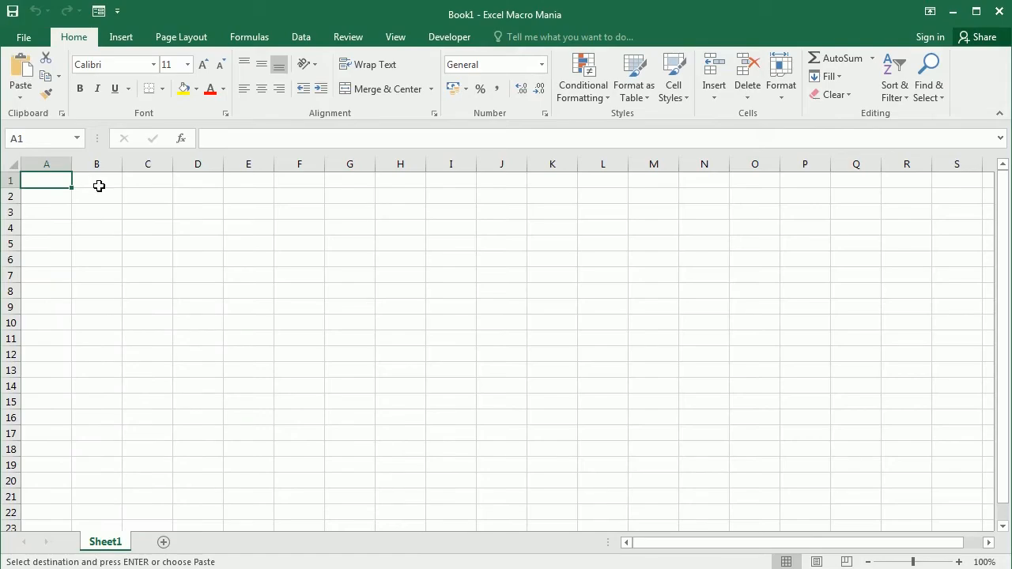
Paste the copied onboarding form into cell A1 of the new blank workbook
left_click(97, 196)
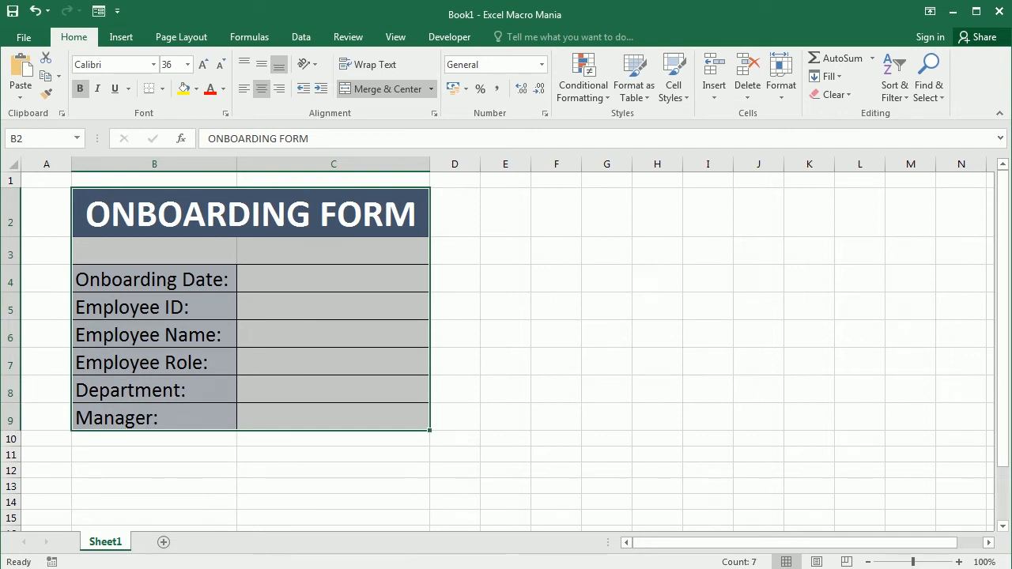
mouse_move(449, 37)
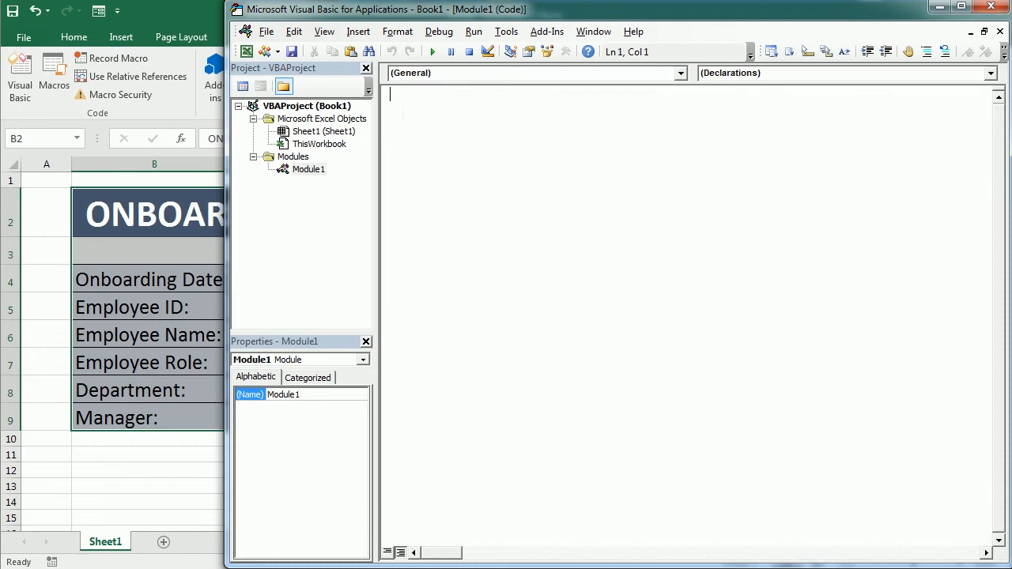
Start a Sub ClearForm procedure in Module1 and declare the variable lr
type("sub C1")
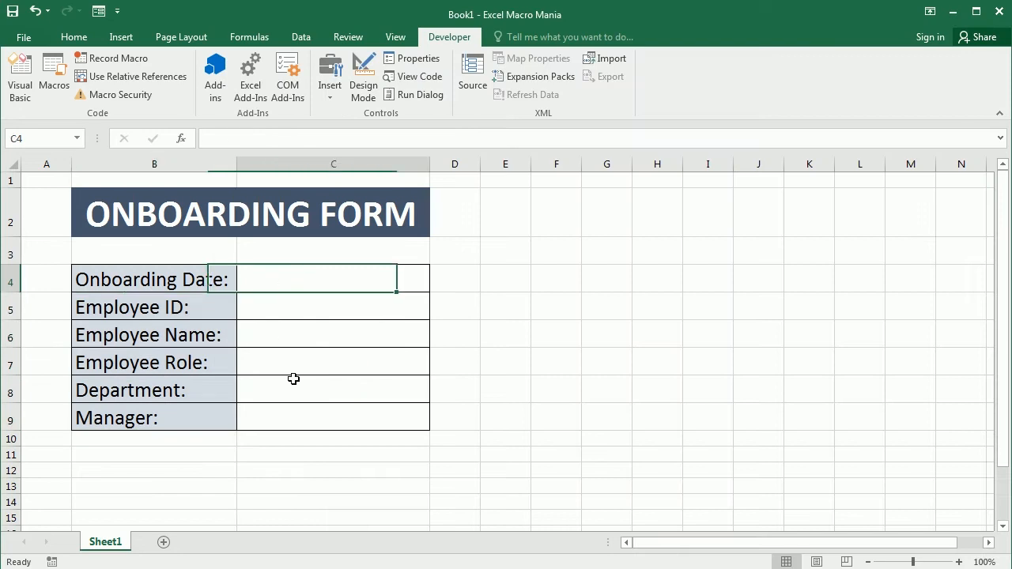
left_click_drag(332, 279, 332, 417)
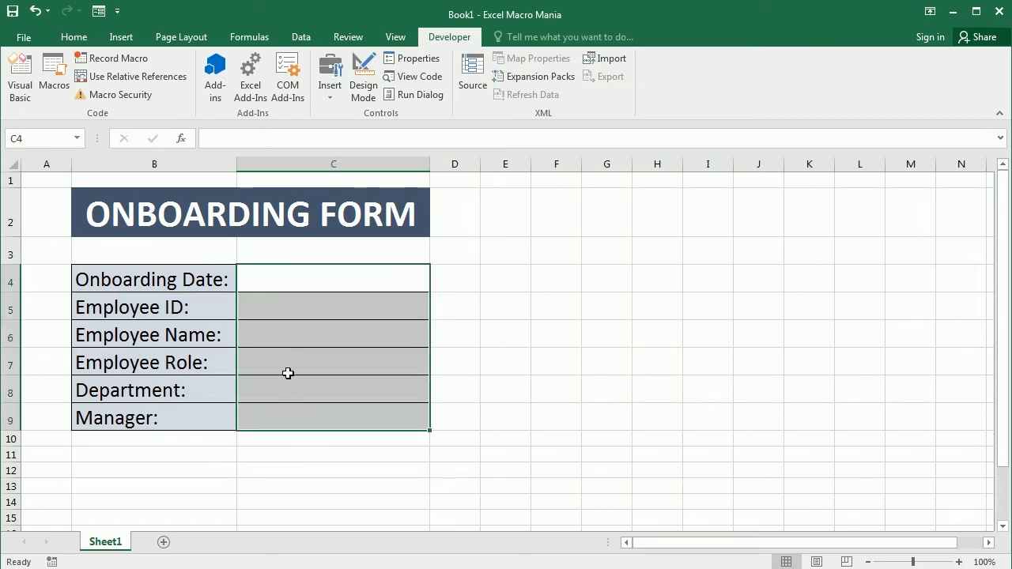
mouse_move(285, 424)
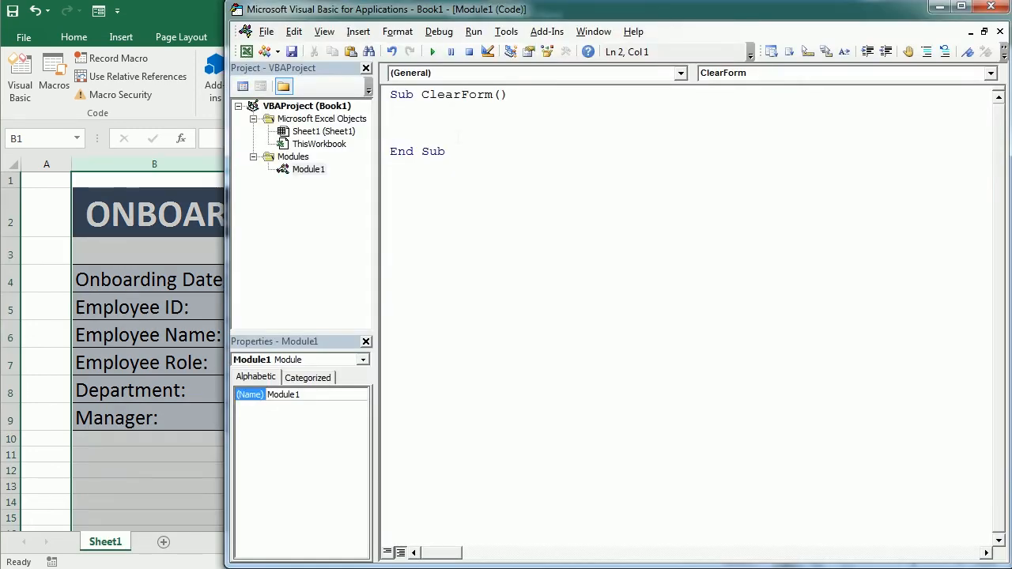
type("dim lr")
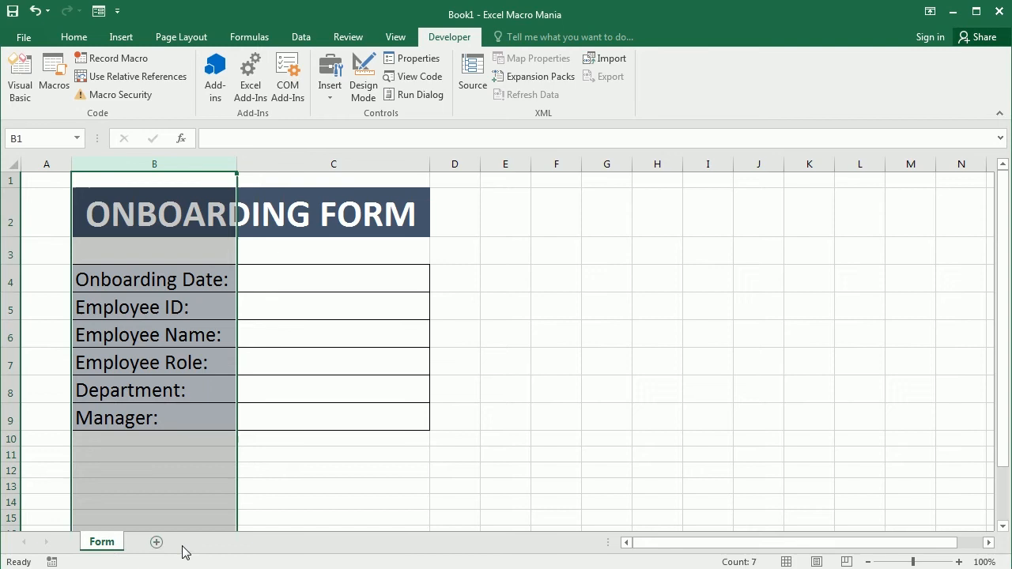
Add a second worksheet and name it Registry
left_click(155, 541)
type("Regi")
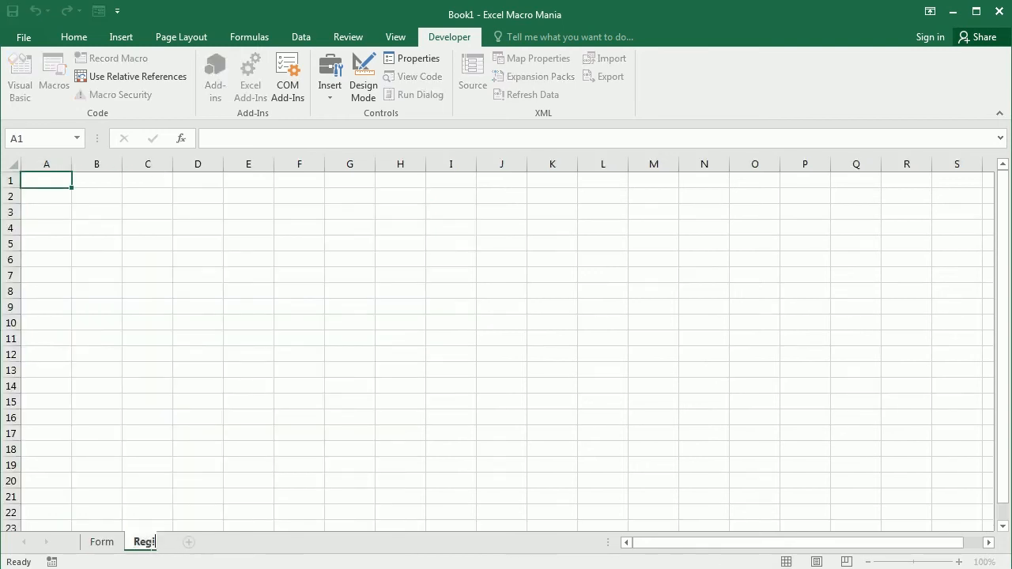
left_click(19, 76)
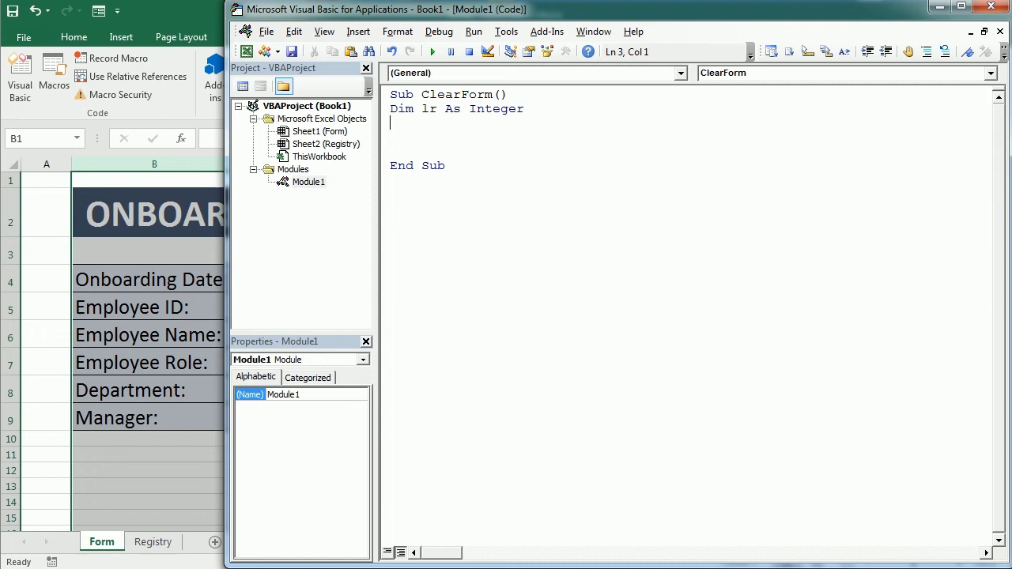
Inside With Sheet1, set lr to the last filled row in column B using End(xlUp)
type("With Sheet1")
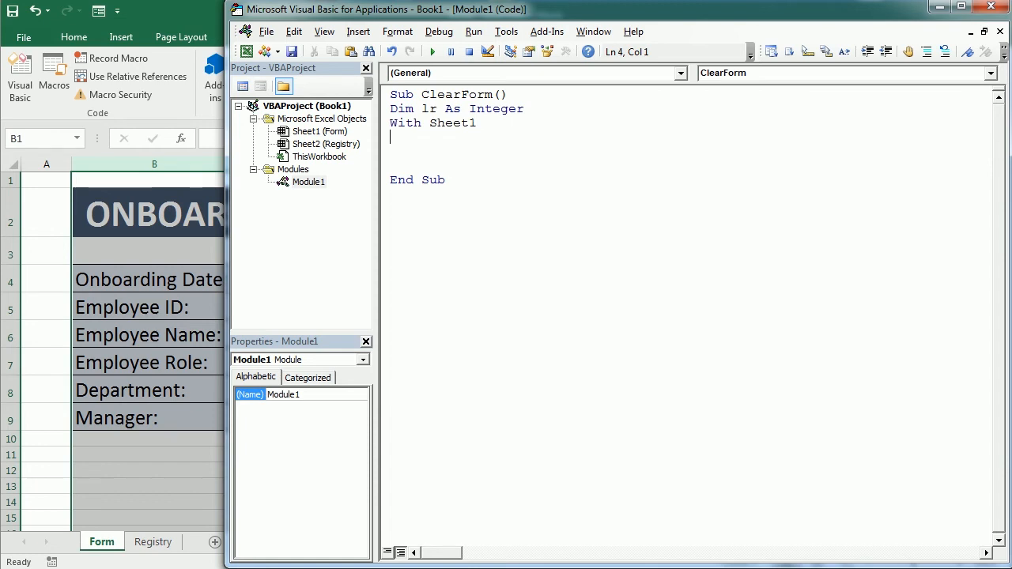
type("lr=")
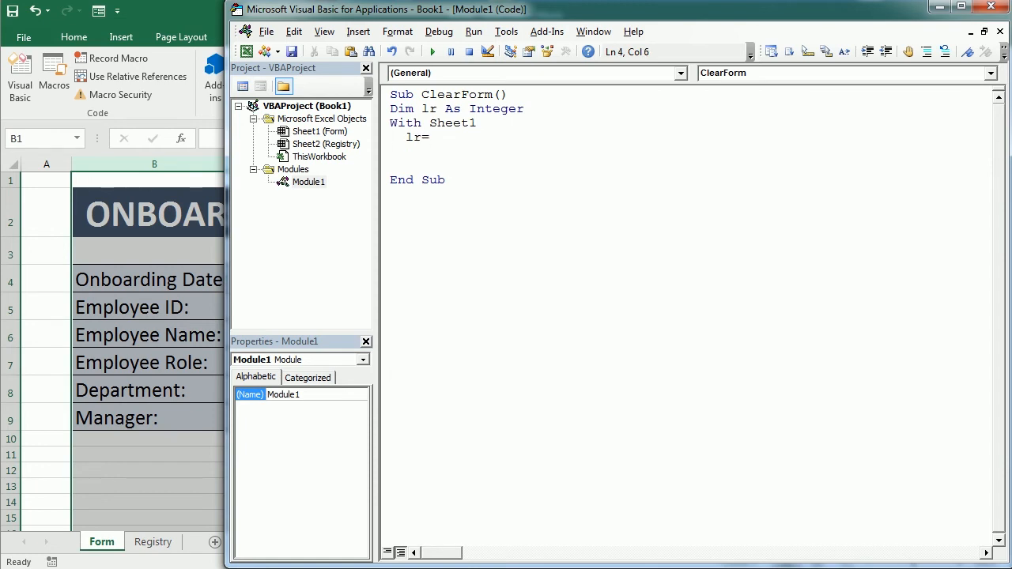
type(".")
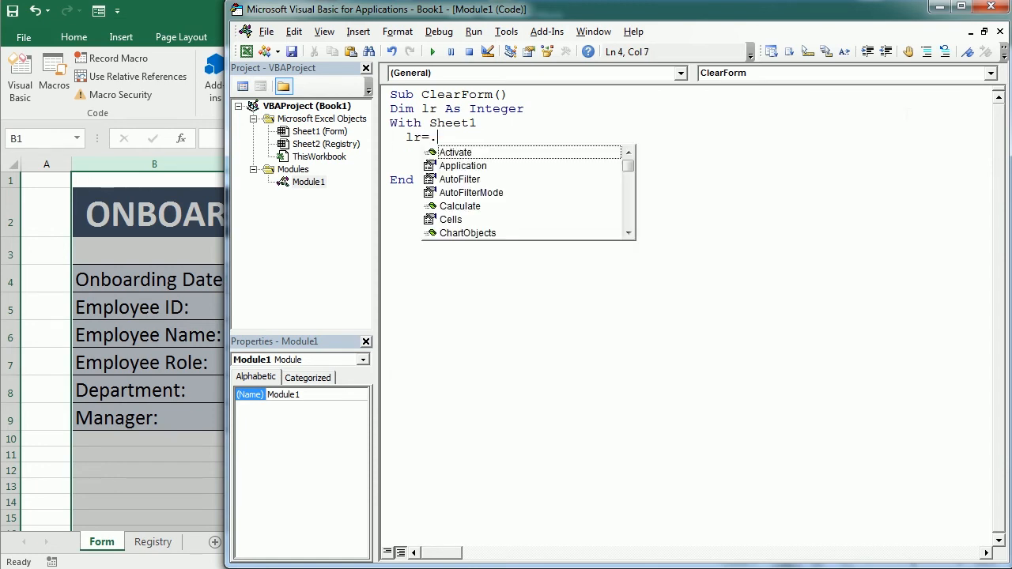
type("Cells(")
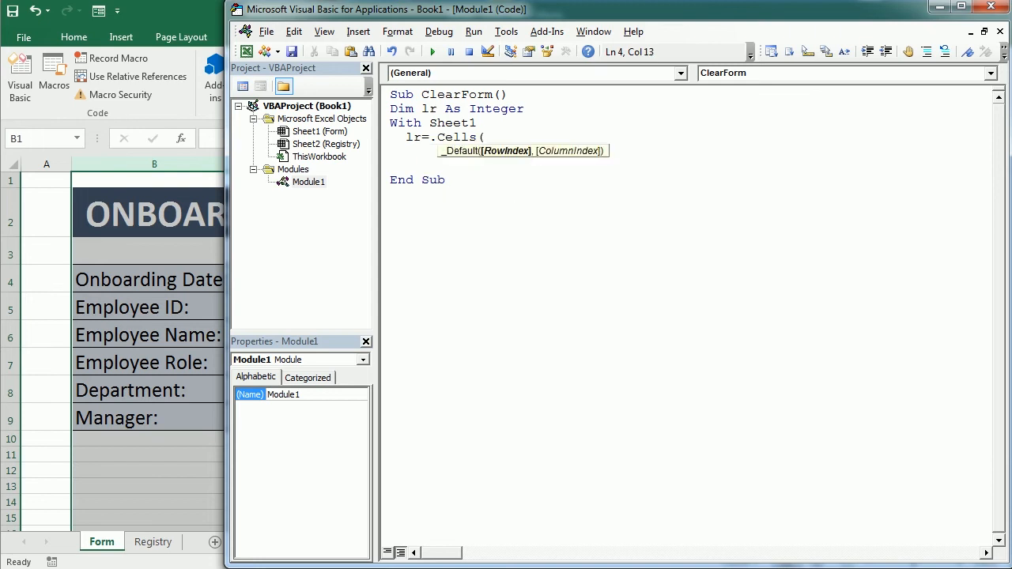
type("rows.Count,")
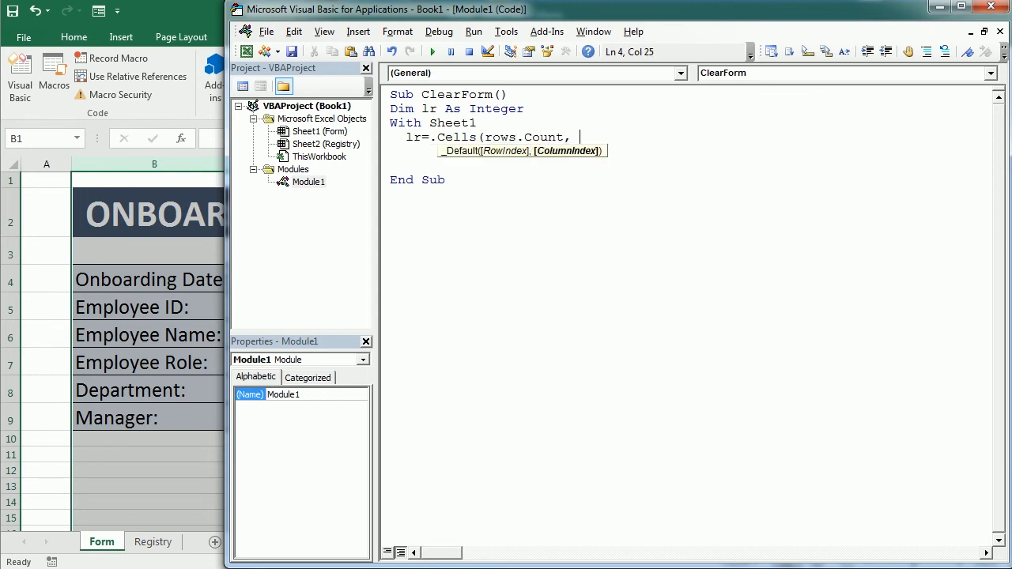
type("\"B\").end")
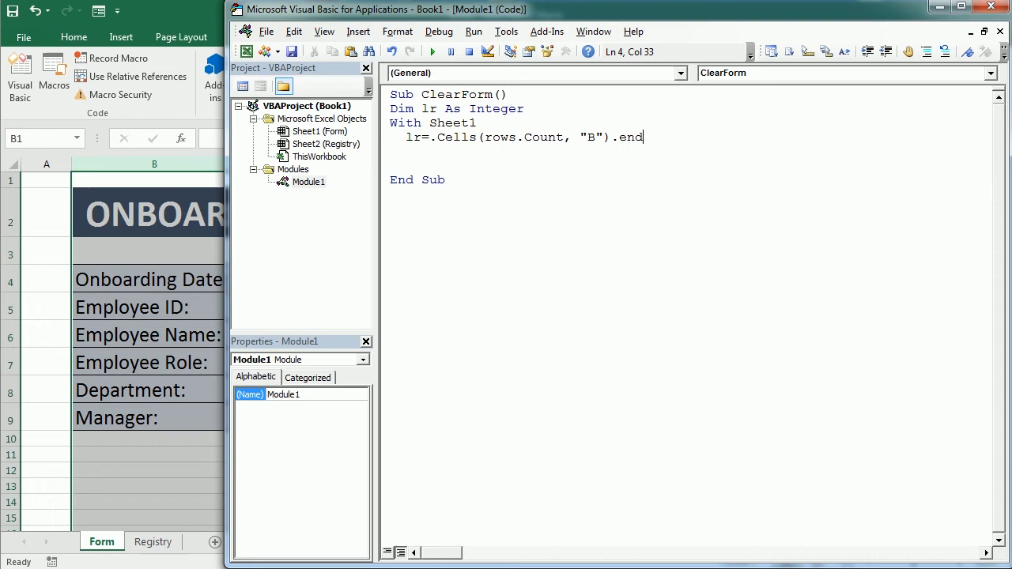
type("(xlup).Row")
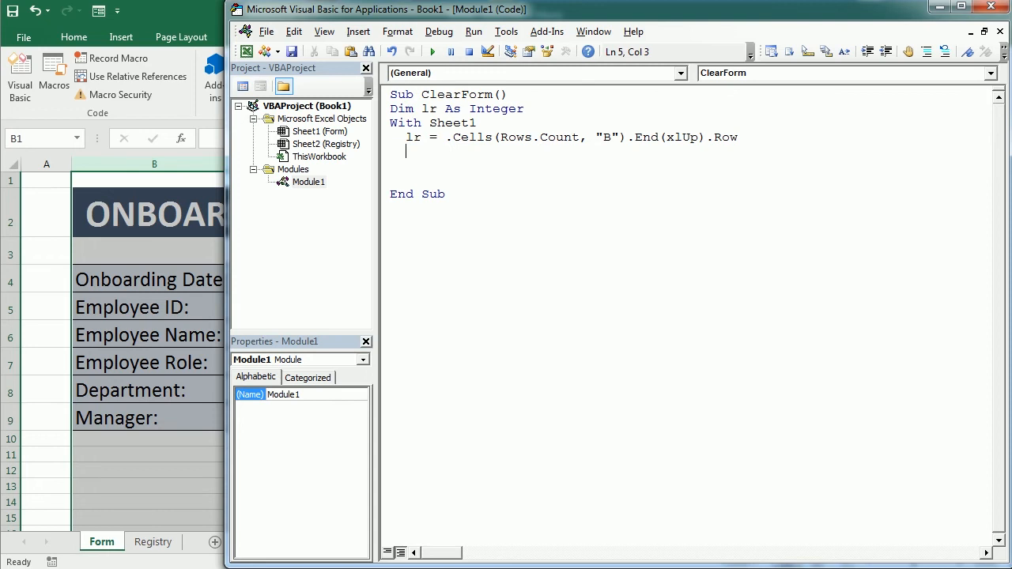
Clear the contents of Range C4:C & lr and close the block with End With
type(".range(\"C")
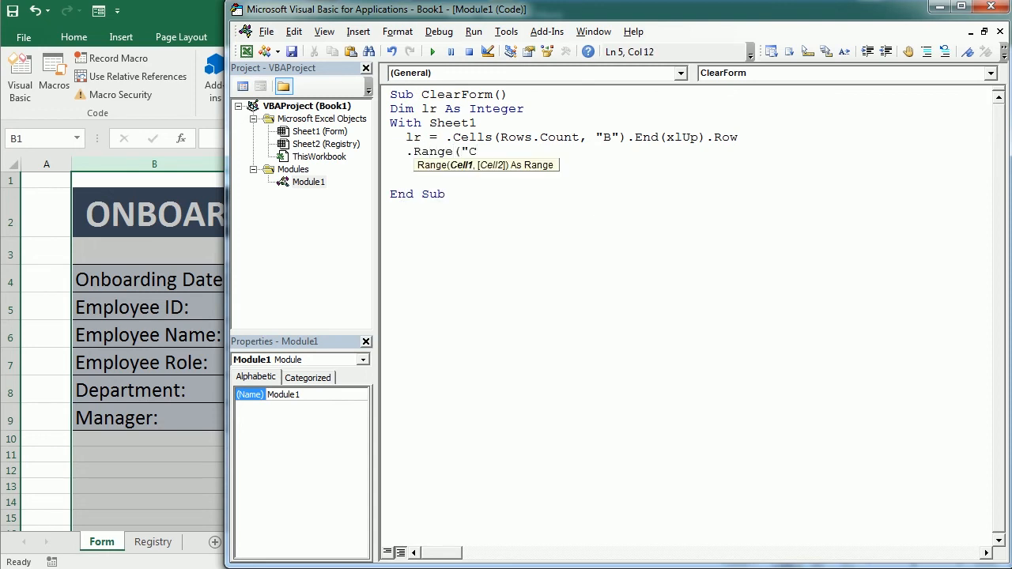
type("4:C")
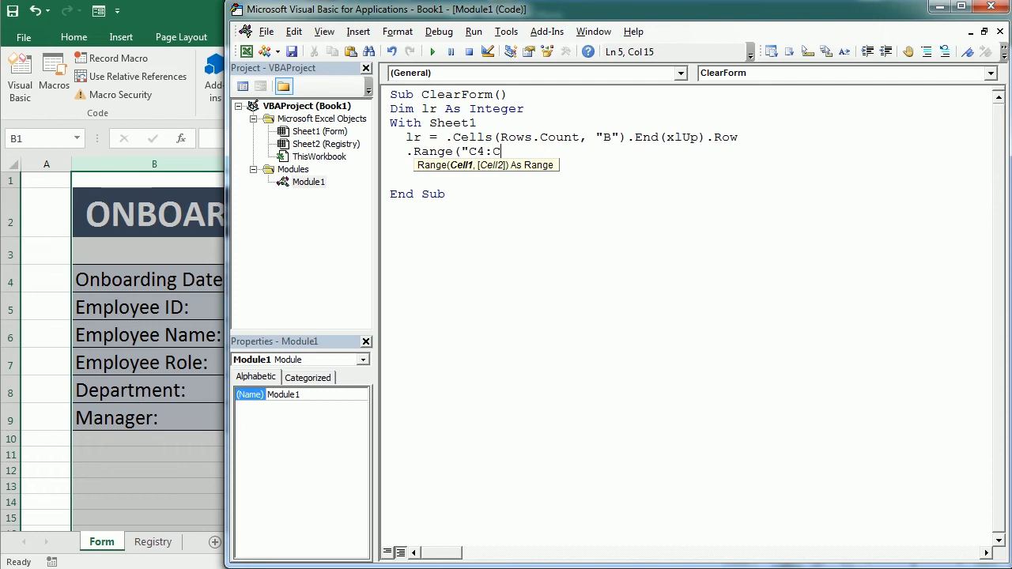
type("\"&lr")
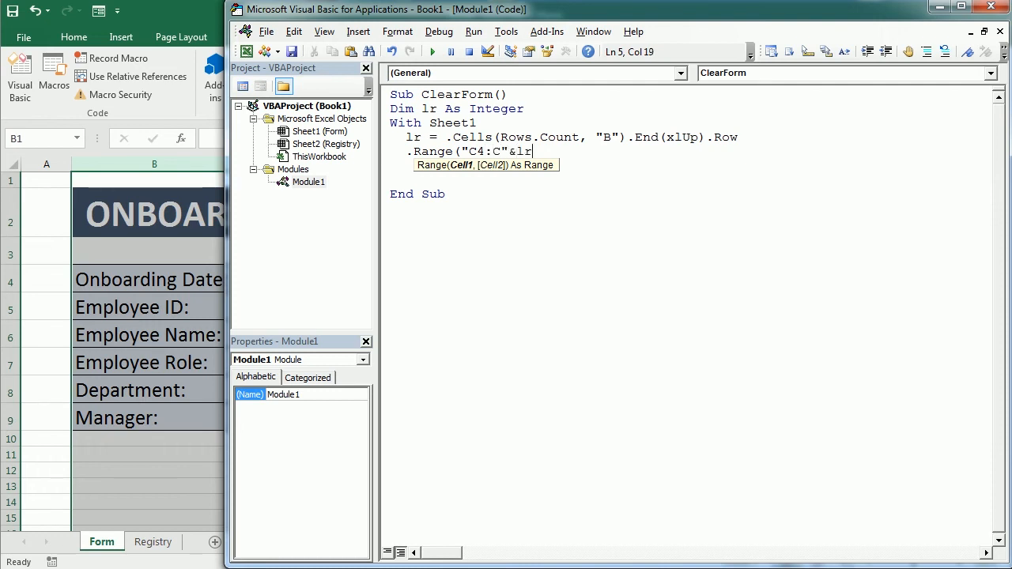
type(".clearc")
type("end wi")
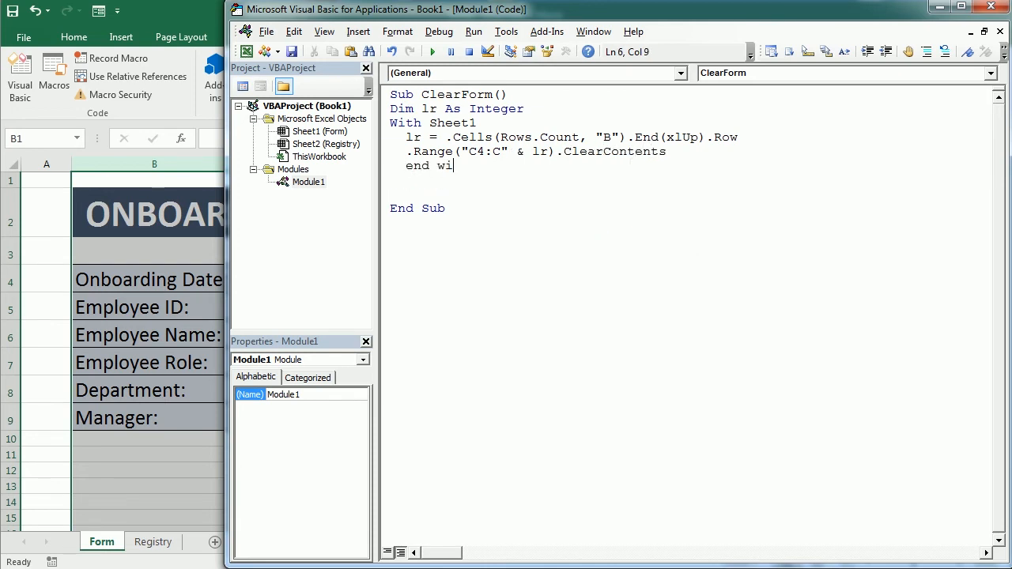
type("th")
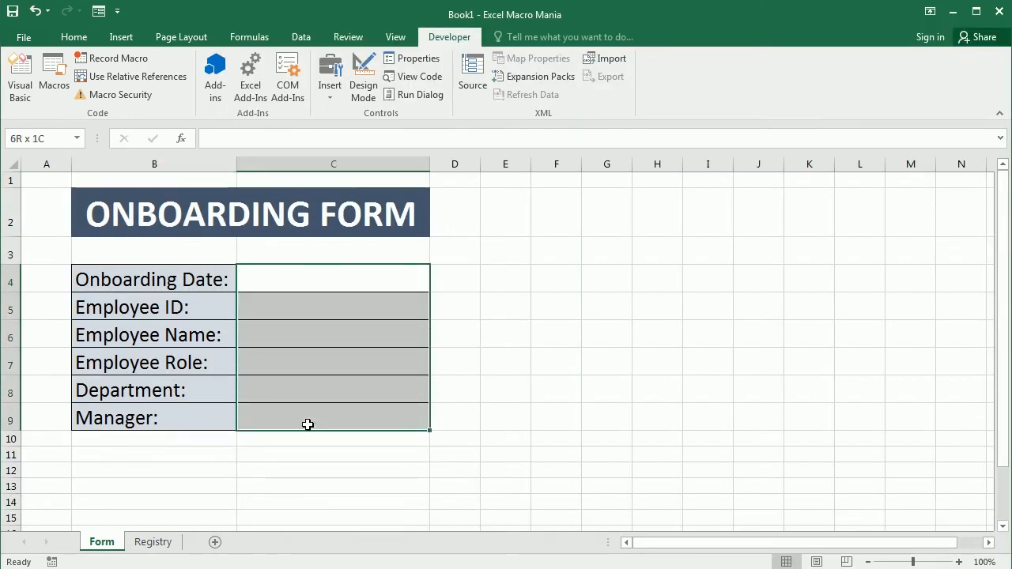
Draw a rounded rectangle below the form and label it CLEAR
left_click(332, 278)
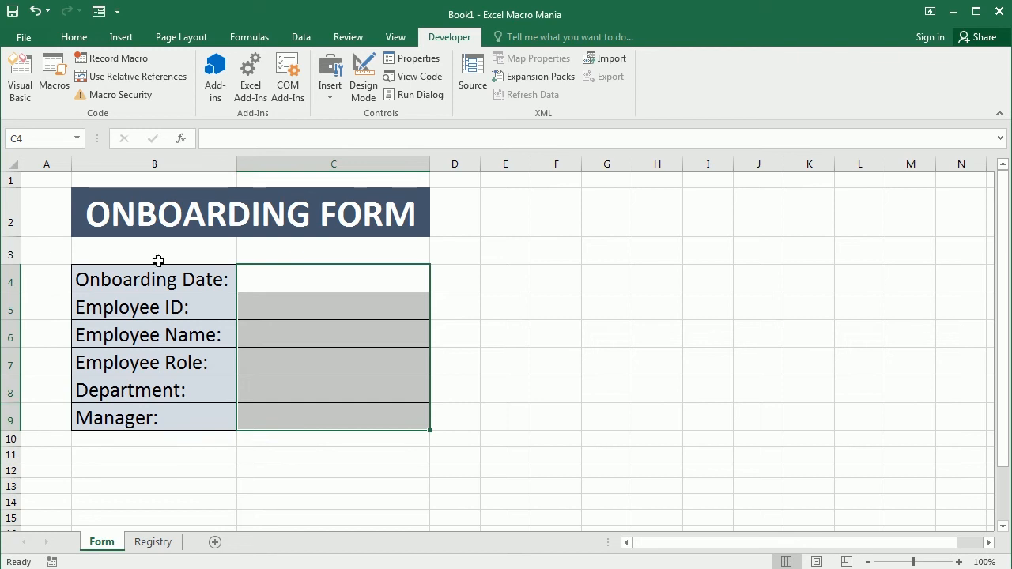
mouse_move(128, 436)
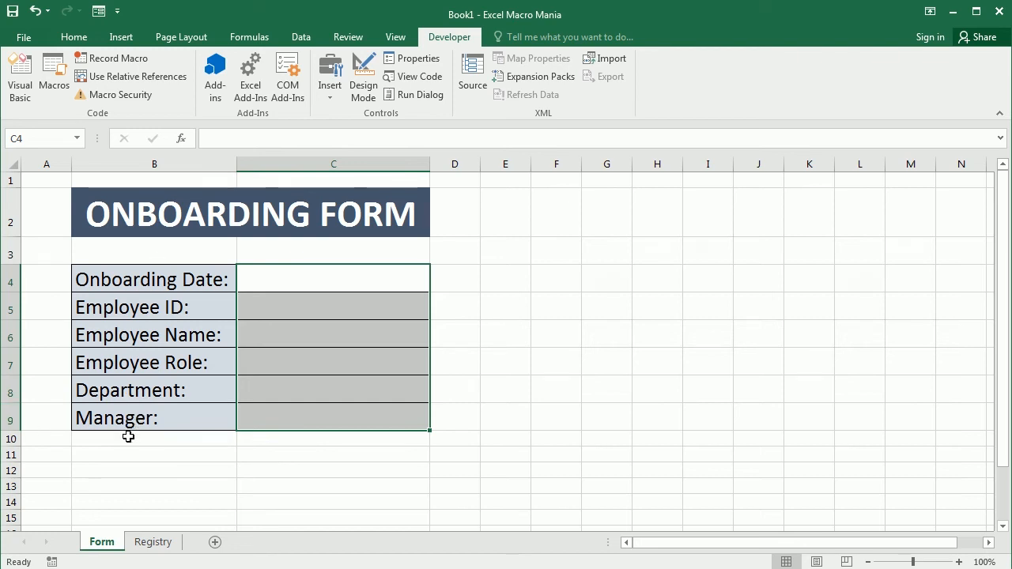
left_click(329, 76)
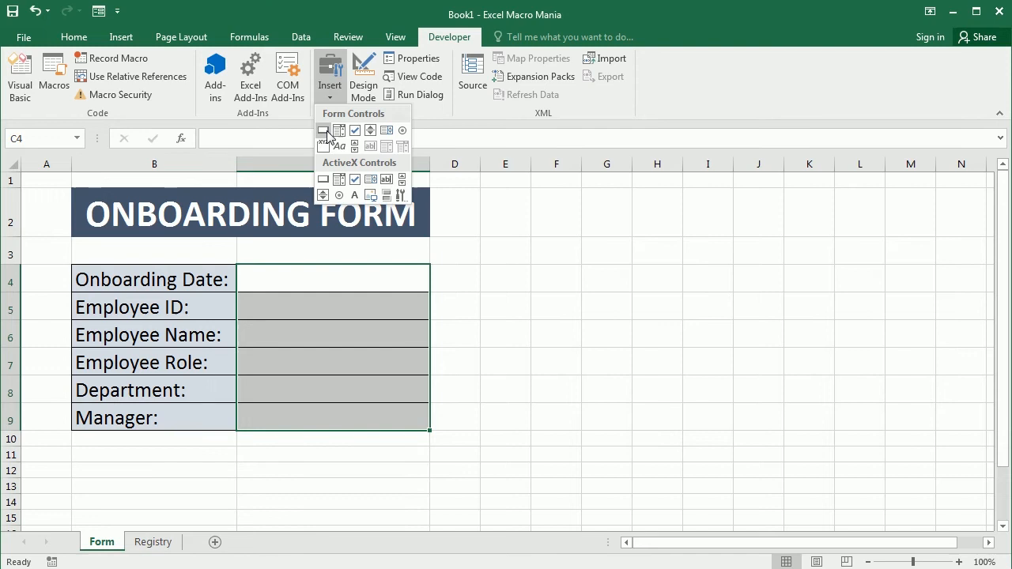
left_click(120, 36)
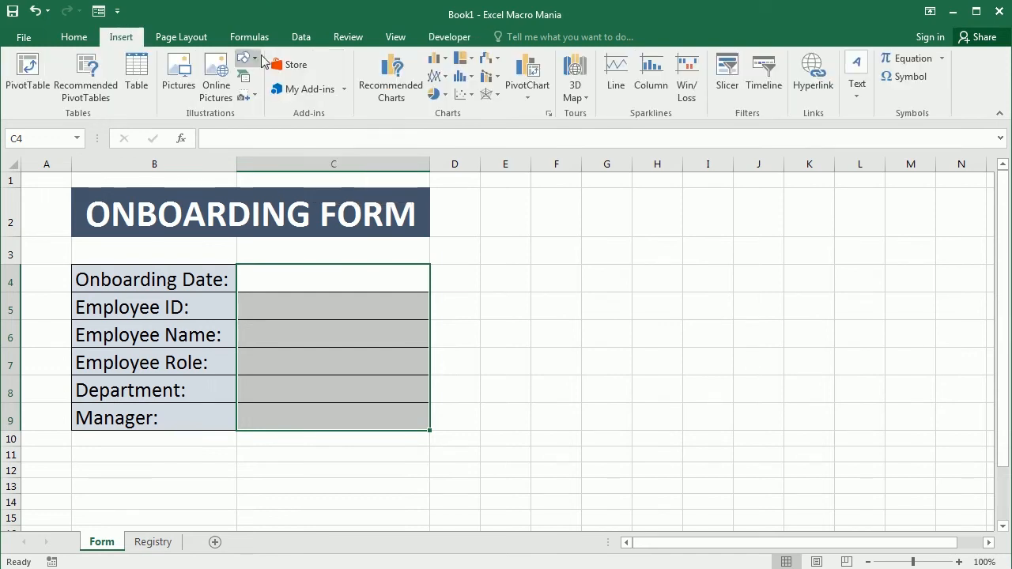
left_click(243, 57)
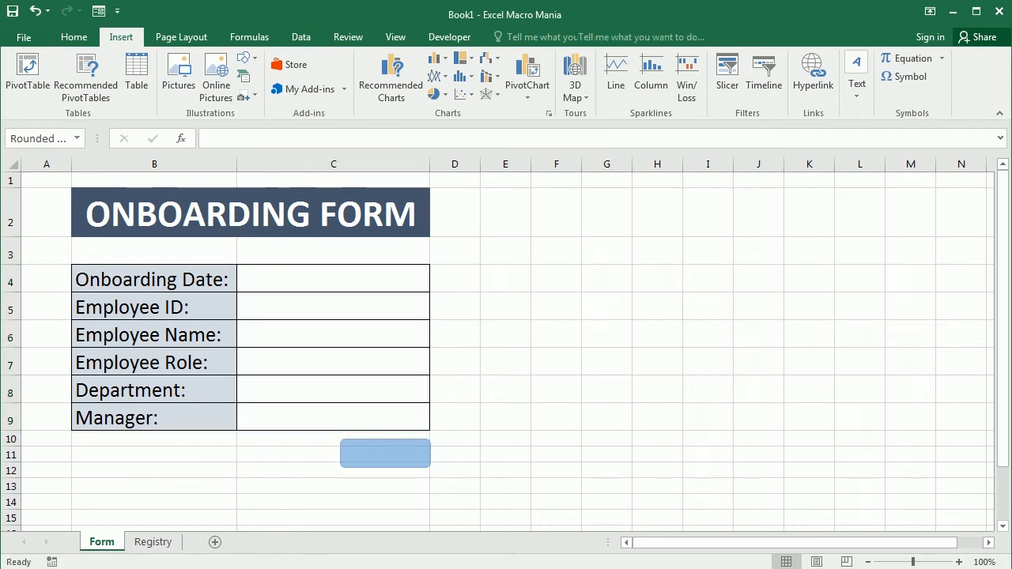
left_click(386, 452)
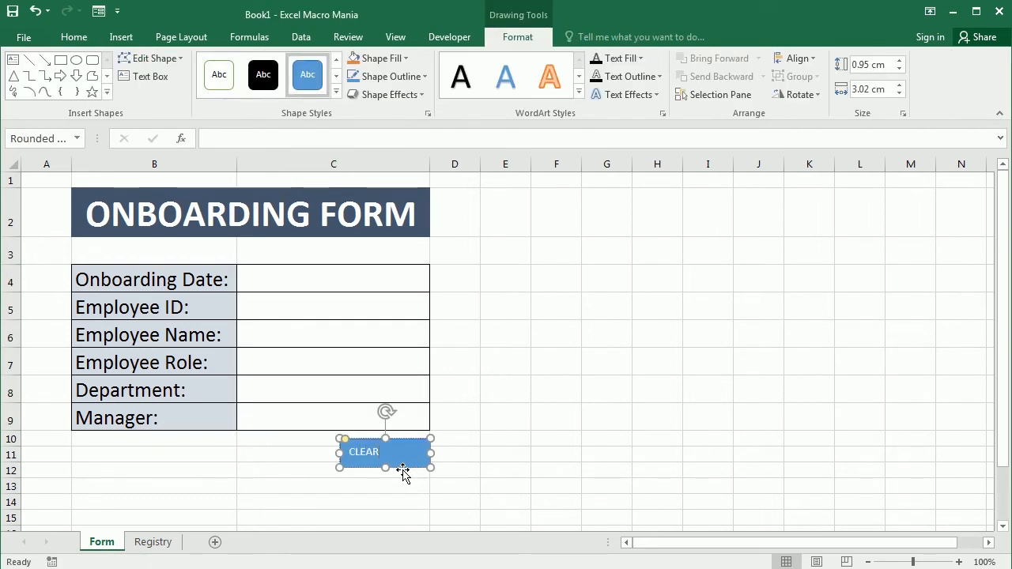
double_click(364, 453)
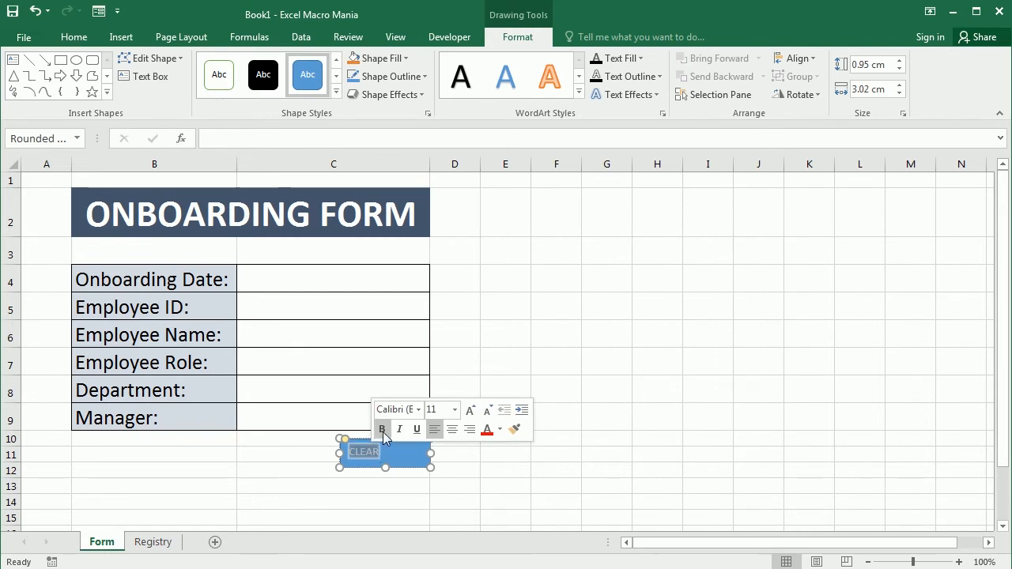
Make the CLEAR label bold 24 pt and assign the ClearForm macro to the shape
left_click(73, 37)
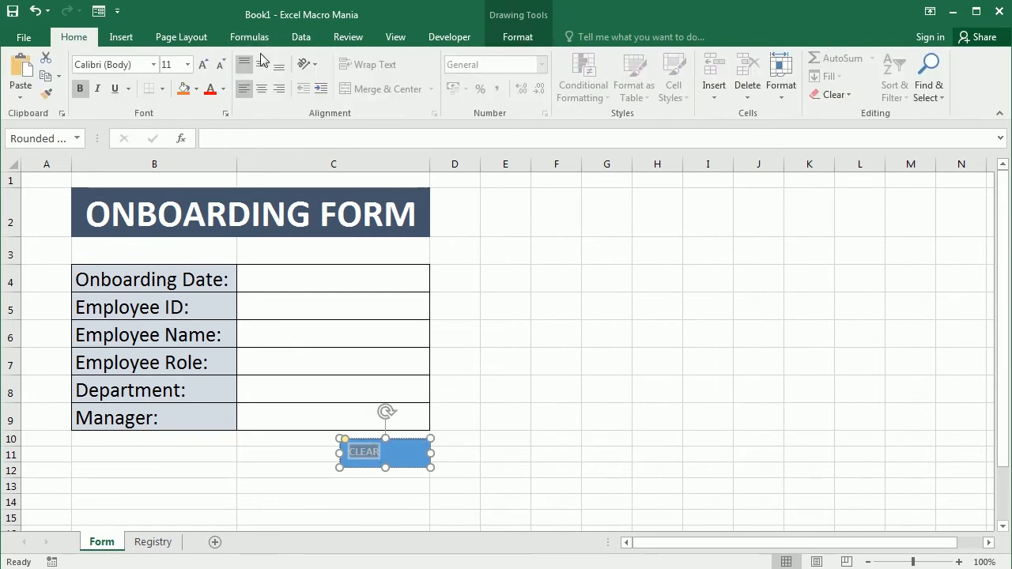
left_click(202, 63)
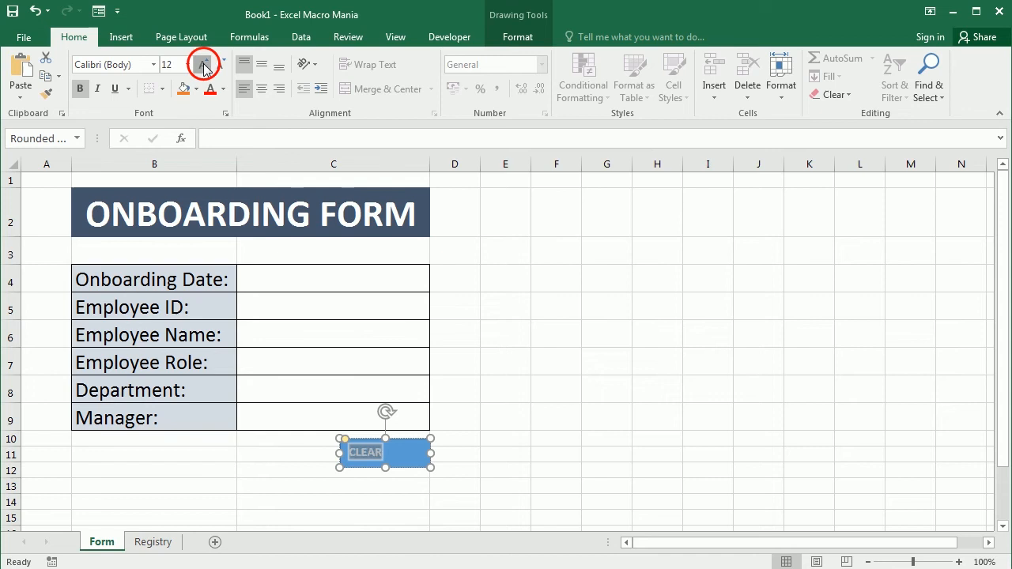
left_click(203, 63)
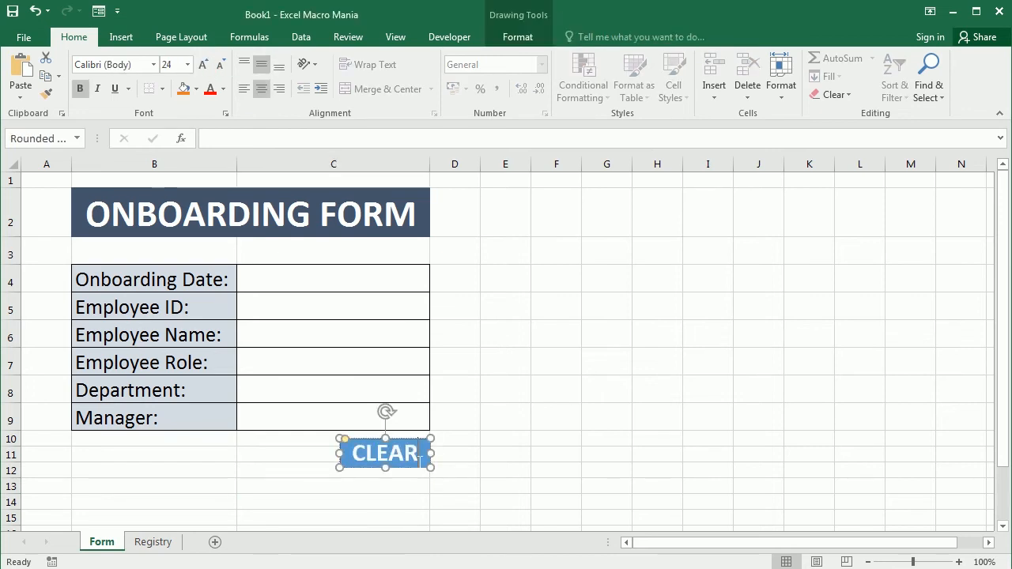
right_click(385, 452)
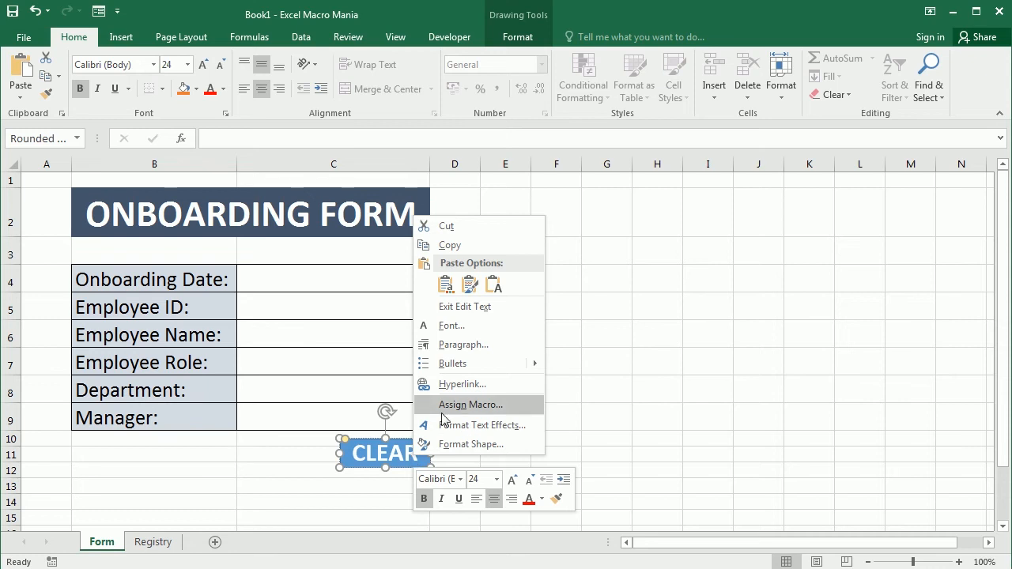
left_click(470, 404)
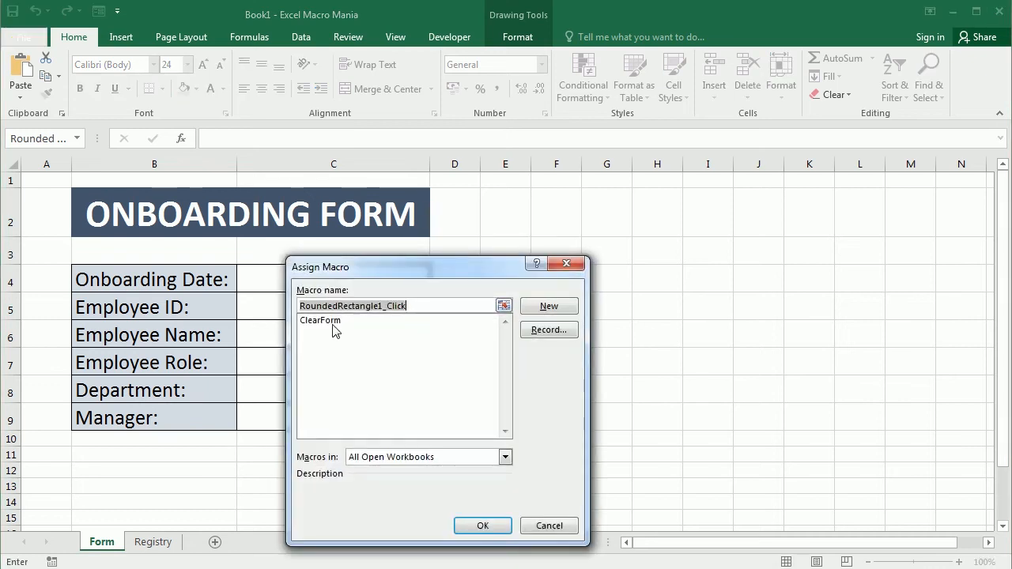
left_click(482, 525)
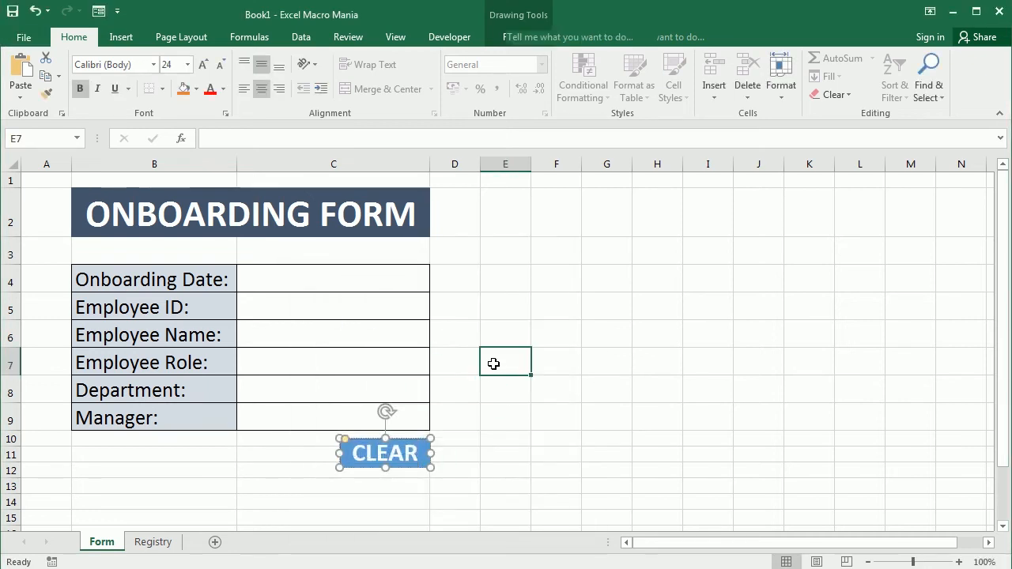
Enter a test date 12/0 and ID 123123, then wipe them with the CLEAR button
left_click(332, 279)
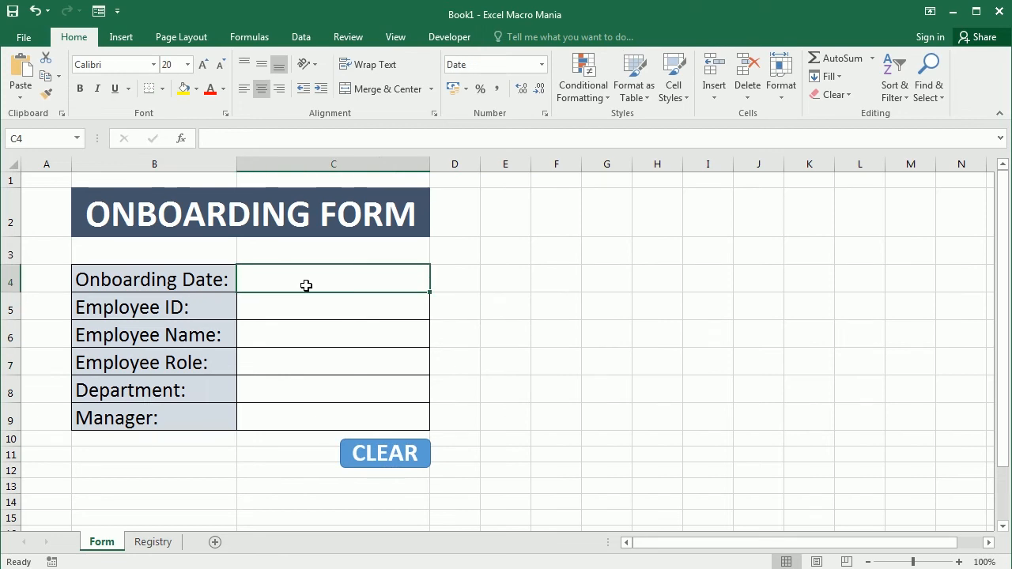
type("12/05/2022")
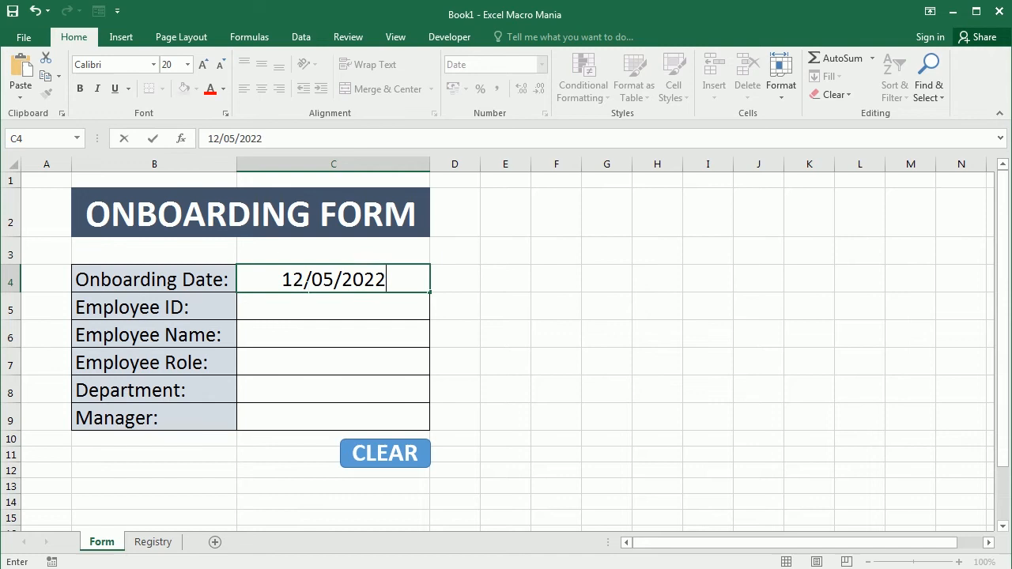
type("123123")
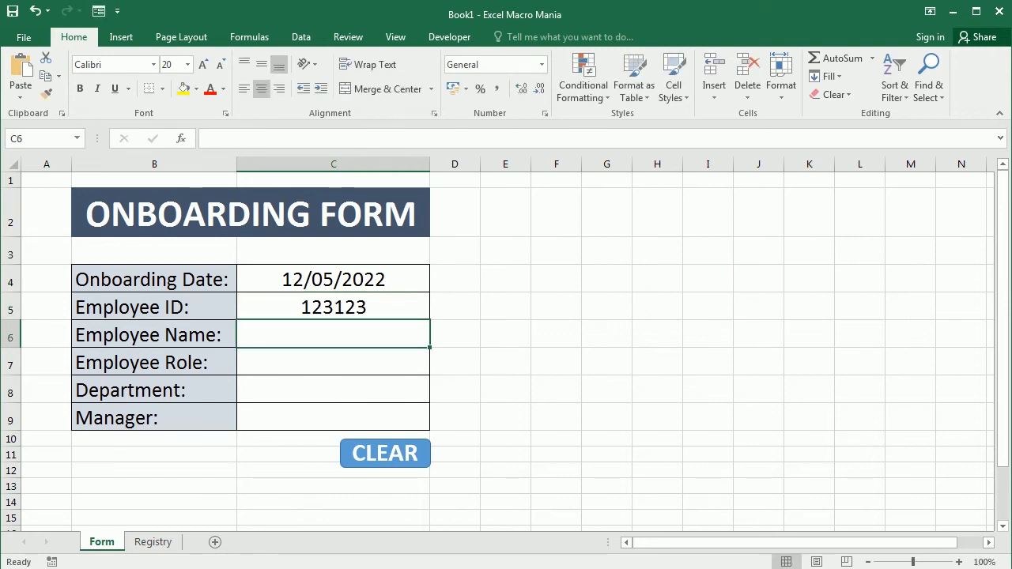
left_click(386, 452)
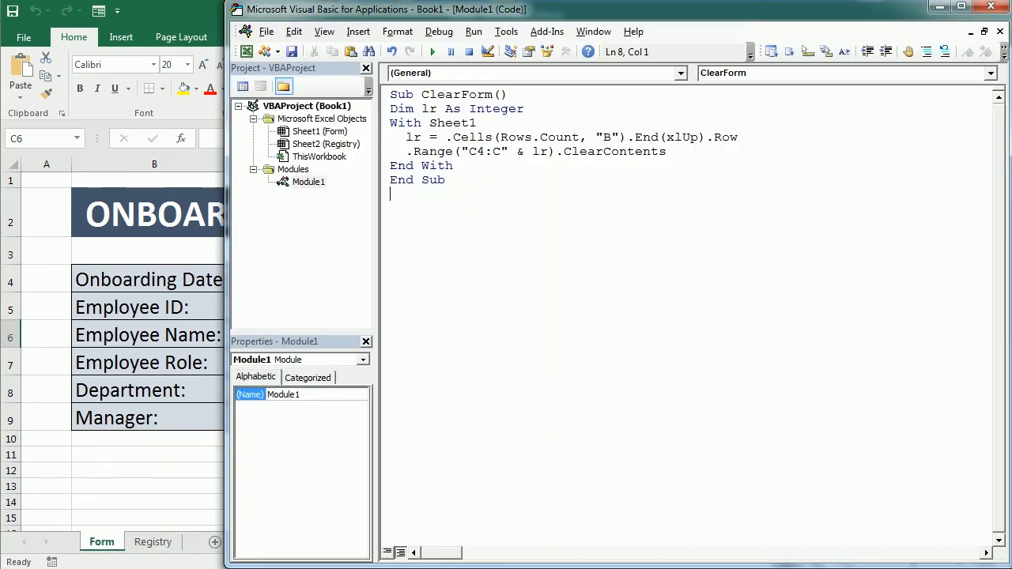
Begin a new Sub SubmitF procedure in the VBA editor
type("Sub")
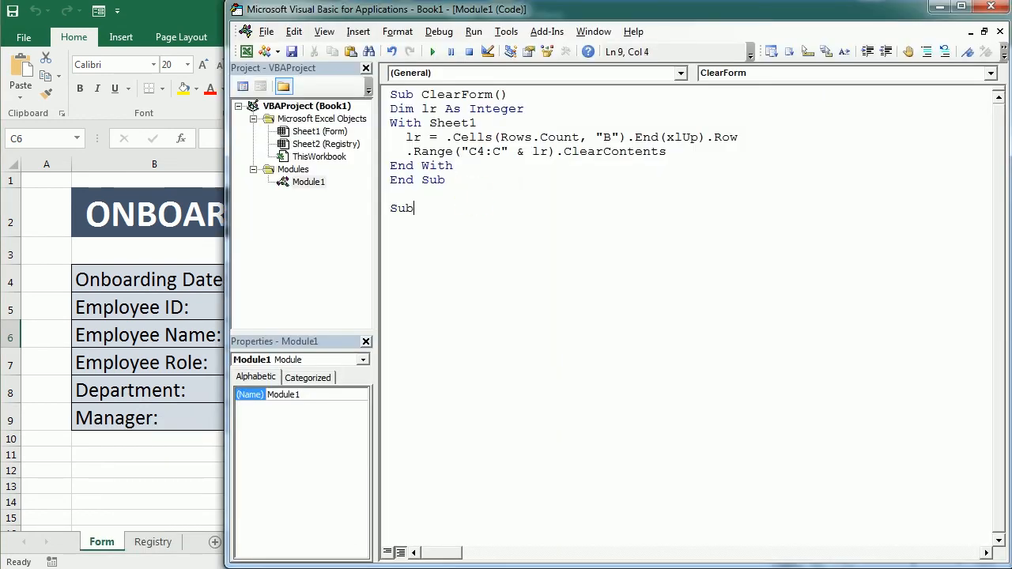
type("SubmitF")
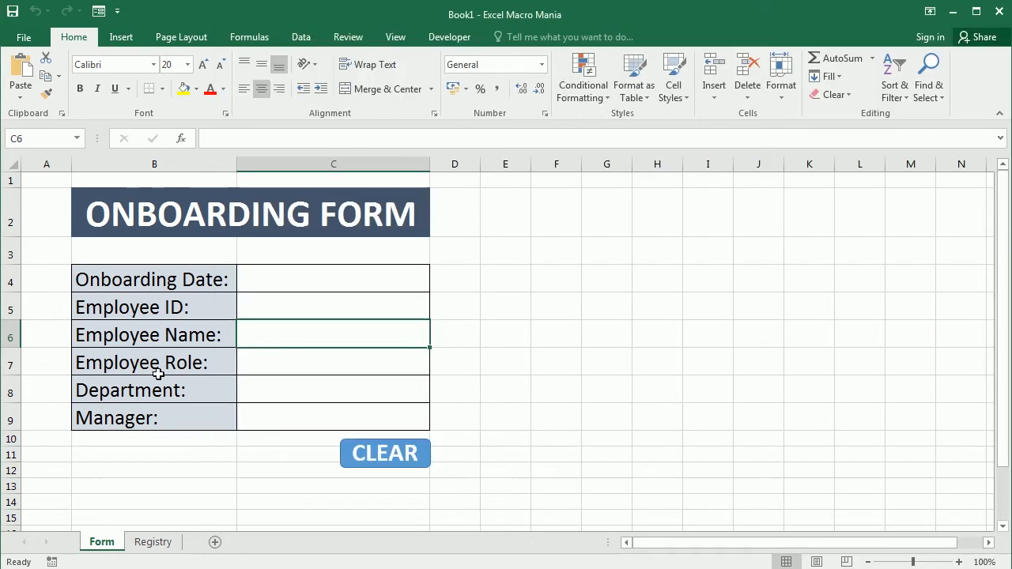
Copy the ClearForm procedure below itself as the body of Sub SubmitForm()
left_click_drag(150, 278, 150, 418)
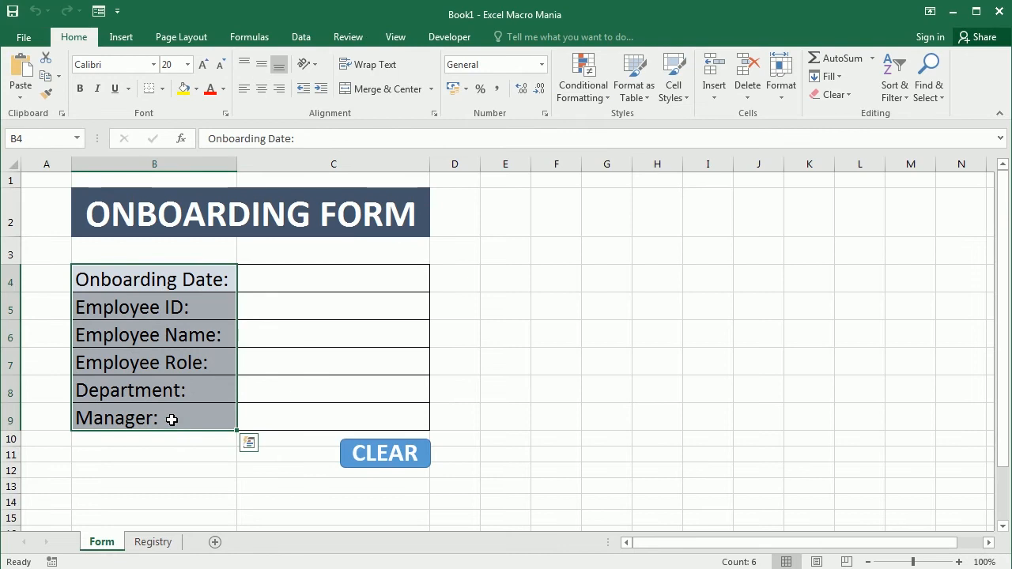
mouse_move(160, 418)
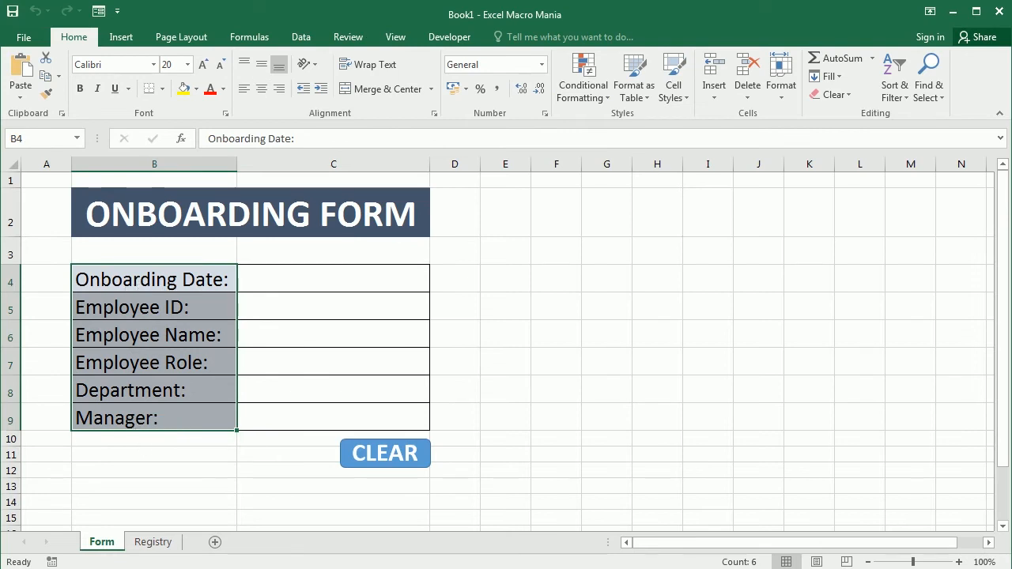
left_click(155, 440)
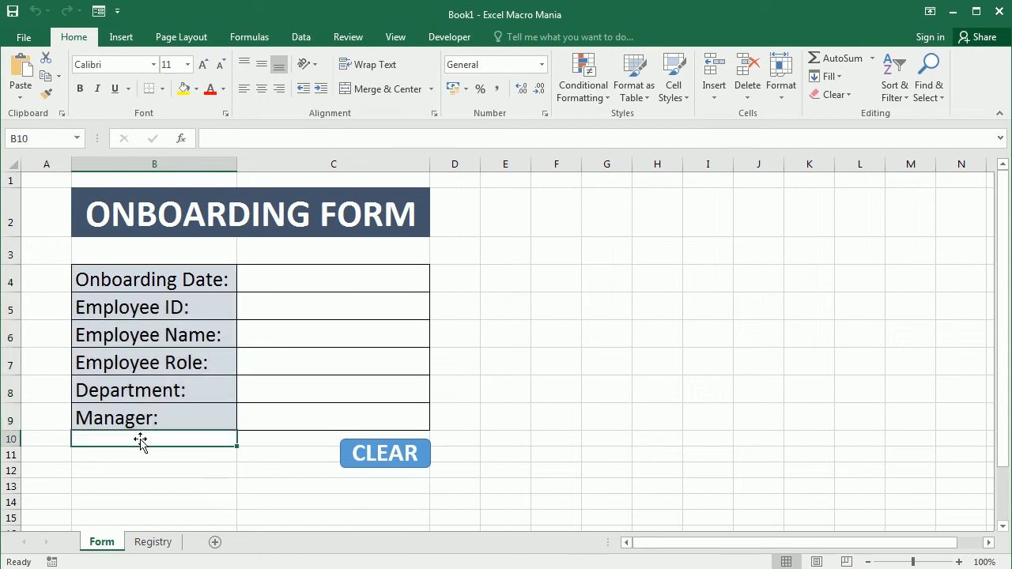
mouse_move(167, 335)
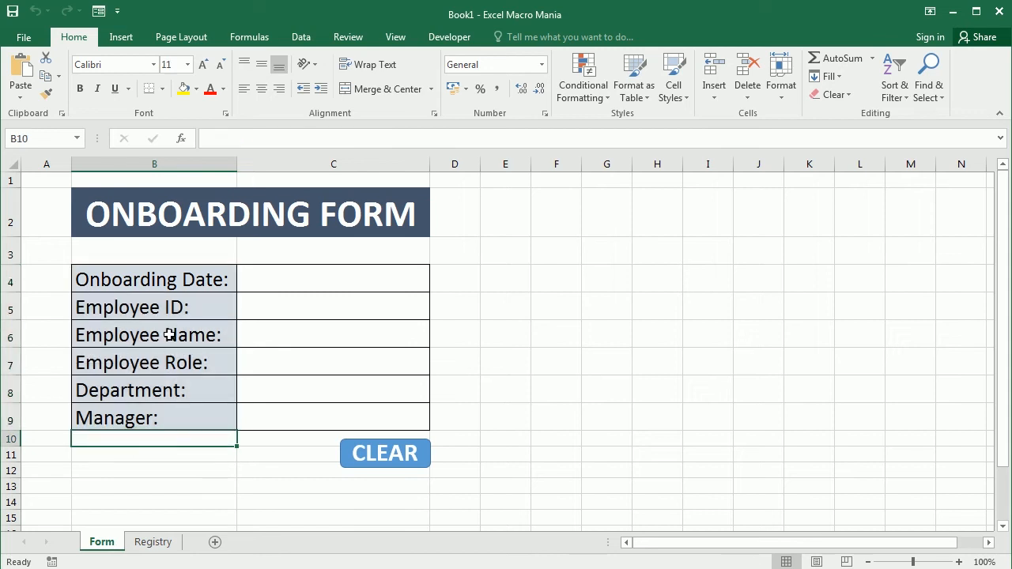
left_click(153, 278)
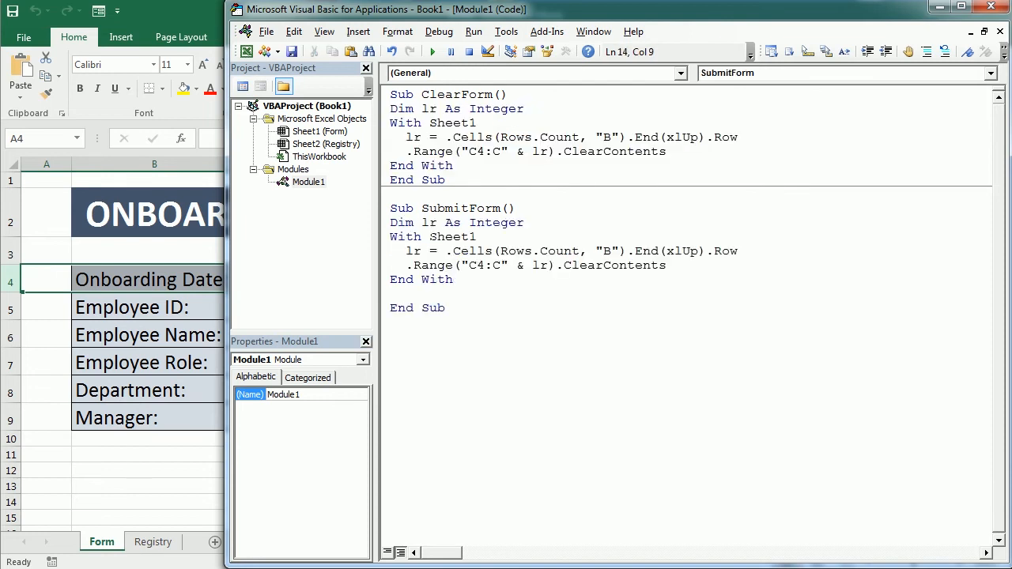
Replace ClearContents with Copy in SubmitForm's Range line
double_click(427, 221)
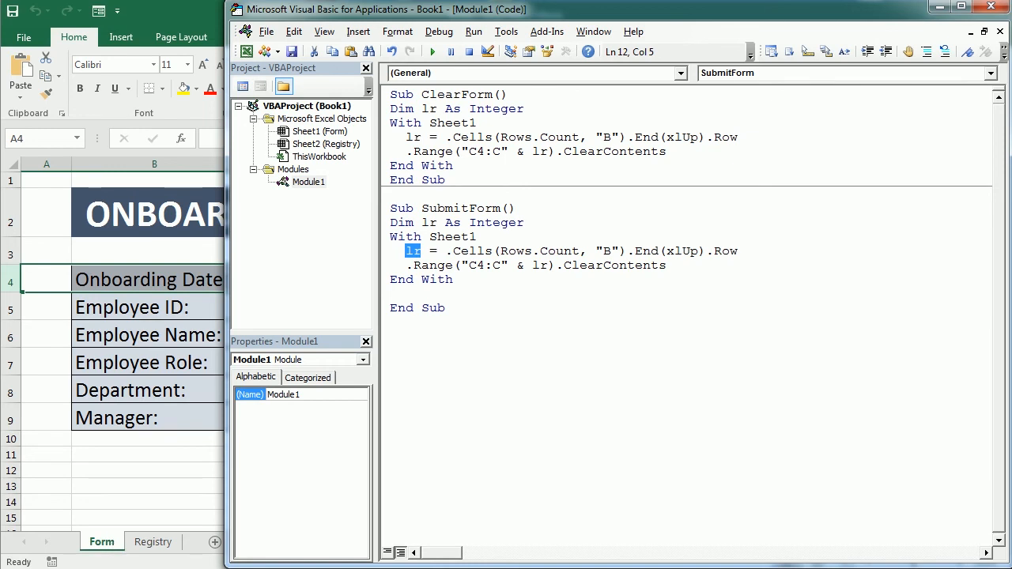
double_click(623, 266)
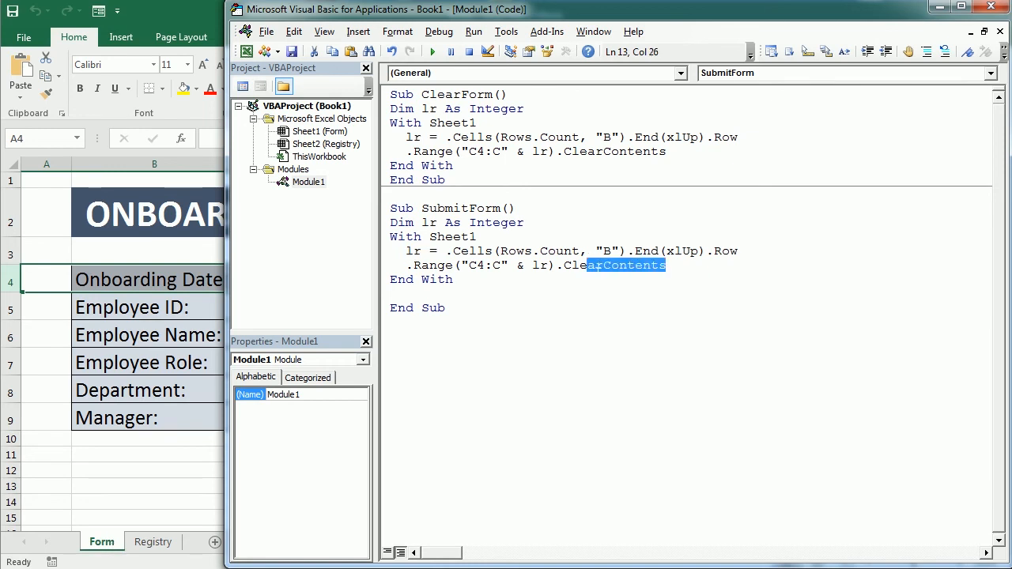
double_click(613, 266)
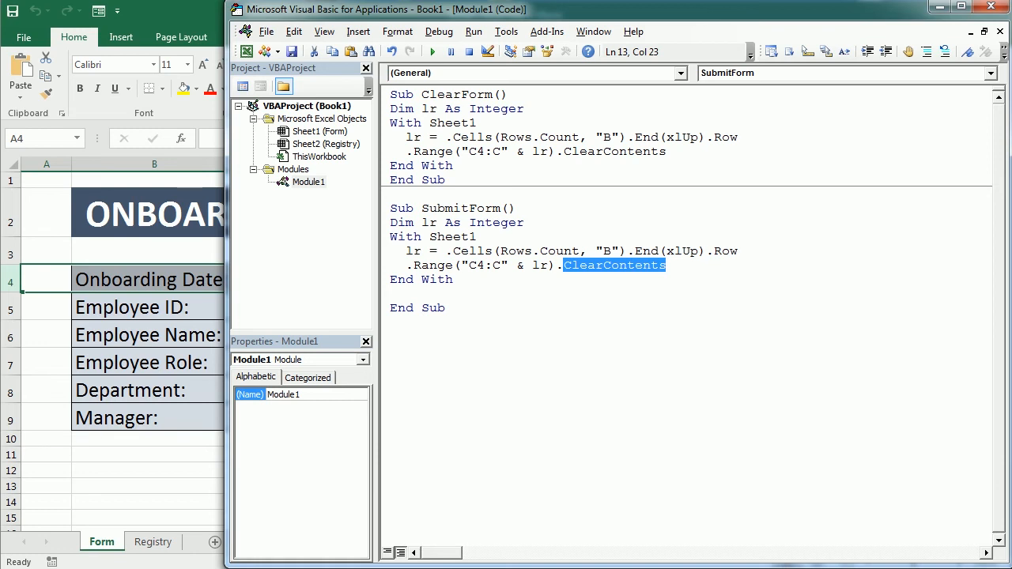
type("copy")
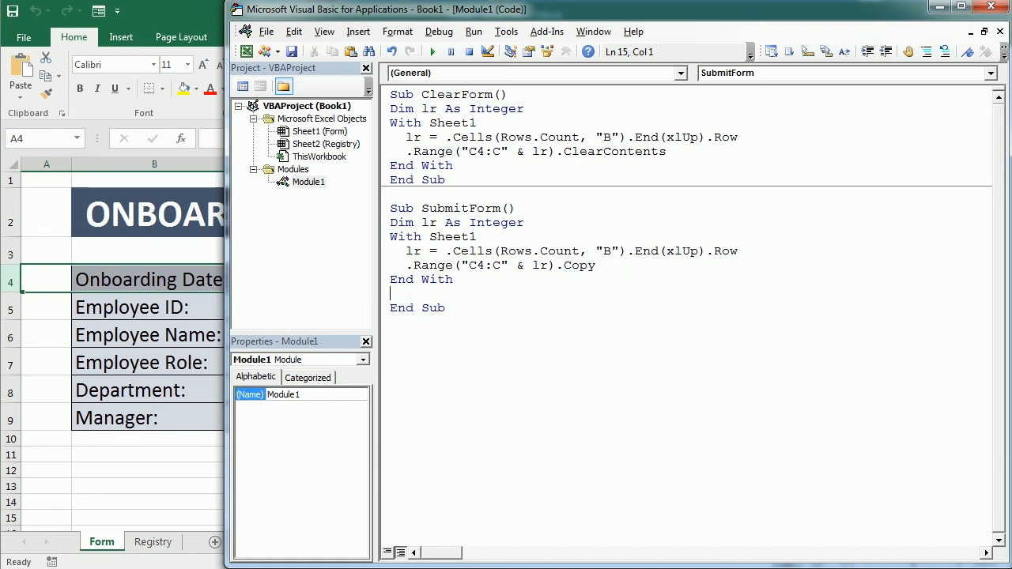
Add a With Sheet2 line after the first End With
type("with S")
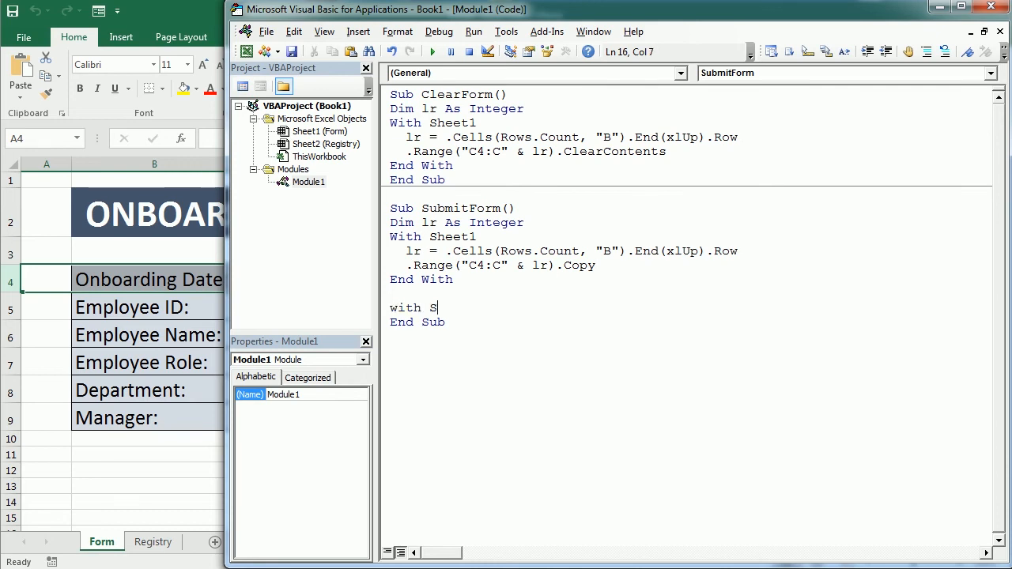
type("heet2")
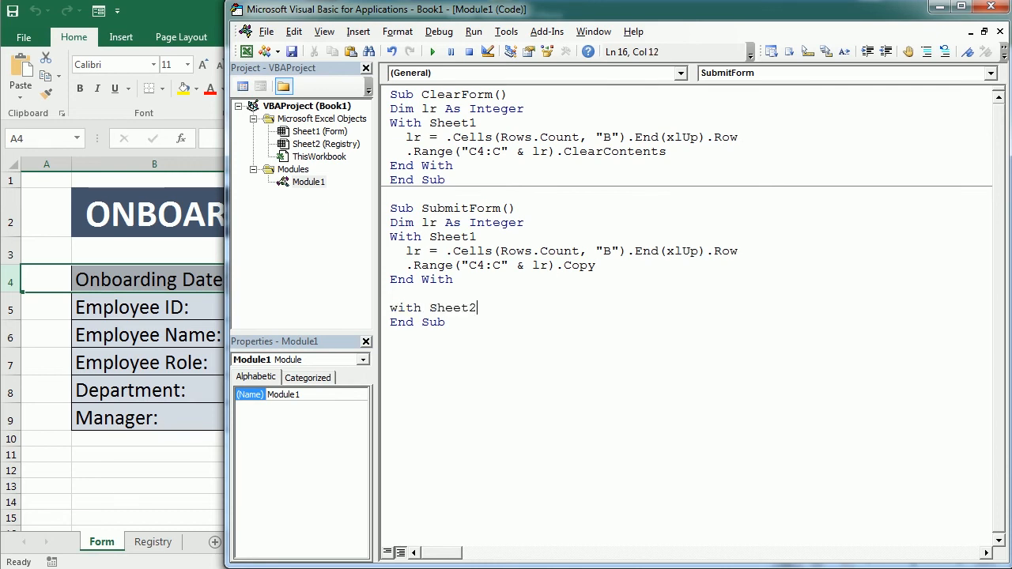
key("enter")
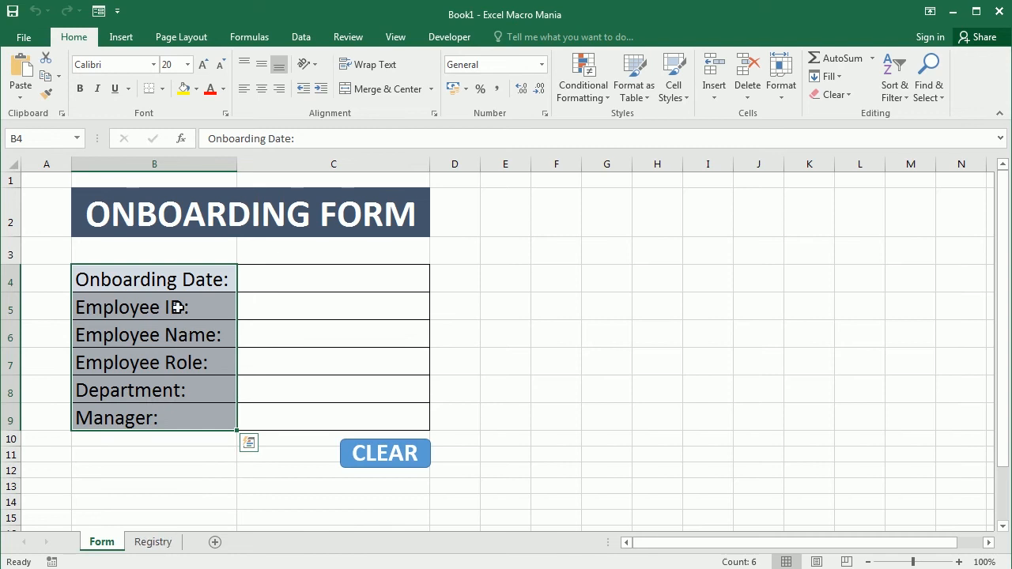
Paste the six copied form labels transposed across row 1 of the Registry sheet
left_click(152, 541)
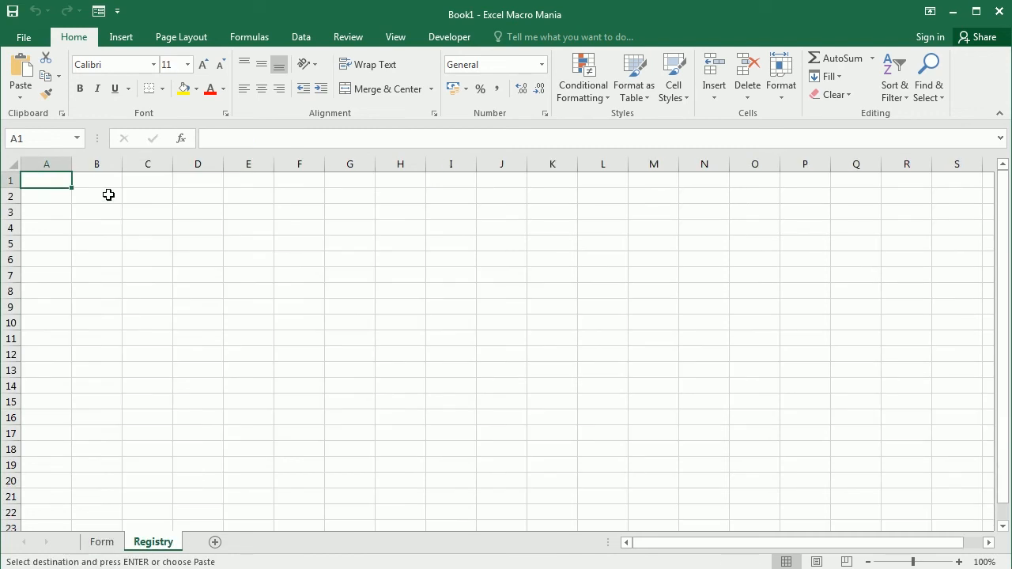
right_click(46, 180)
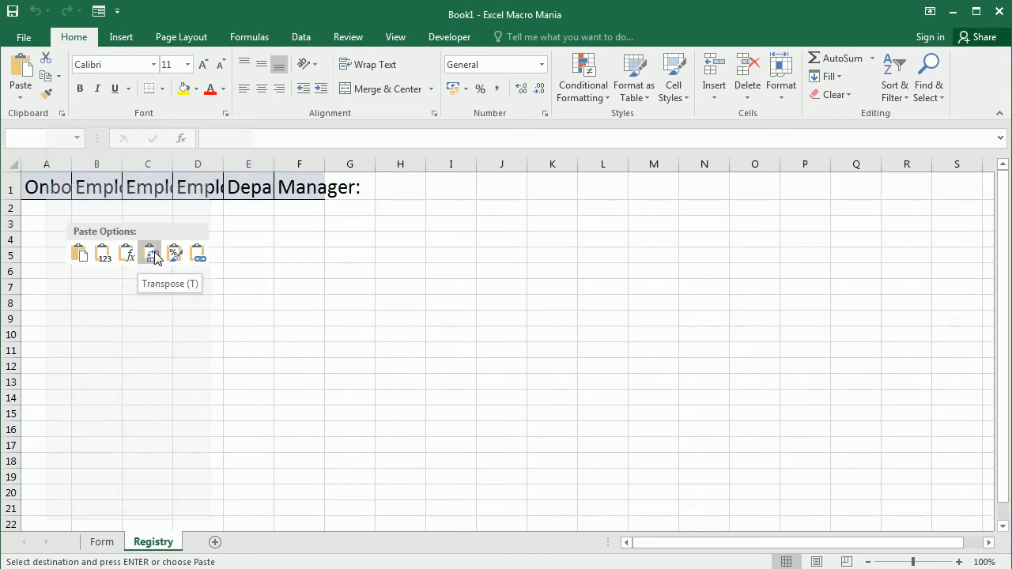
left_click(149, 251)
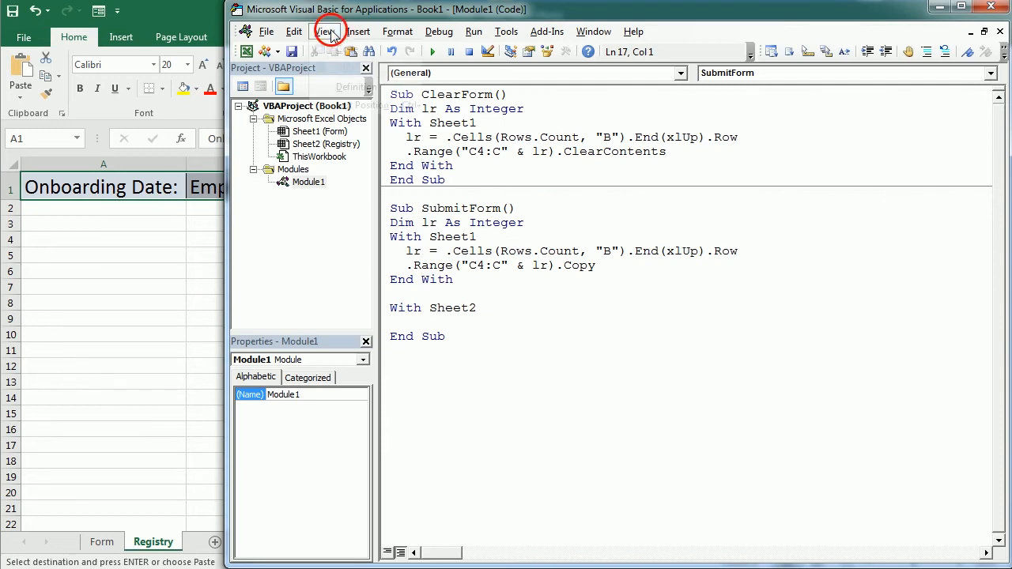
Strip the trailing colons from the selected headers via Immediate-window selection.replace ":", ""
left_click(323, 32)
type("selection.replace")
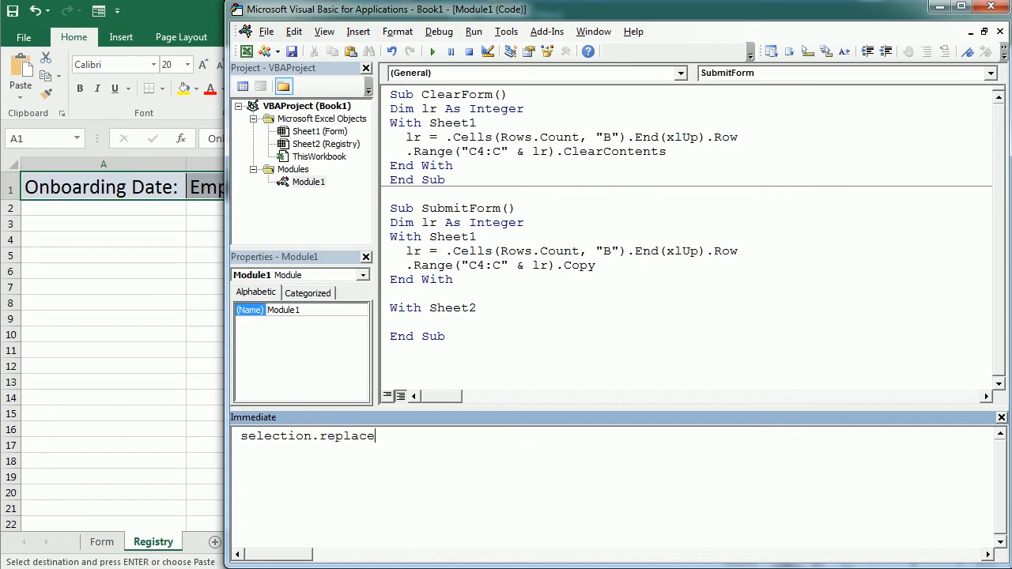
type("\":")
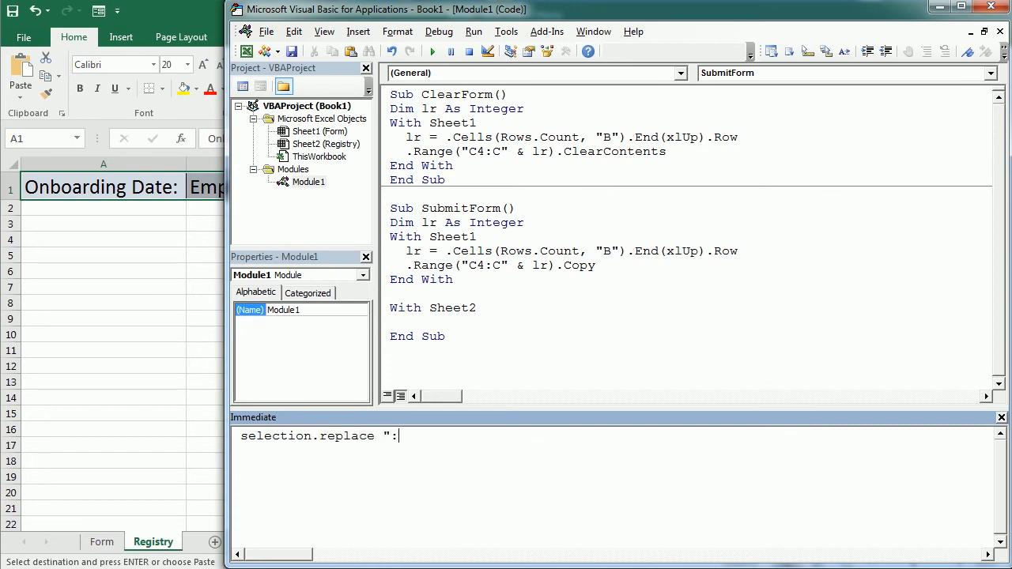
type(", \"\"")
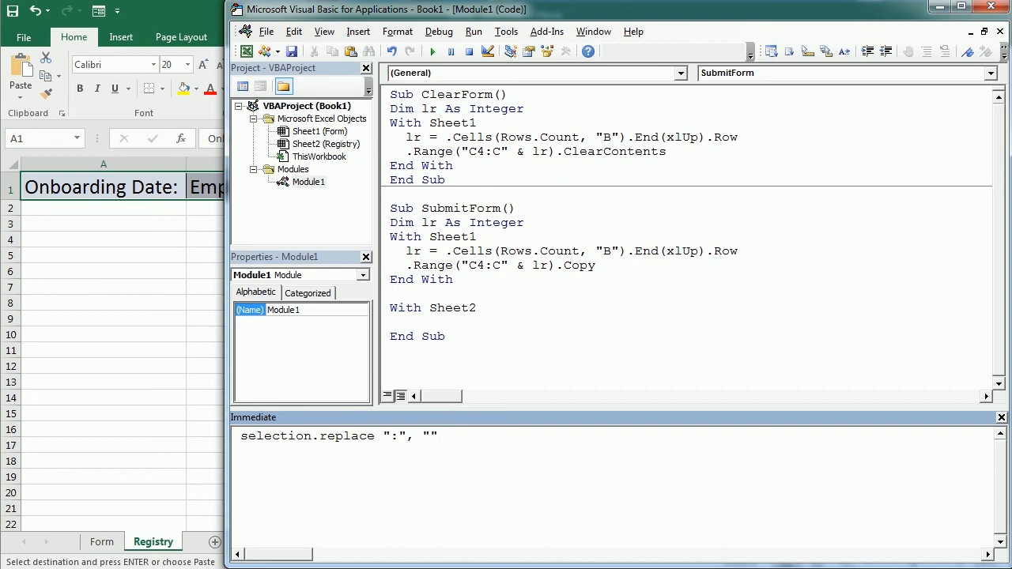
left_click(146, 187)
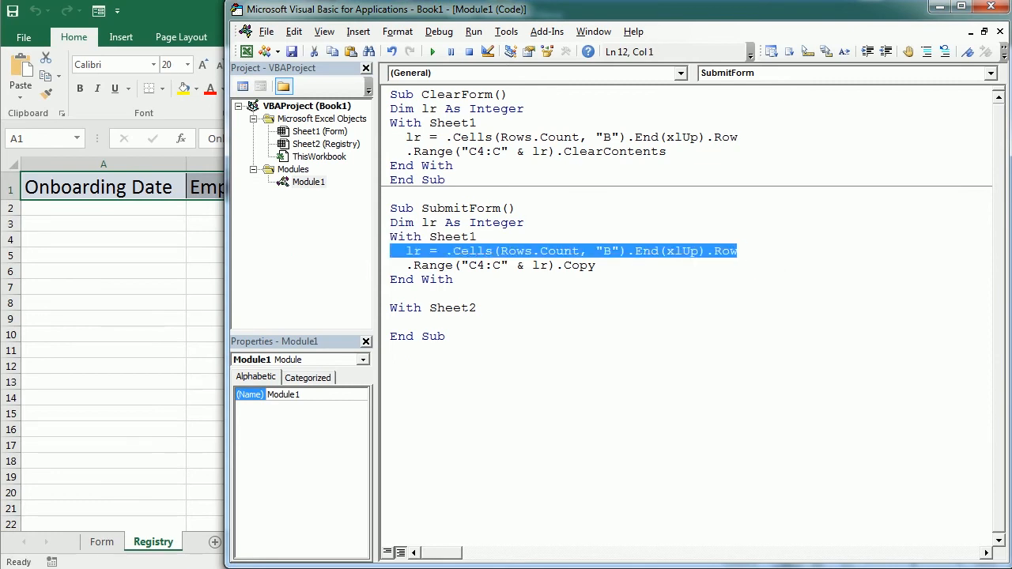
Inside With Sheet2, find the last Registry row with lr = .Cells(Rows.Count, "B").End(xlUp).Row
left_click(408, 323)
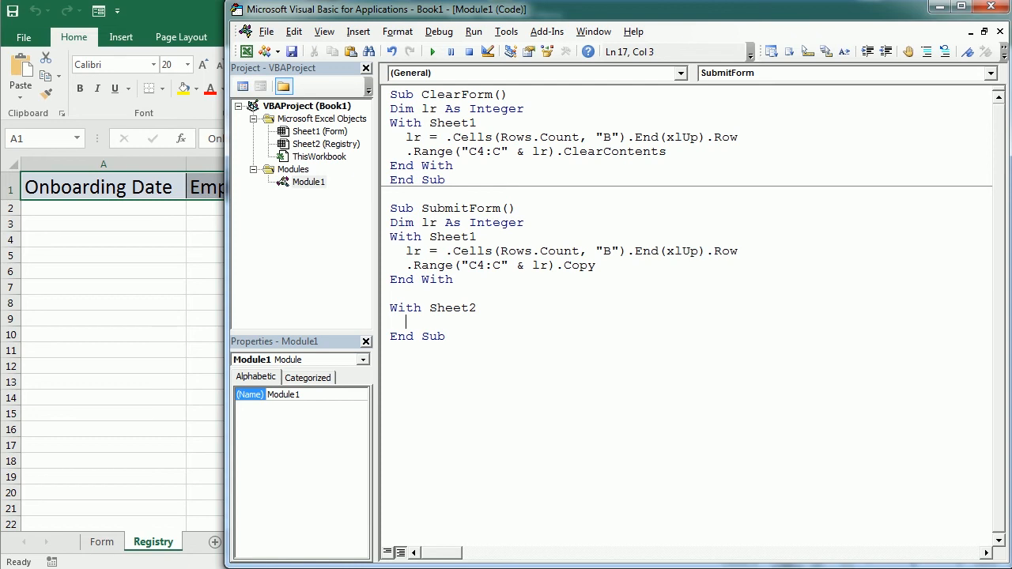
type("lr = .Cells(Rows.Count, \"B\").End(xlUp).Row")
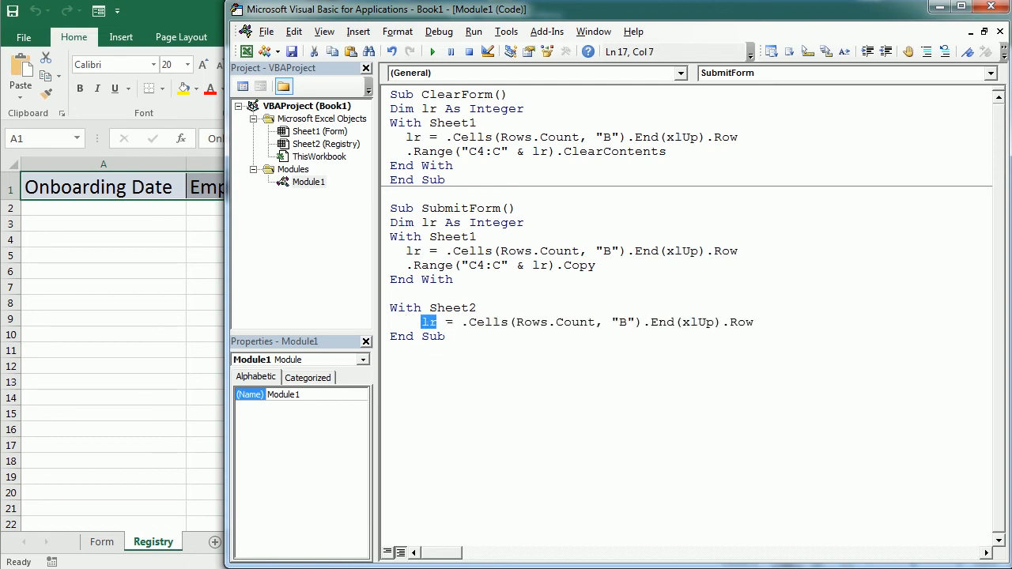
type("2")
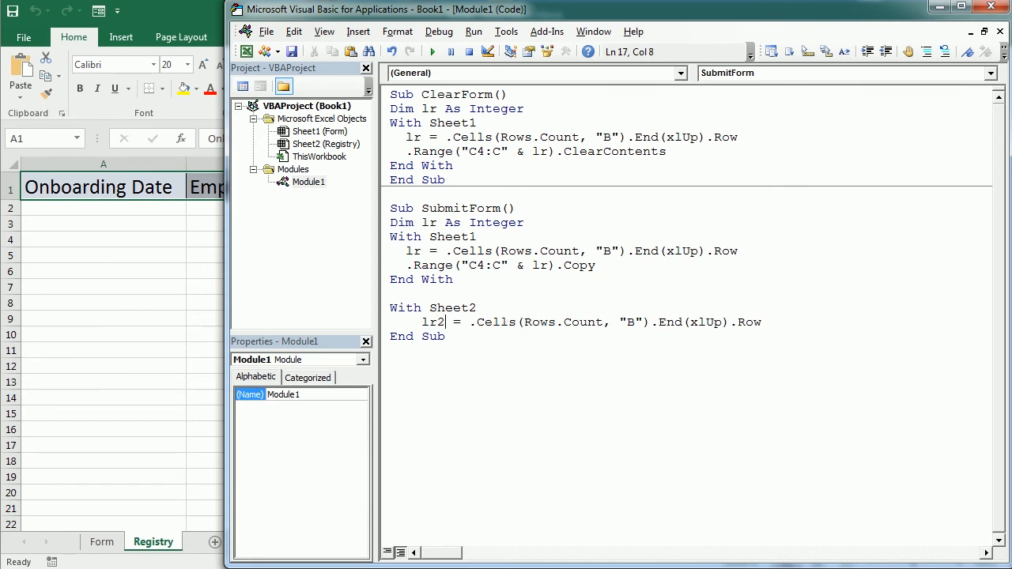
key("Backspace")
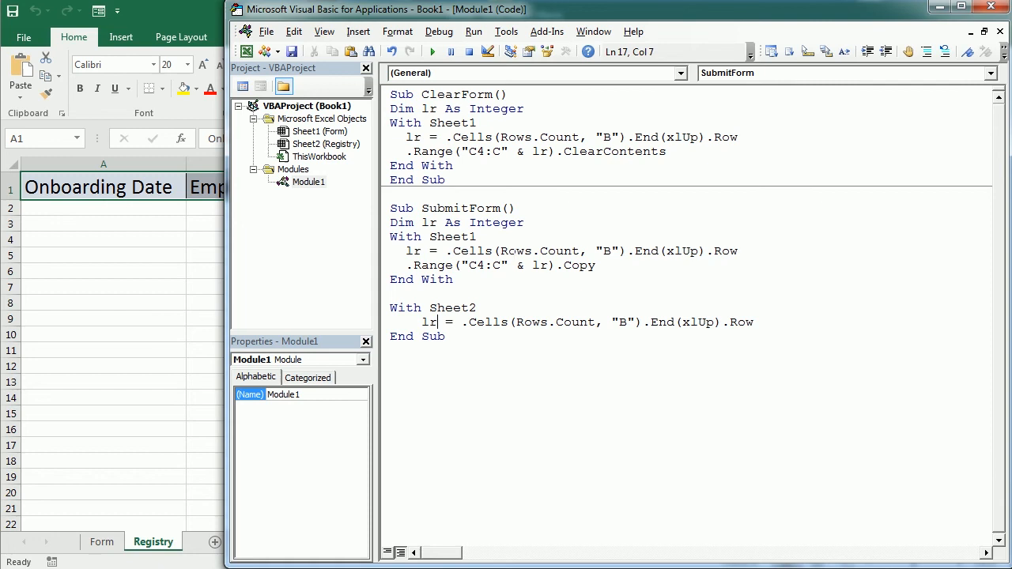
double_click(538, 265)
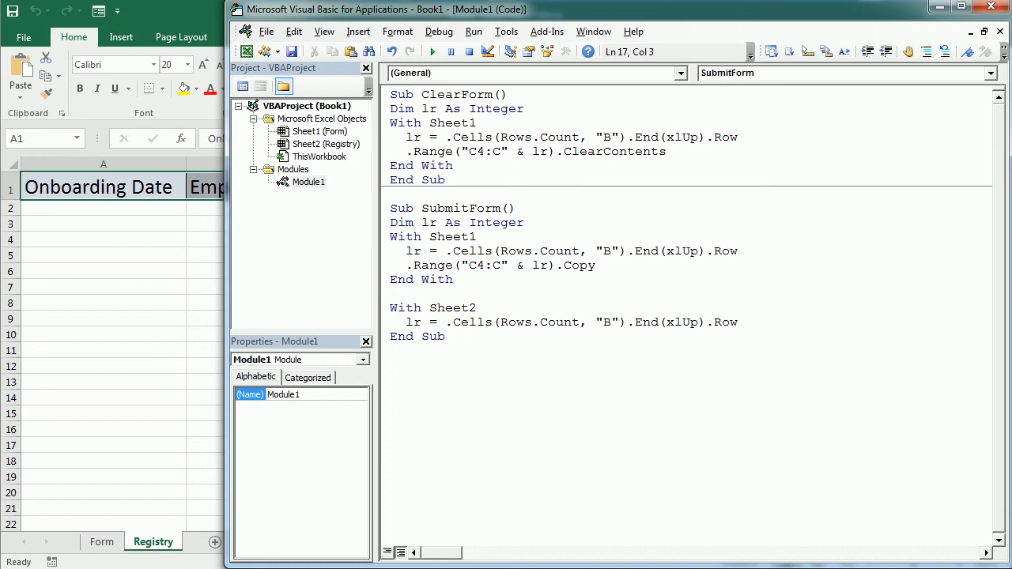
Paste the copied entries into .Range("A" & lr + 1) with PasteSpecial Transpose:=True
type(".Range(")
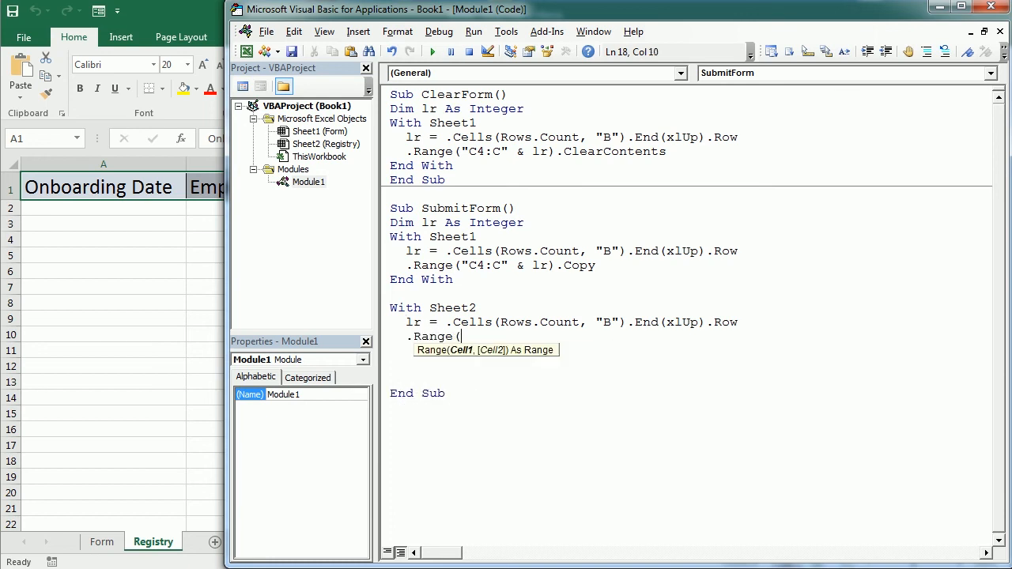
type("\"A\"")
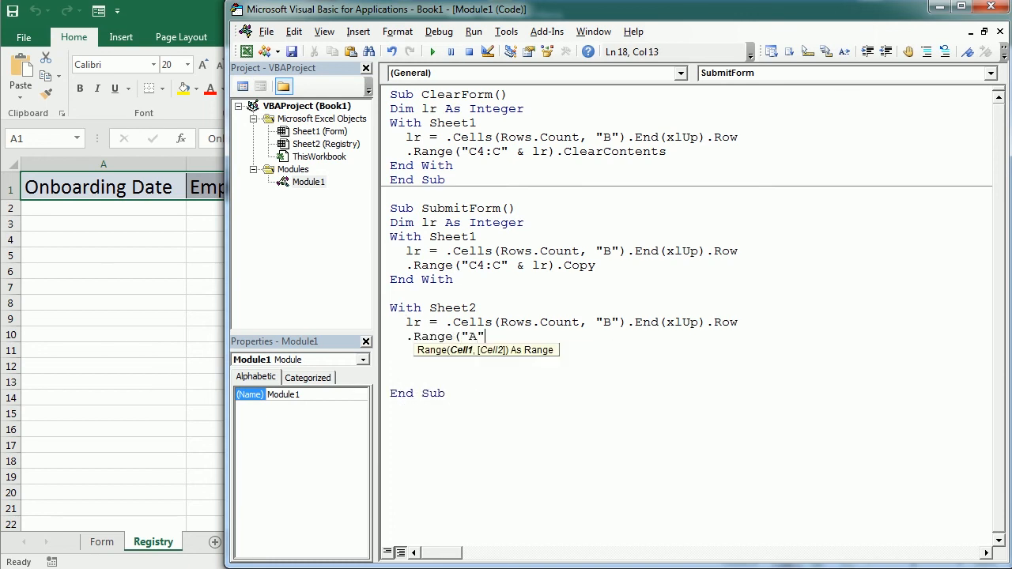
type("& lr")
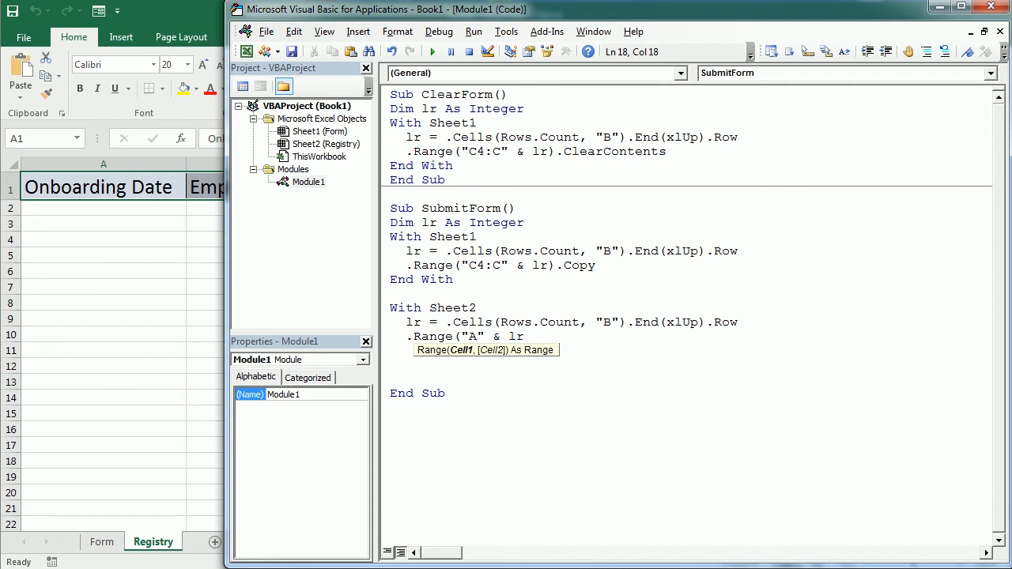
type("+1")
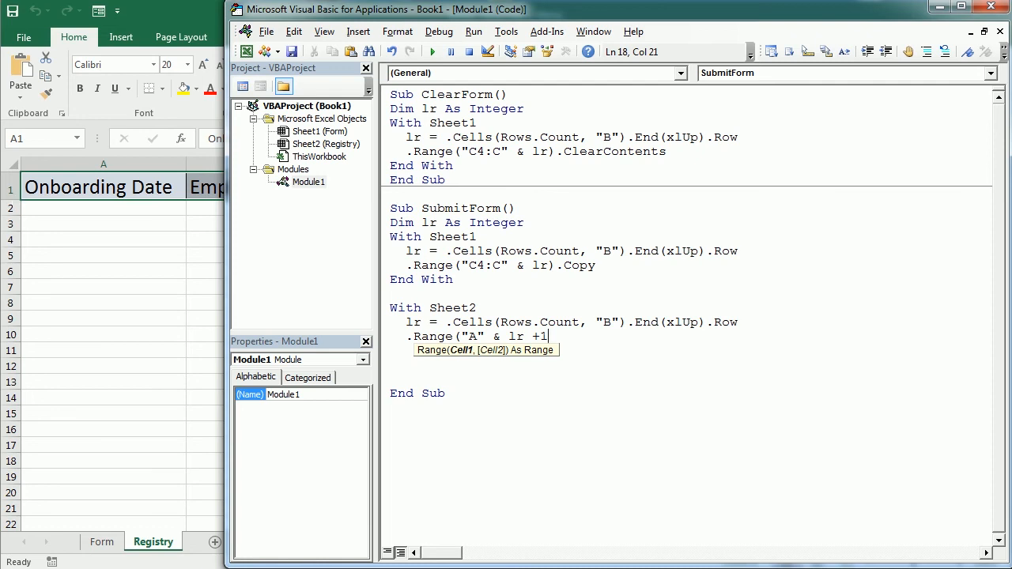
mouse_move(35, 215)
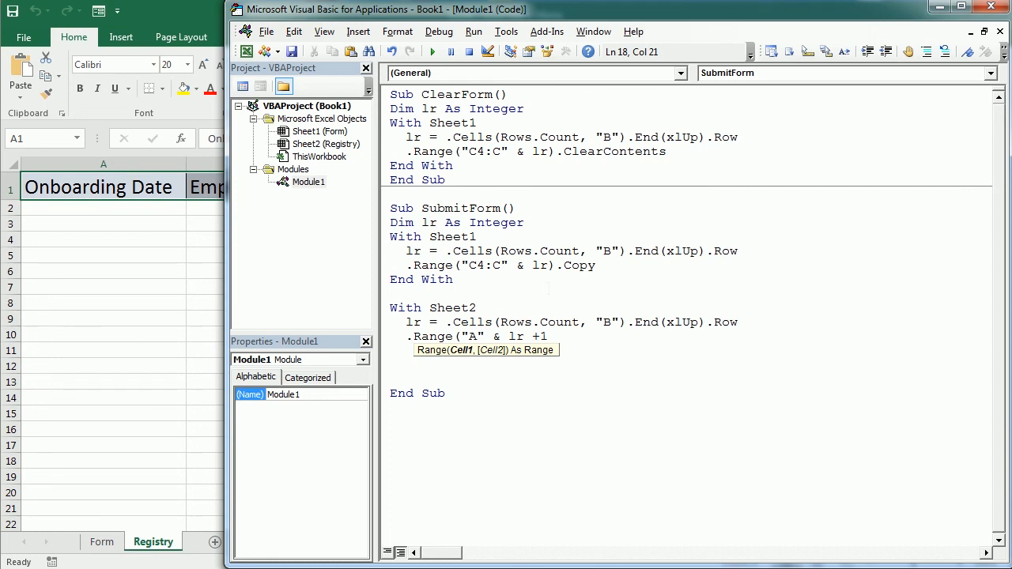
type(").paste")
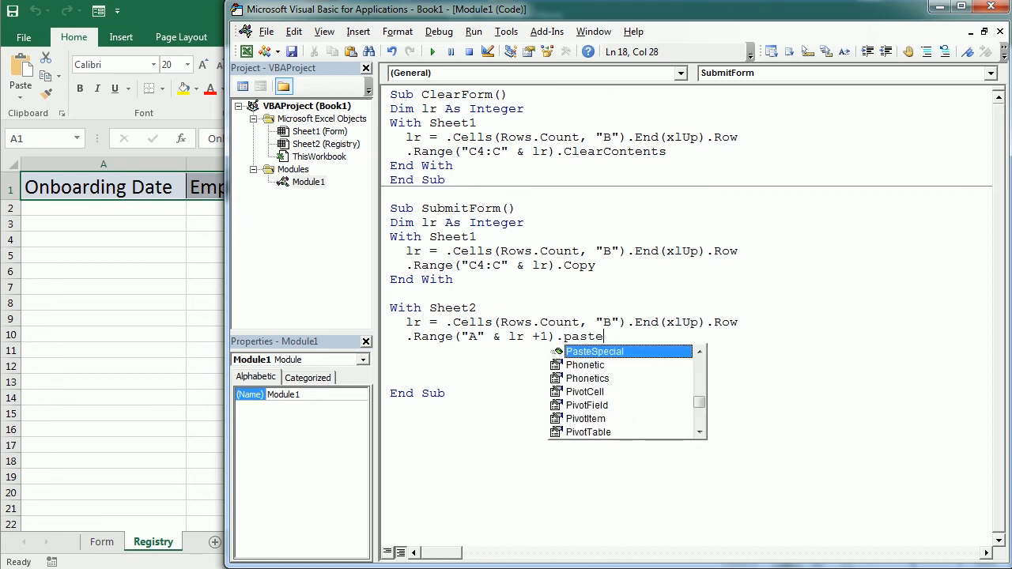
type("spe")
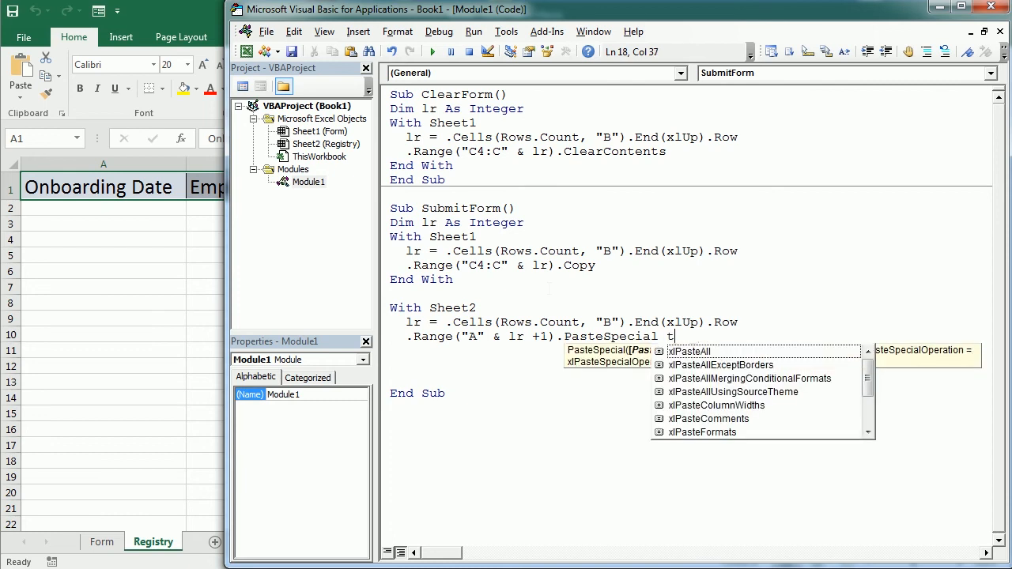
type("ranspose")
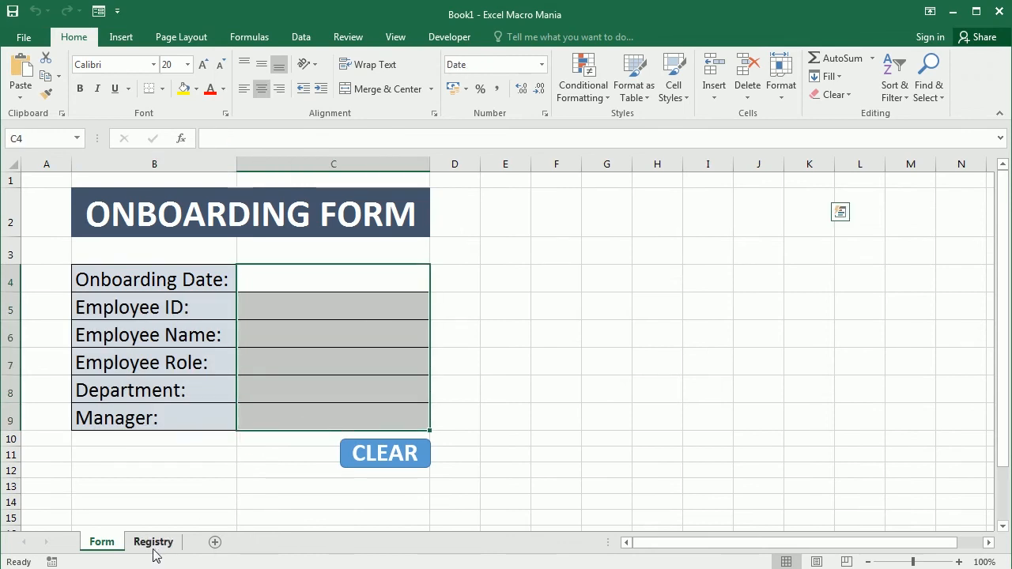
Close the block with End With and add Application.CutCopyMode = False
left_click(151, 541)
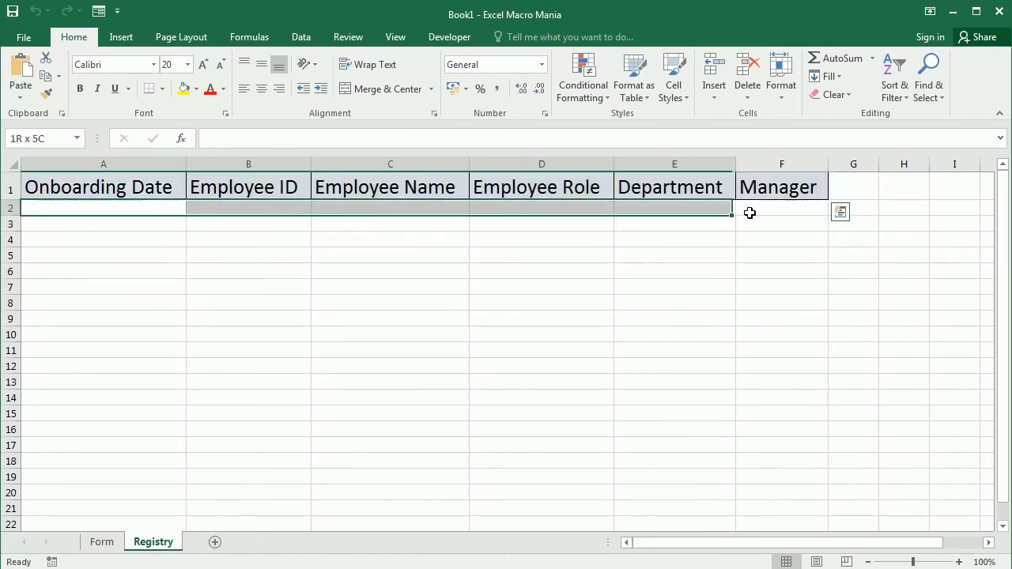
key("alt+tab")
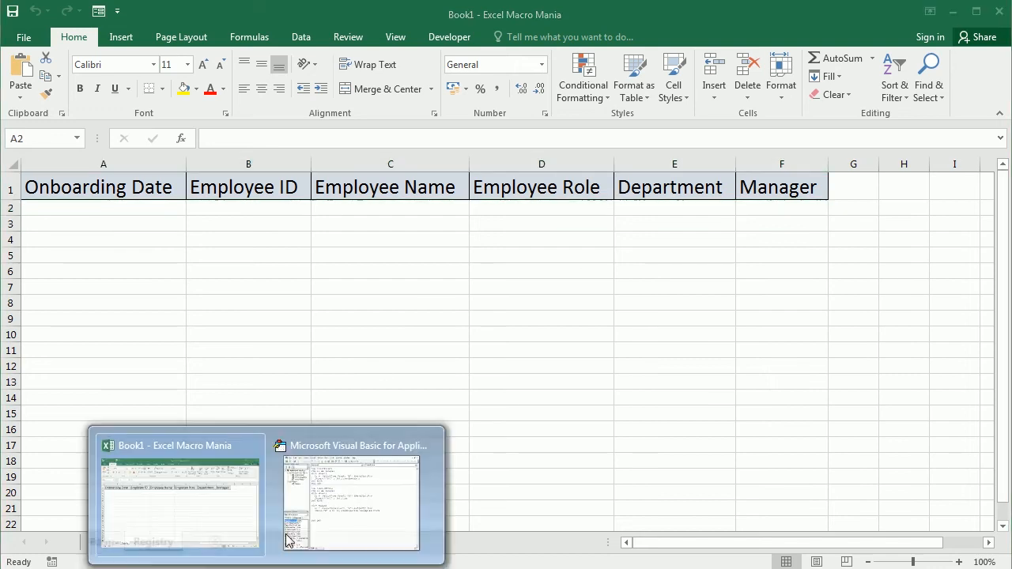
left_click(351, 502)
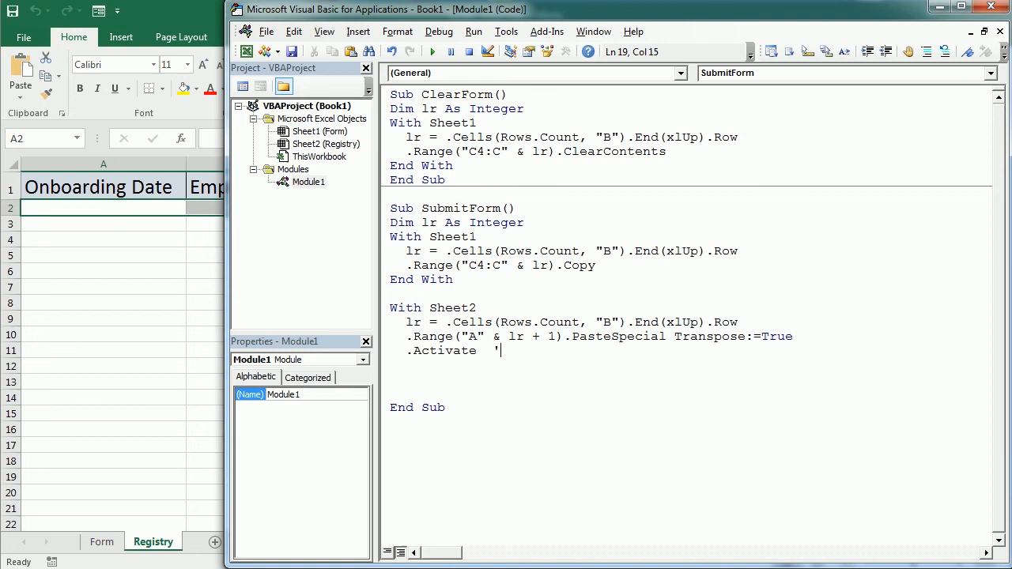
type("optional")
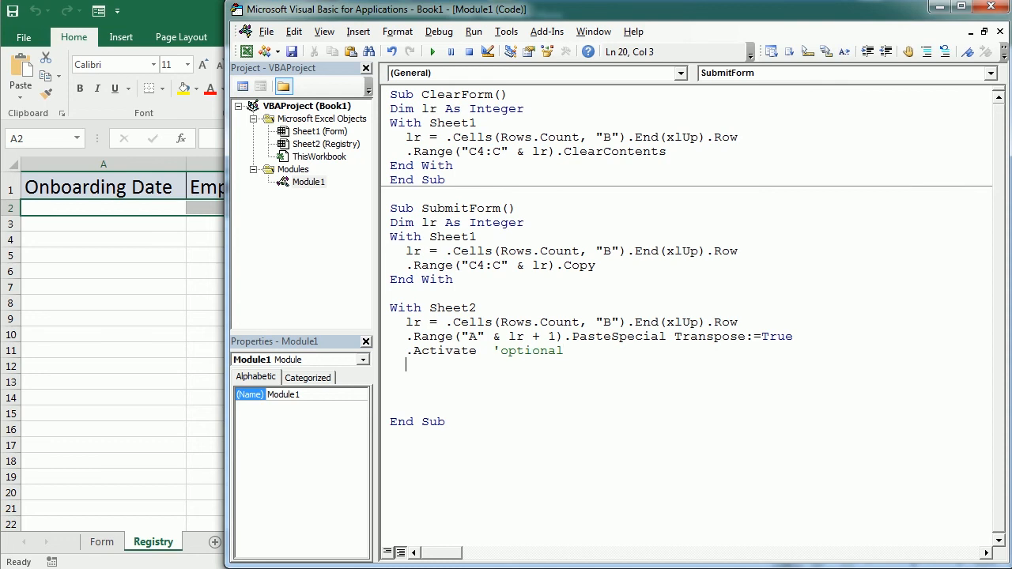
type("end")
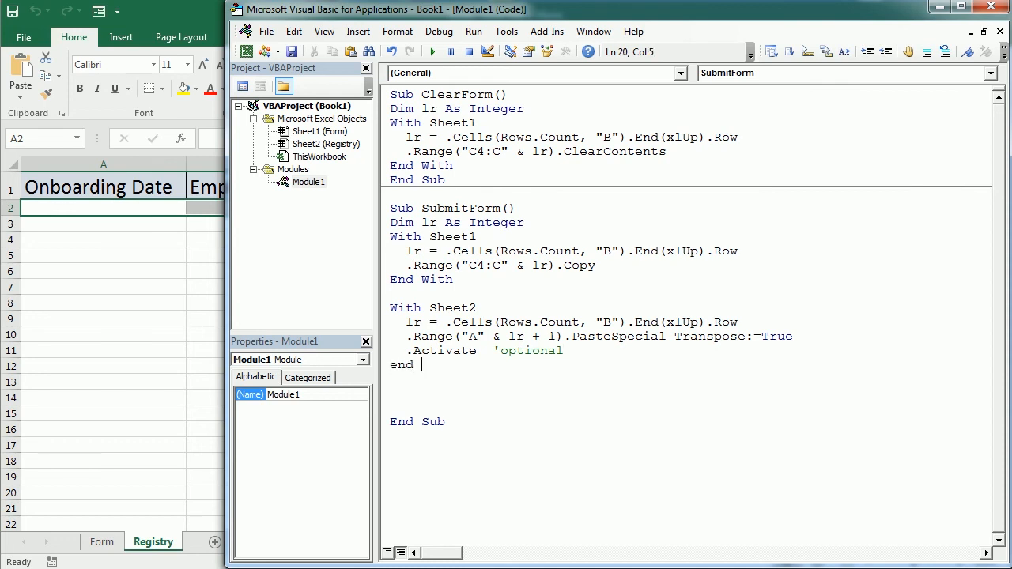
type("With")
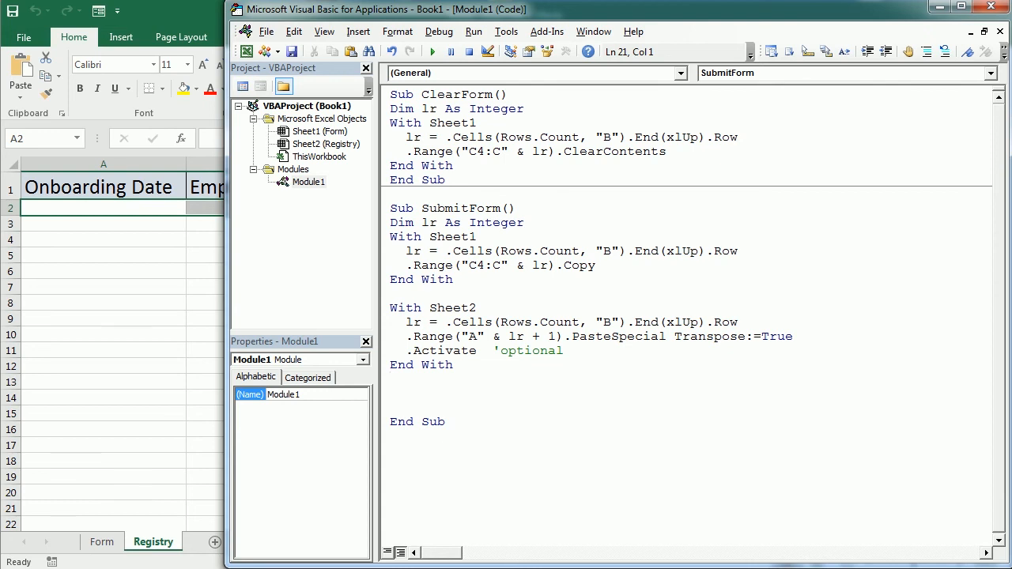
type("application.CutCopyMode=")
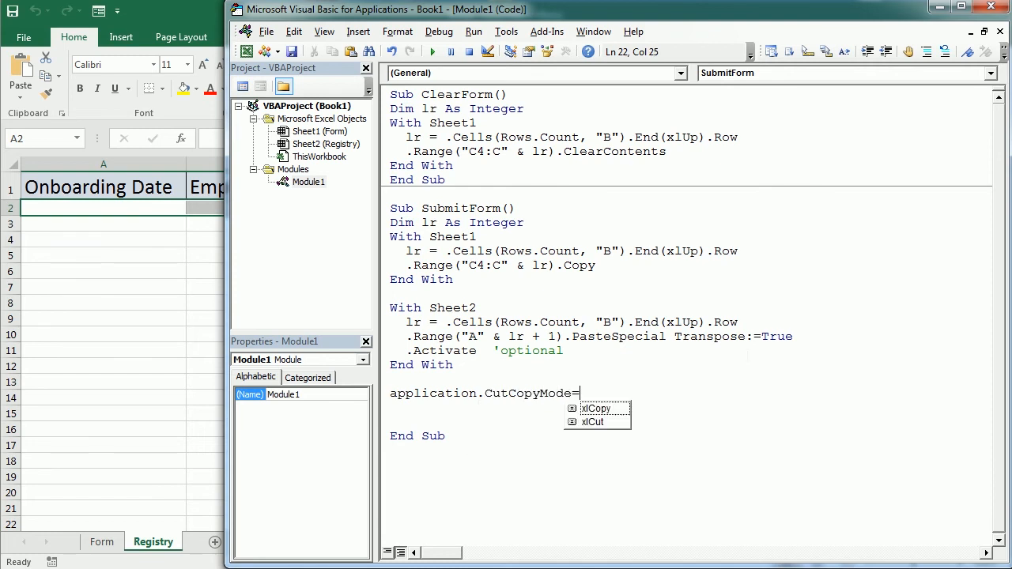
type("false")
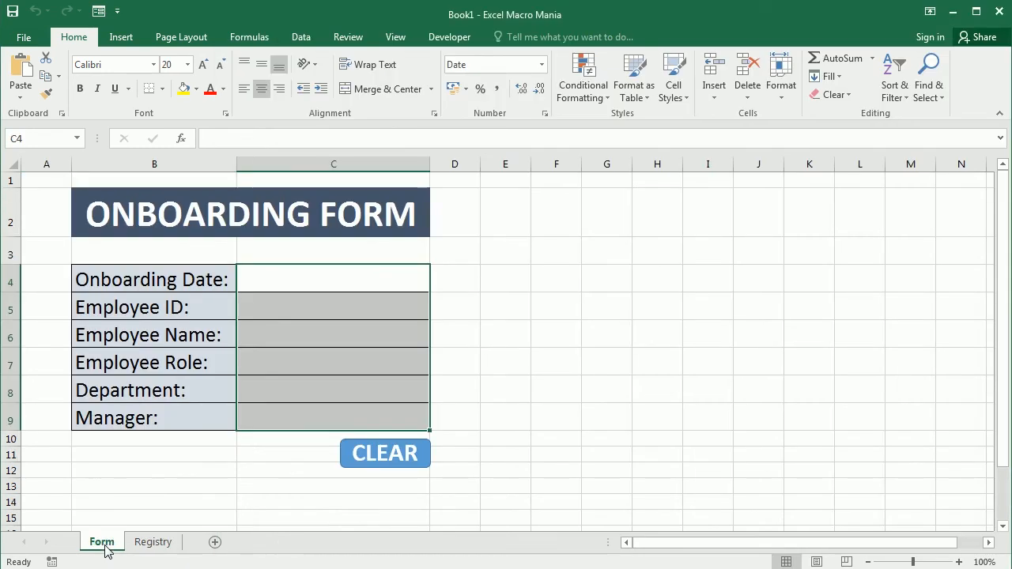
mouse_move(120, 37)
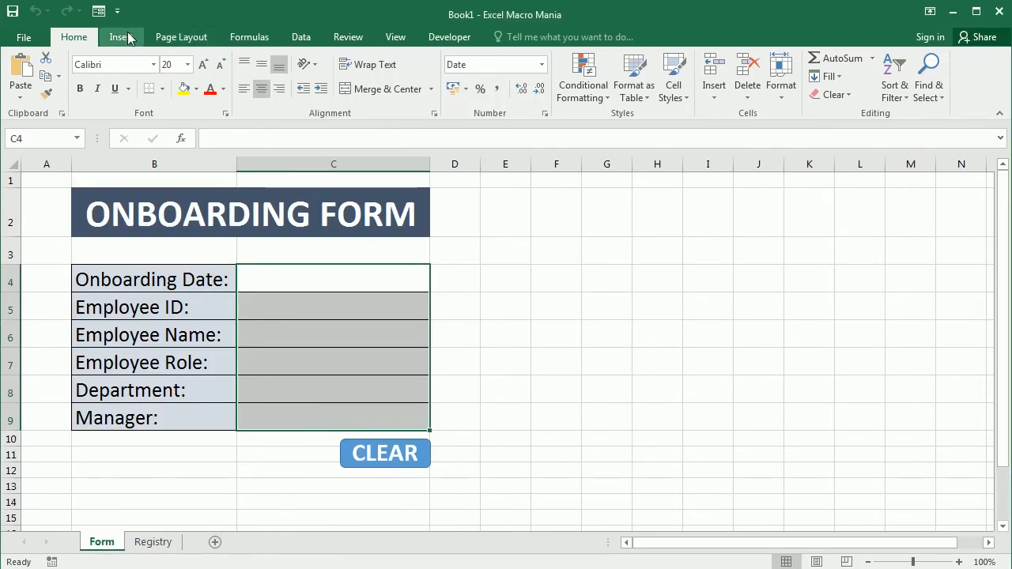
Add a SUBMIT button from the CLEAR shape and assign the SubmitForm macro to it
left_click(120, 36)
type("SUBMIT")
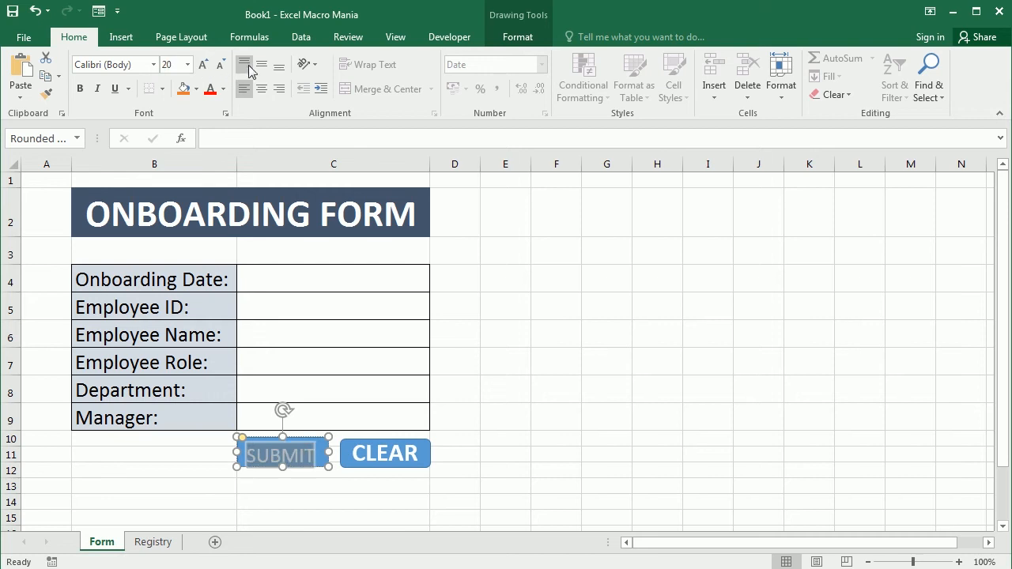
right_click(278, 452)
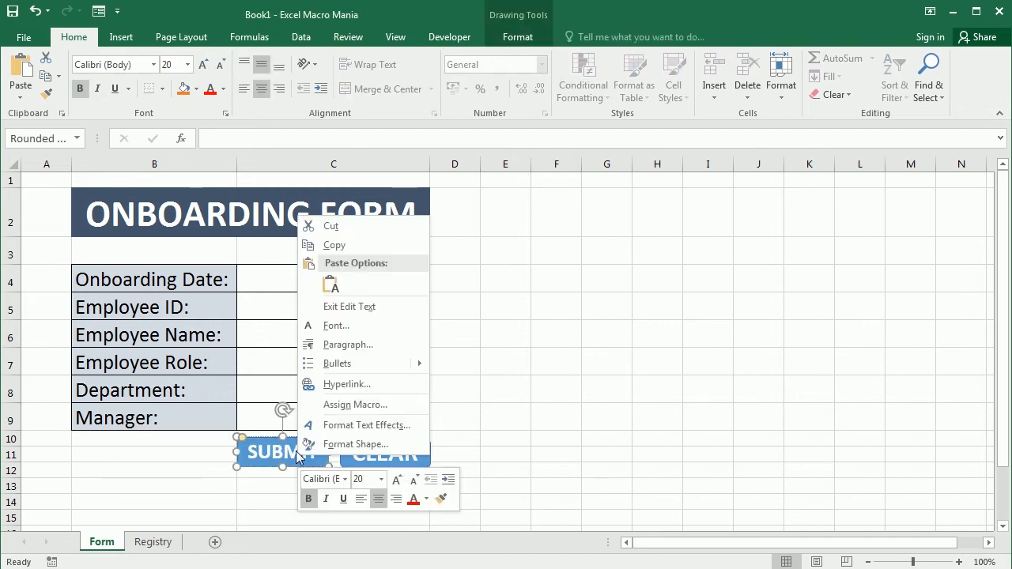
left_click(356, 405)
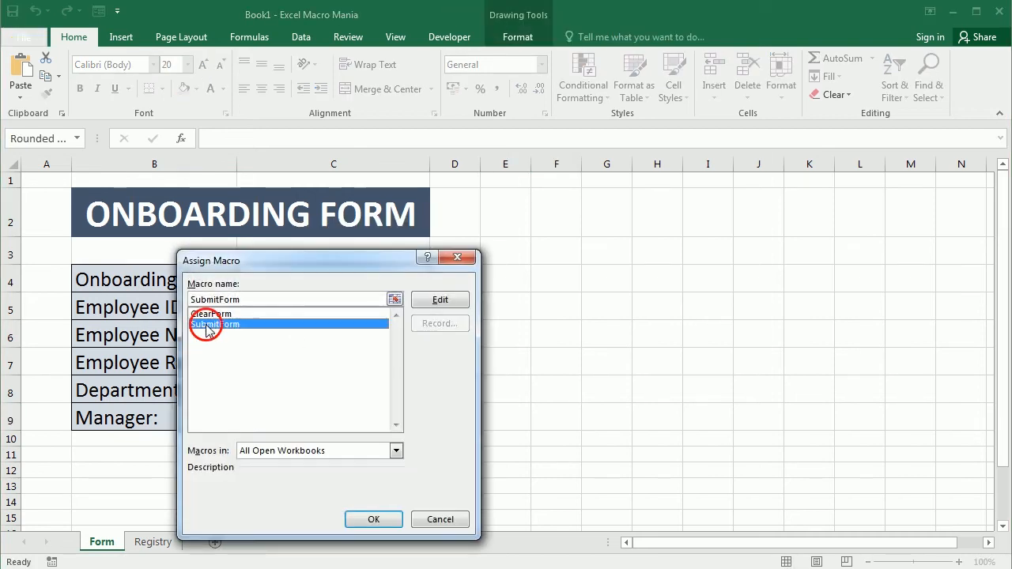
left_click(373, 519)
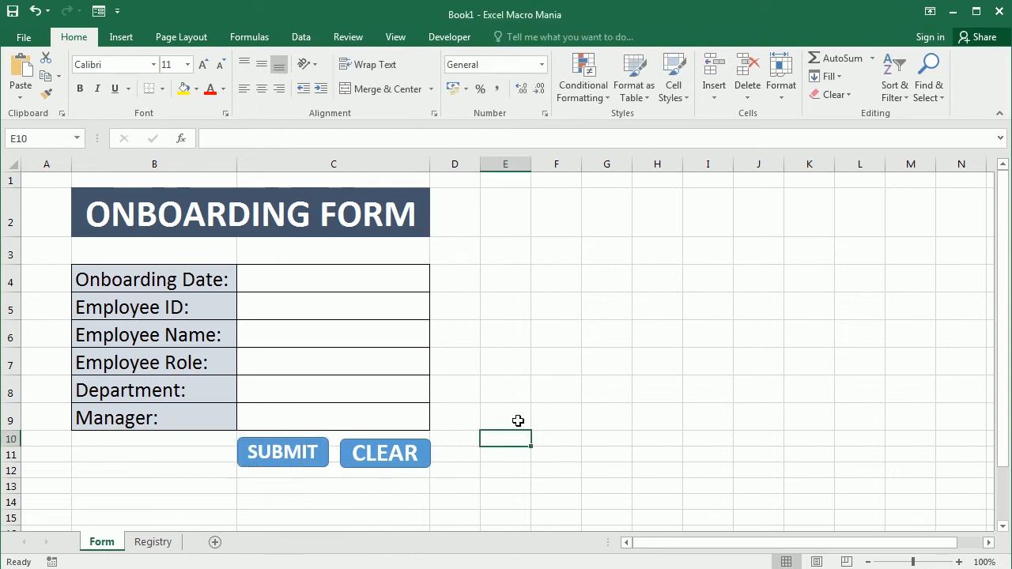
Enter sample data (18/06/20, Business Analyst), submit it to the Registry, then reselect C4:C9 on the form
type("18/06/2022")
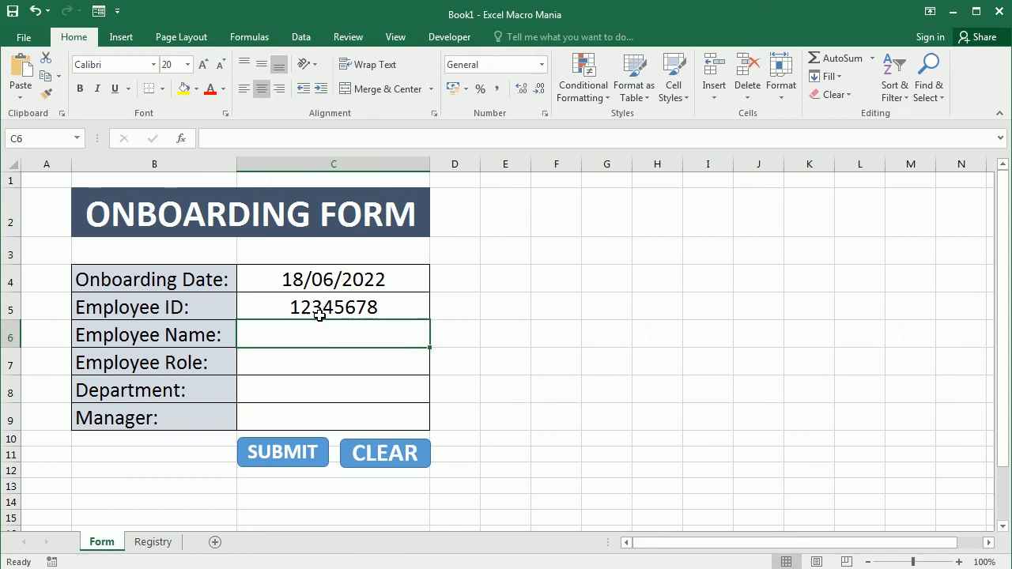
type("Business Analyst")
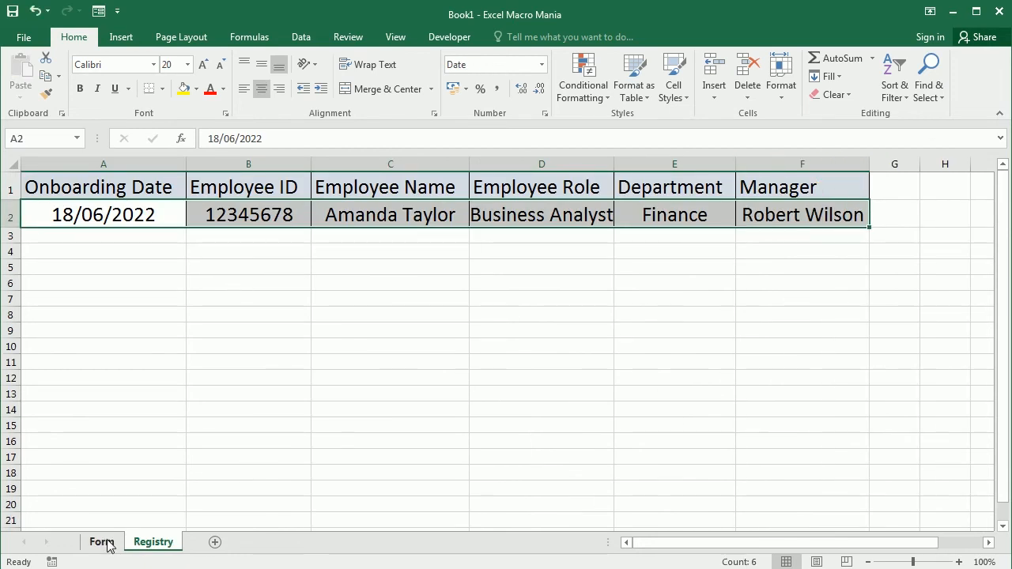
left_click(101, 541)
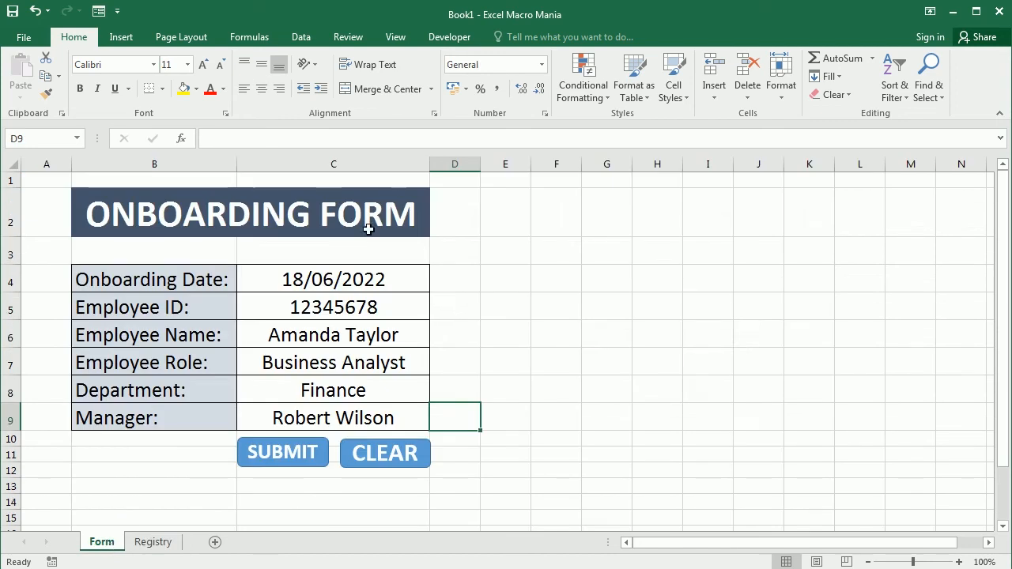
left_click_drag(332, 278, 333, 389)
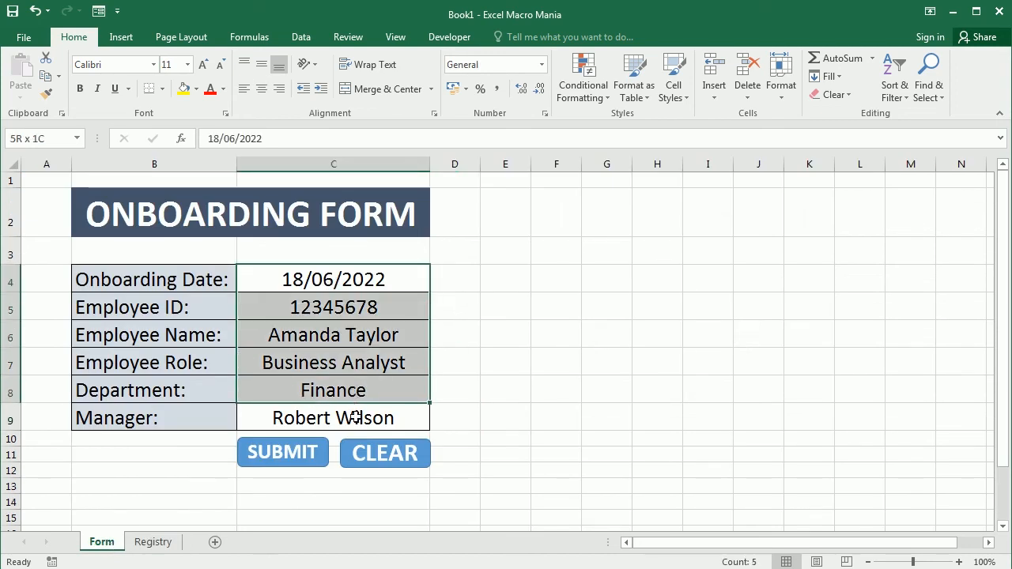
Insert a Form Controls checkbox below the buttons labelled 'Clear form when submitted'
left_click(450, 36)
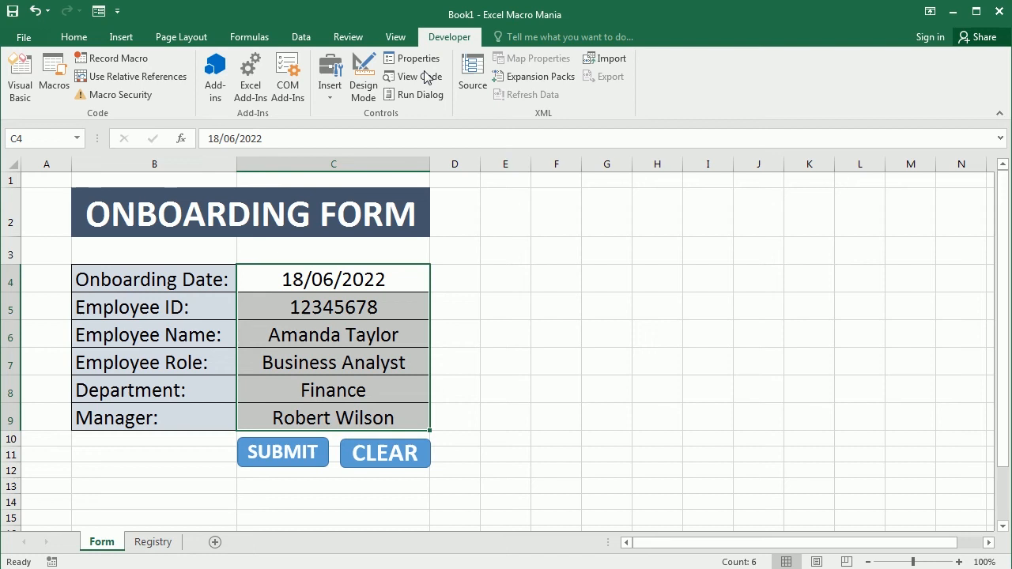
left_click(329, 76)
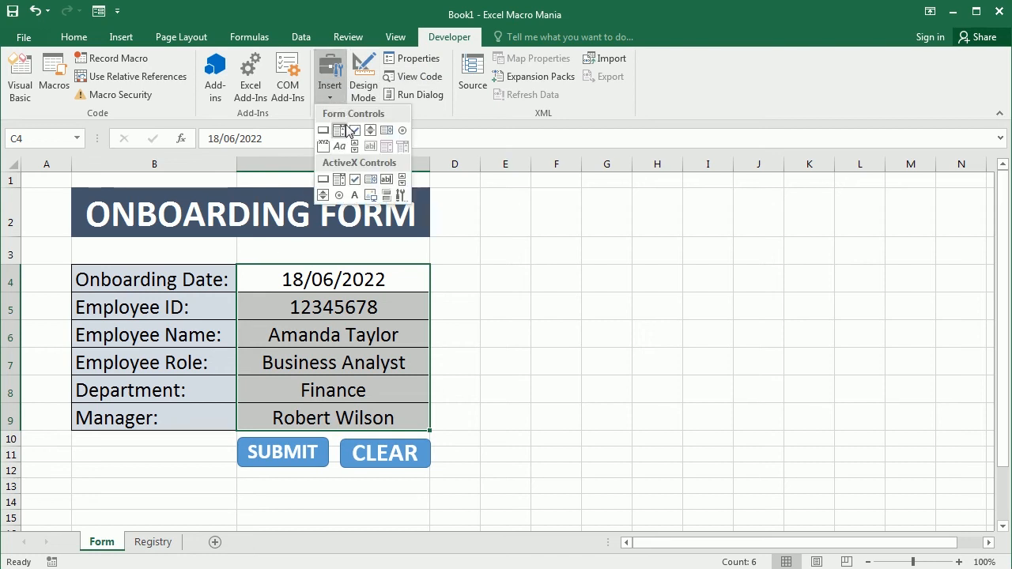
left_click(339, 129)
type("Clear")
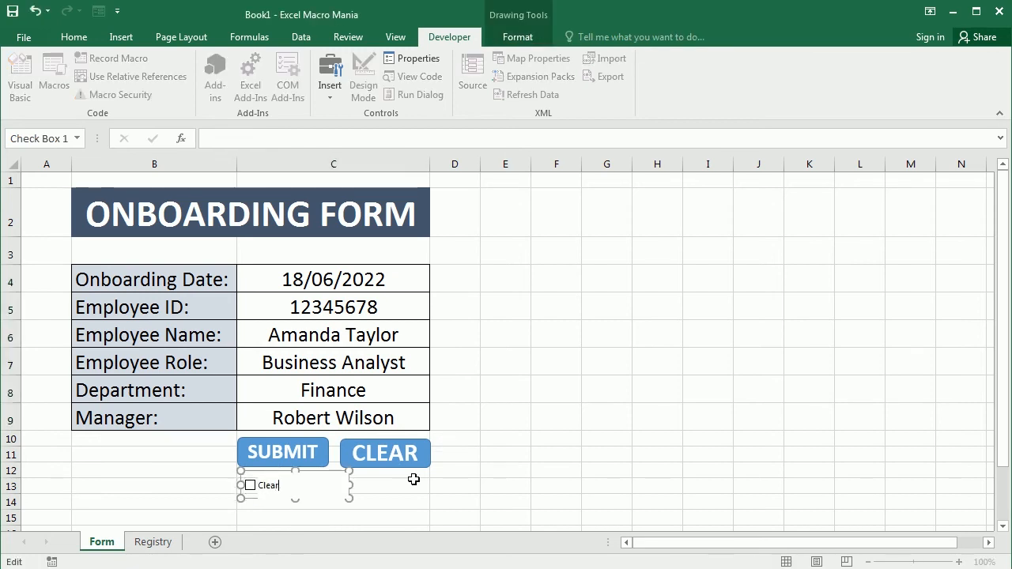
type("form when submitted")
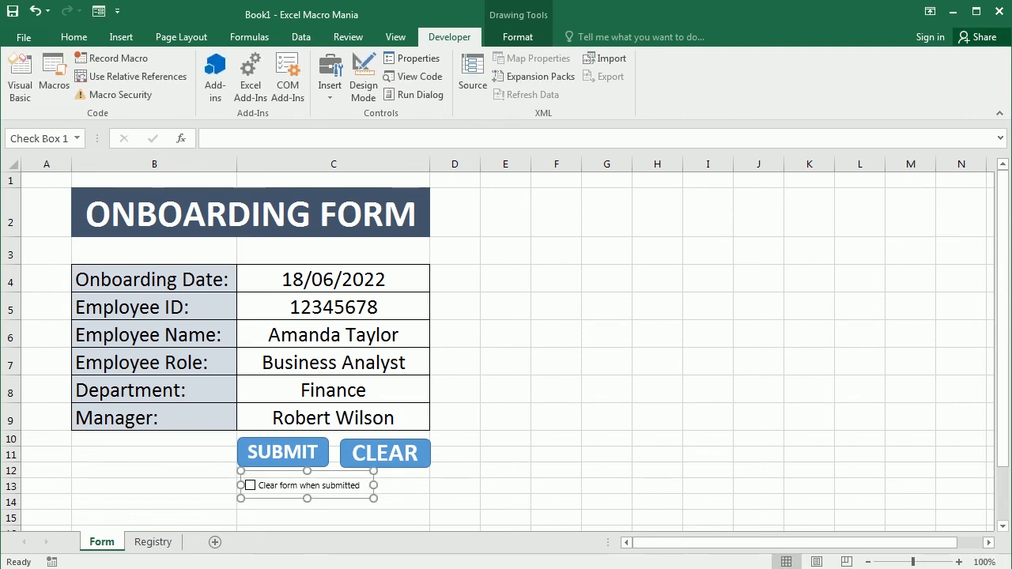
mouse_move(44, 137)
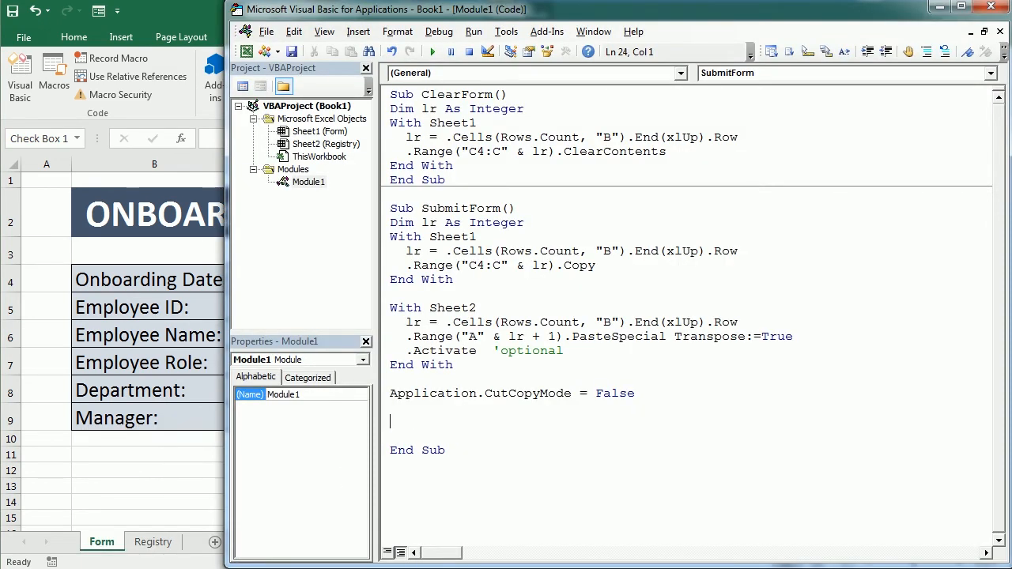
Begin SubmitForm with If Sheet1.CheckBoxes("Check Box 1").Value = 1 Then
type("if Sheet1.")
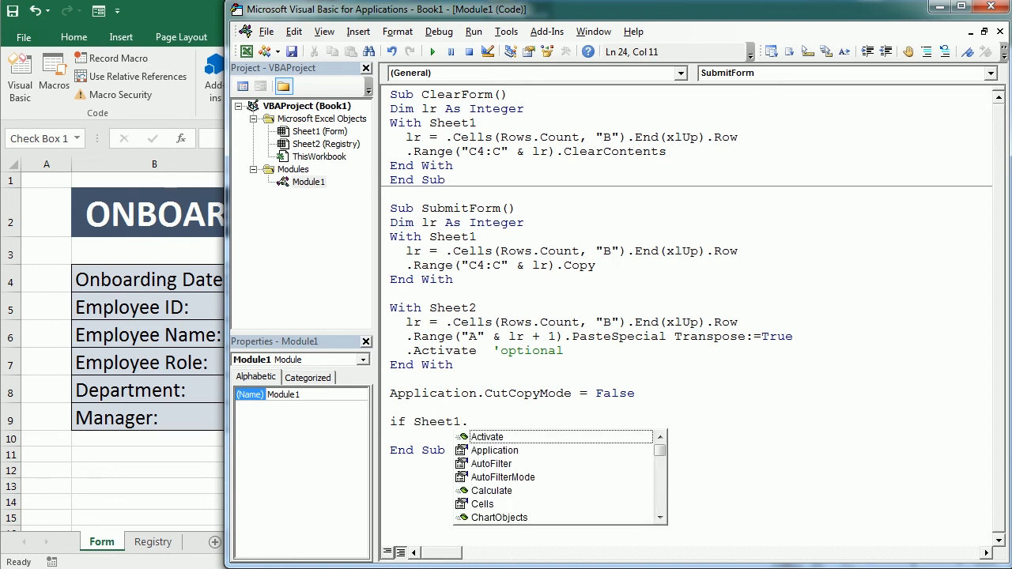
type("checkbox")
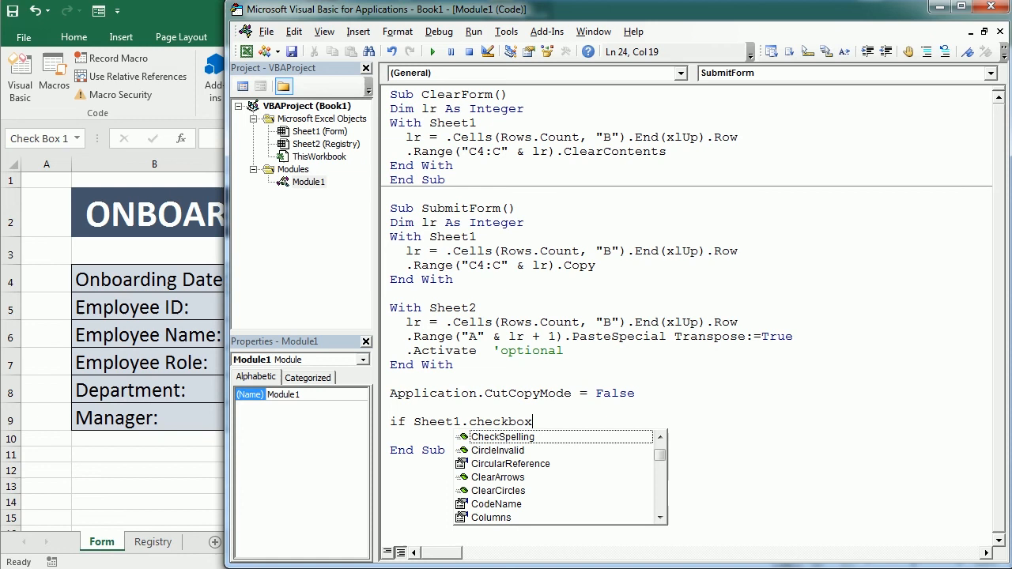
type("es(\"")
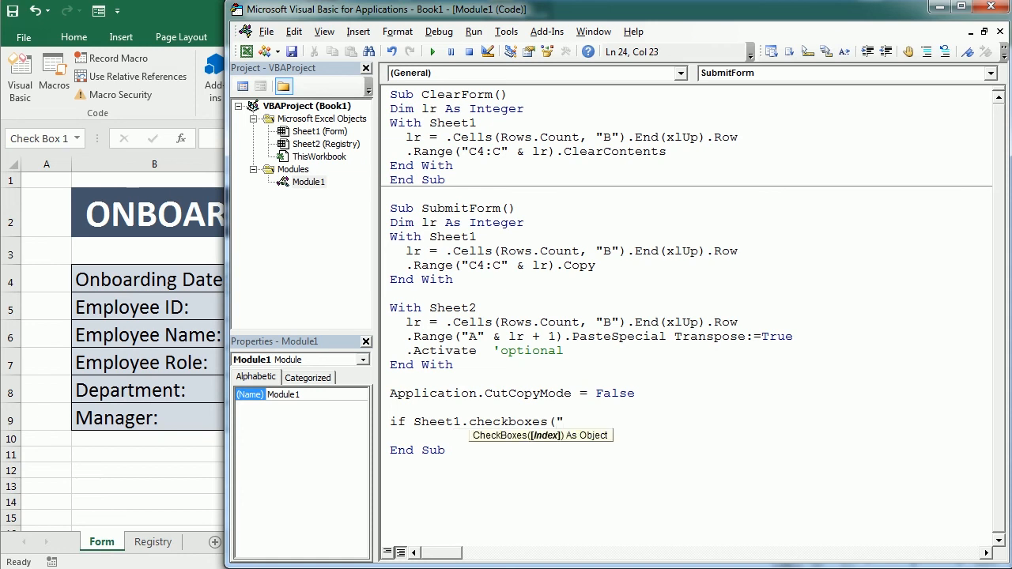
type("Check B")
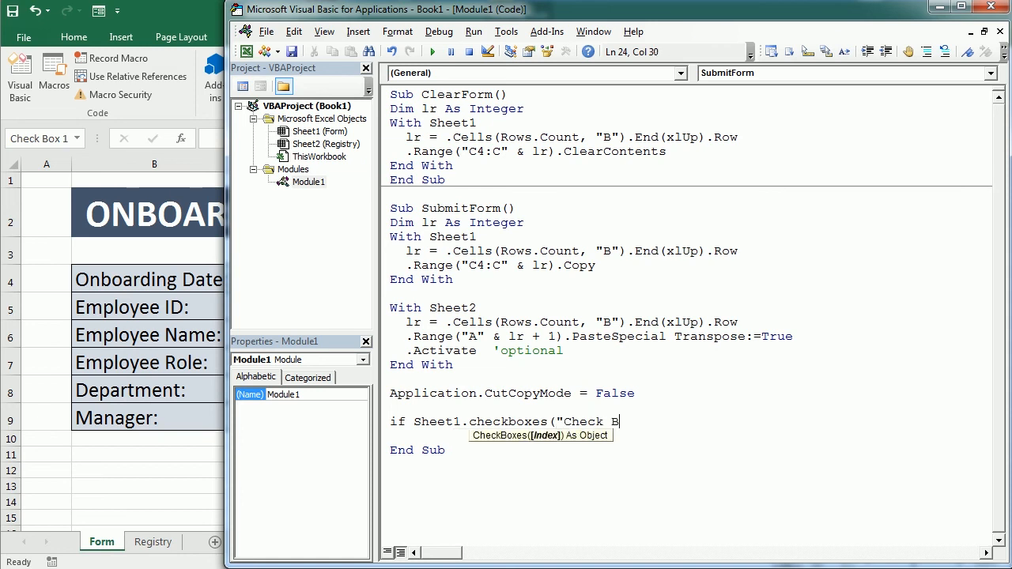
type("ox 1\"")
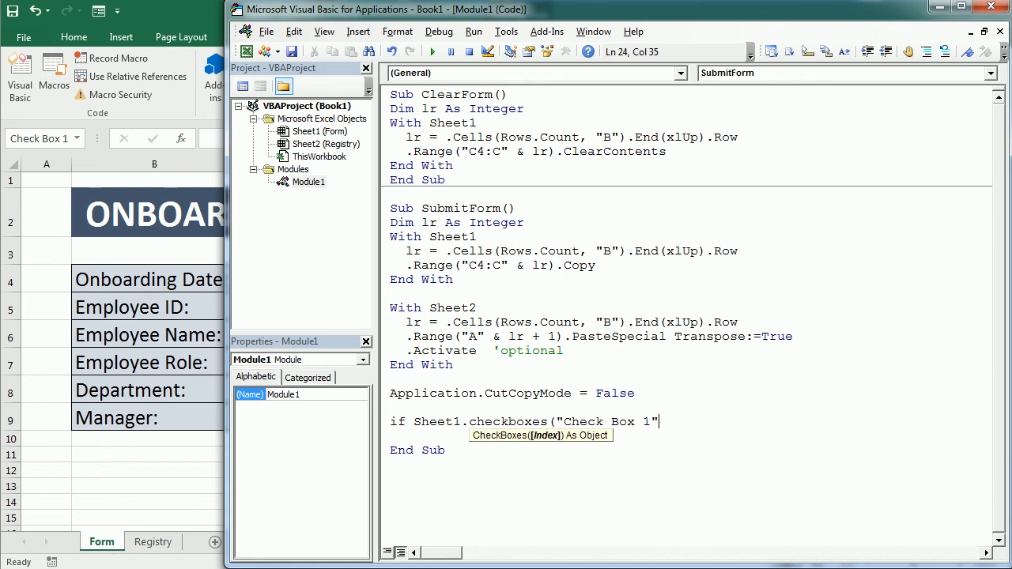
type(")")
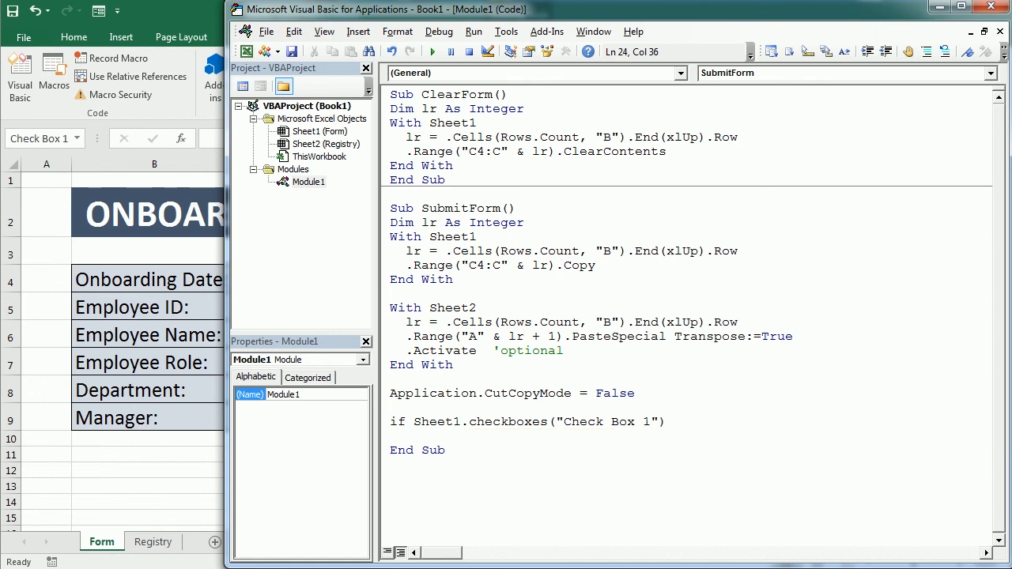
type(".value=")
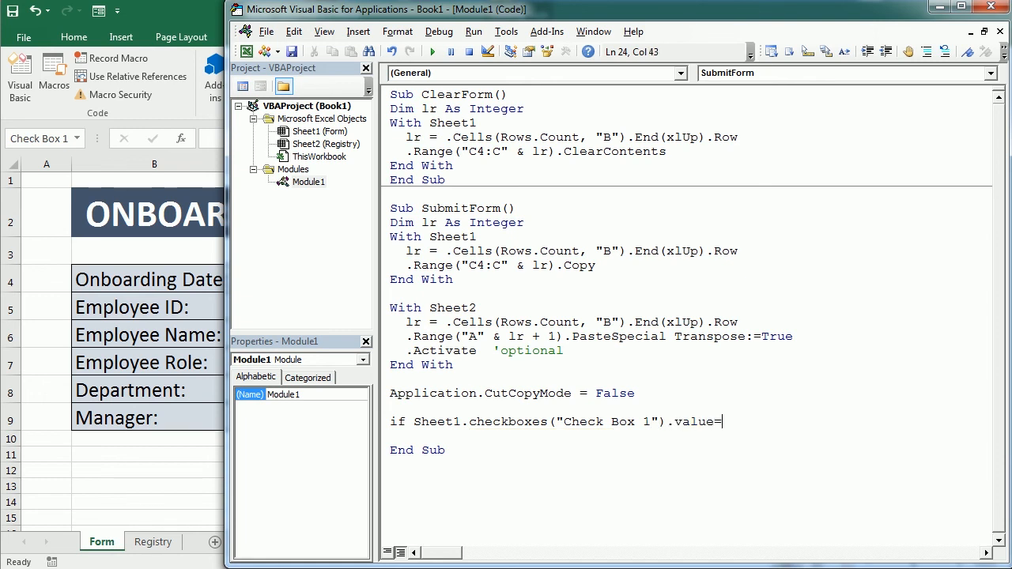
type("1 then")
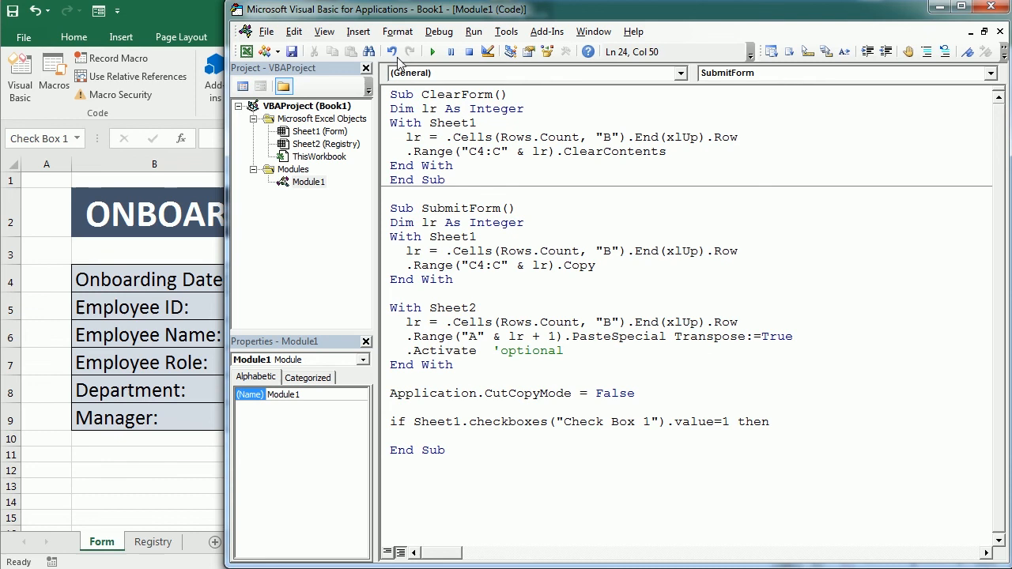
Make the If line call ClearForm when the checkbox is ticked
double_click(455, 95)
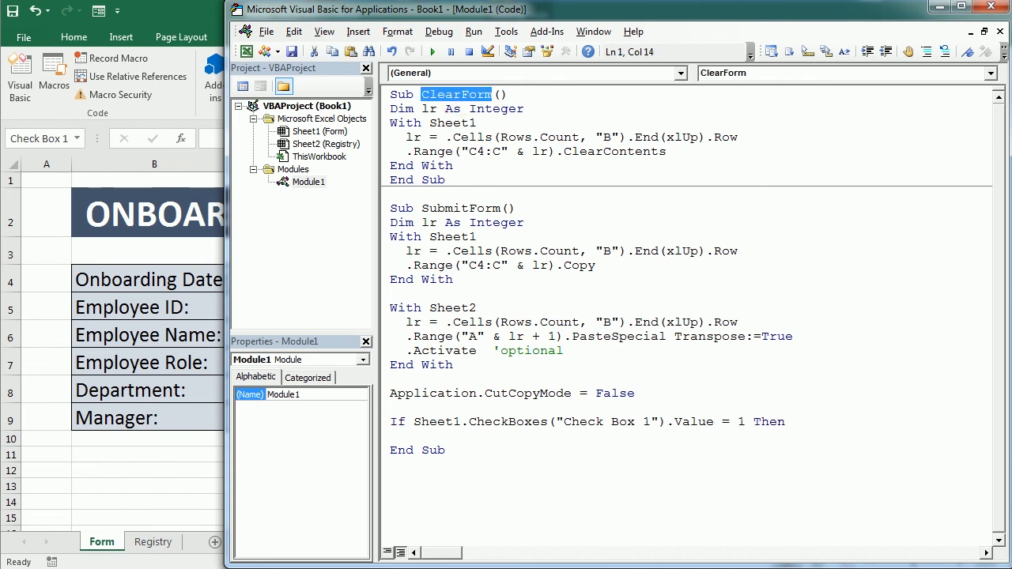
type("ClearForm")
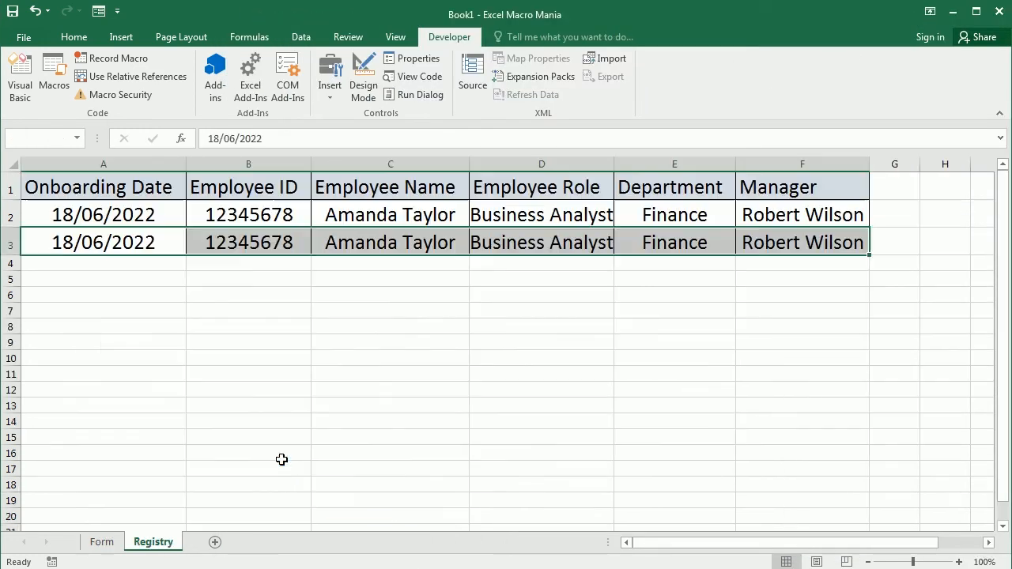
Review the repeated row 3 entry, then tick 'Clear form when submitted' on the Form sheet
left_click(103, 242)
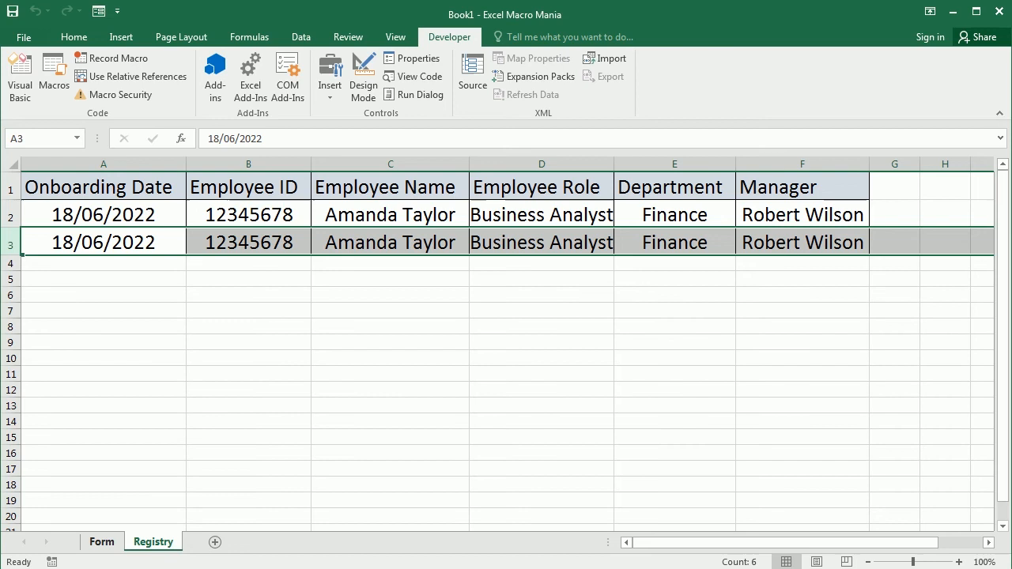
left_click(102, 541)
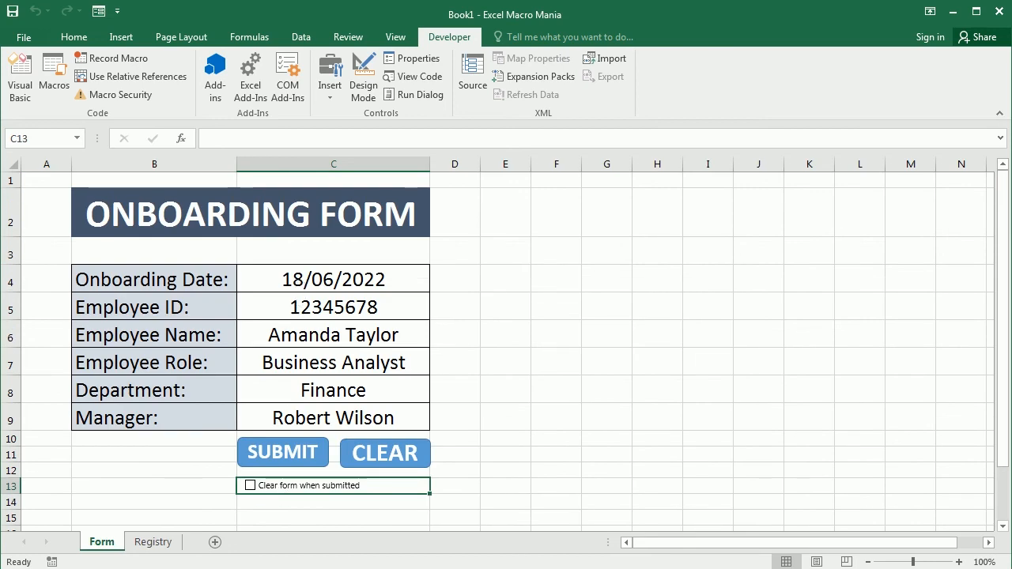
left_click(249, 484)
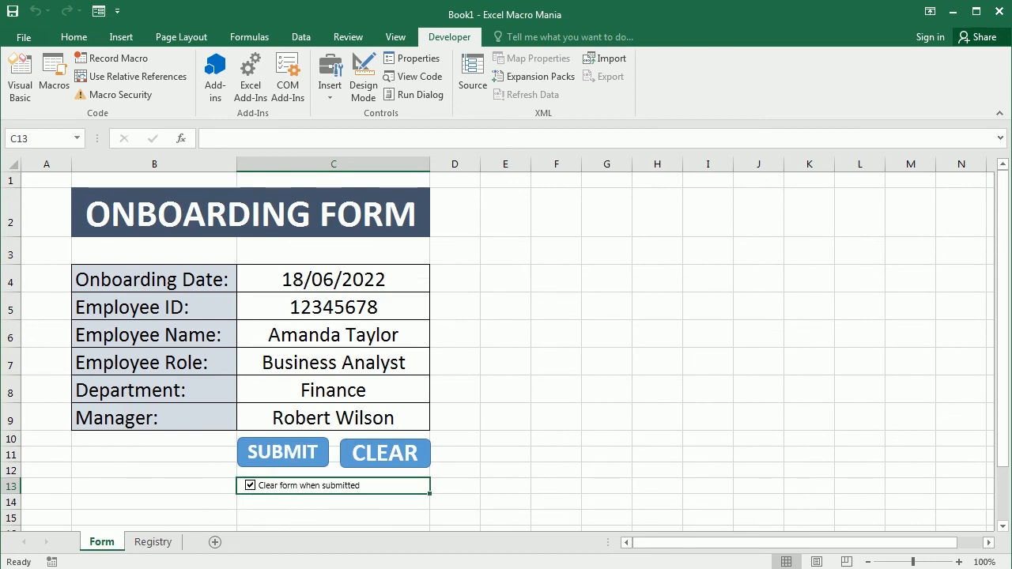
left_click(386, 452)
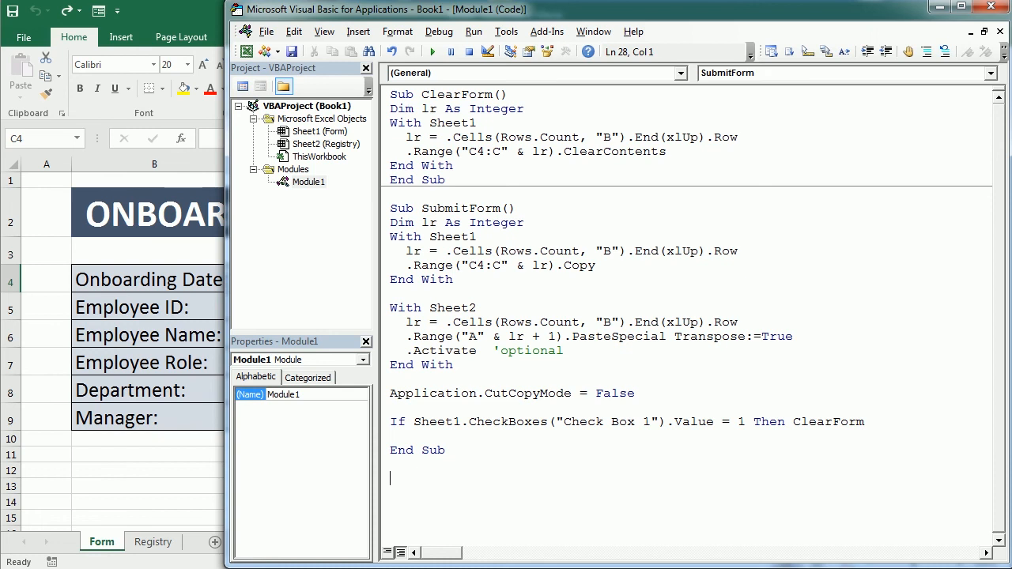
Start Sub AddField() reusing SubmitForm's Dim/With/lr lines, without the Copy line
type("sub Add")
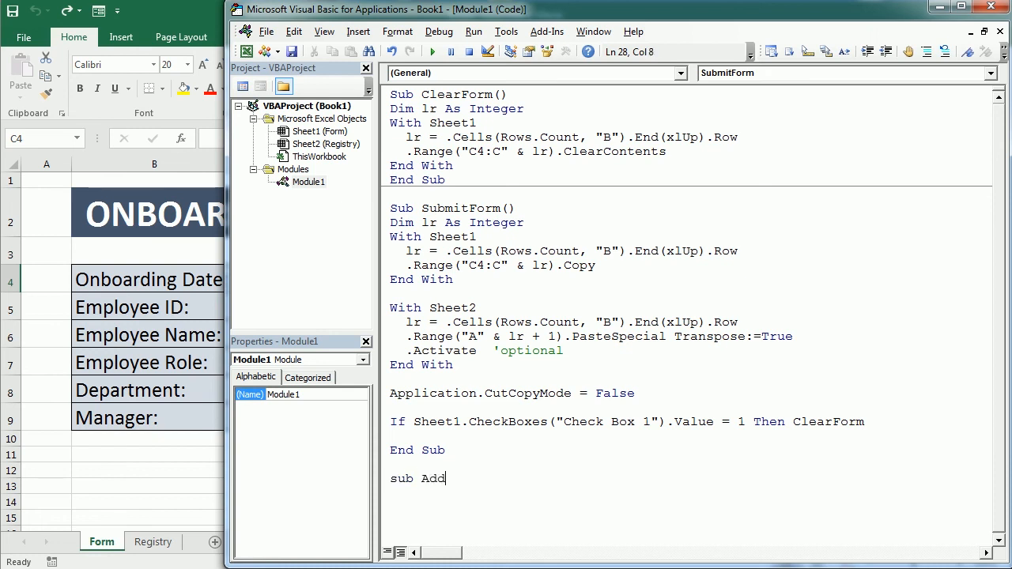
type("Field(")
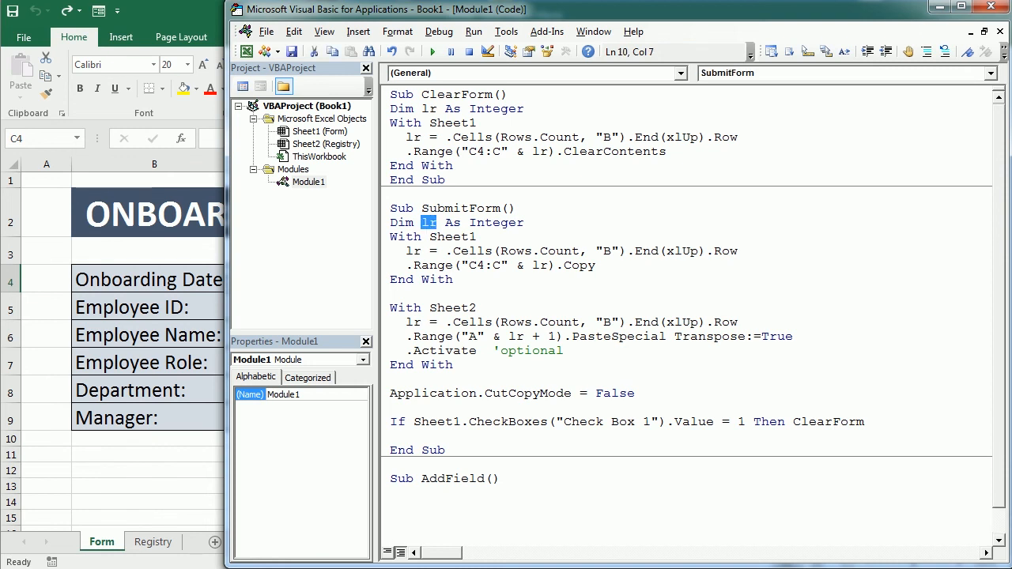
left_click_drag(434, 221, 389, 278)
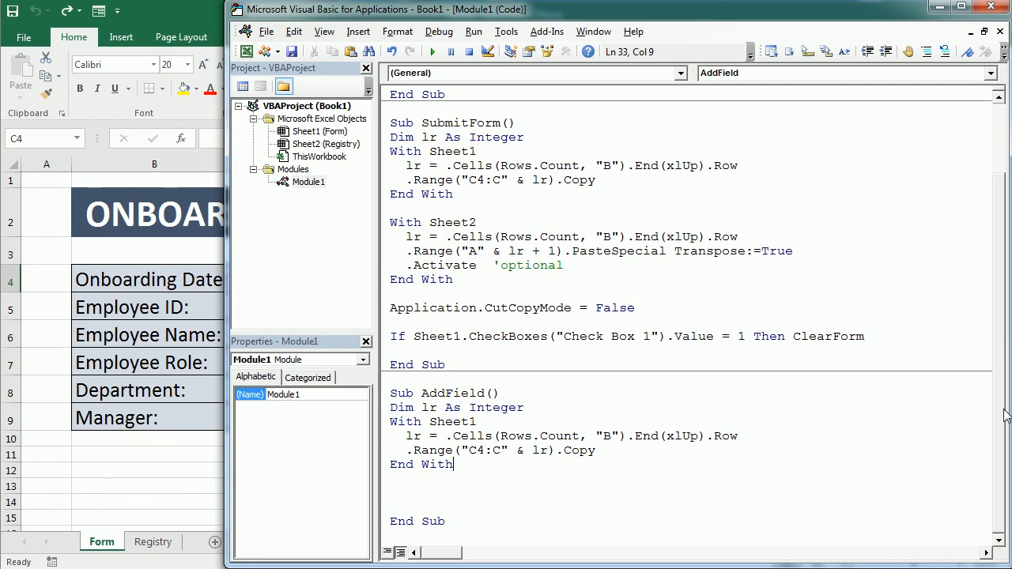
double_click(411, 436)
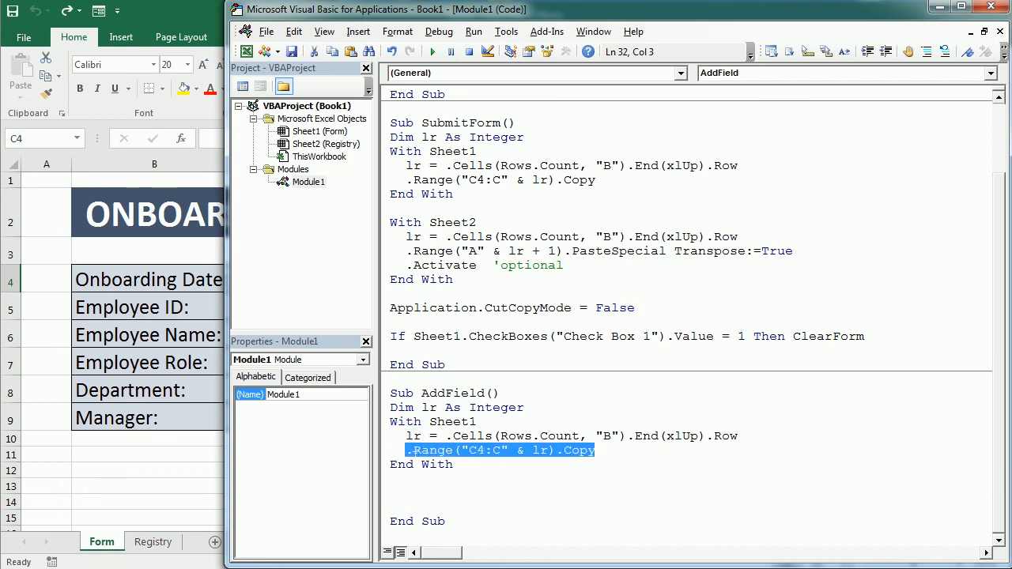
key("Delete")
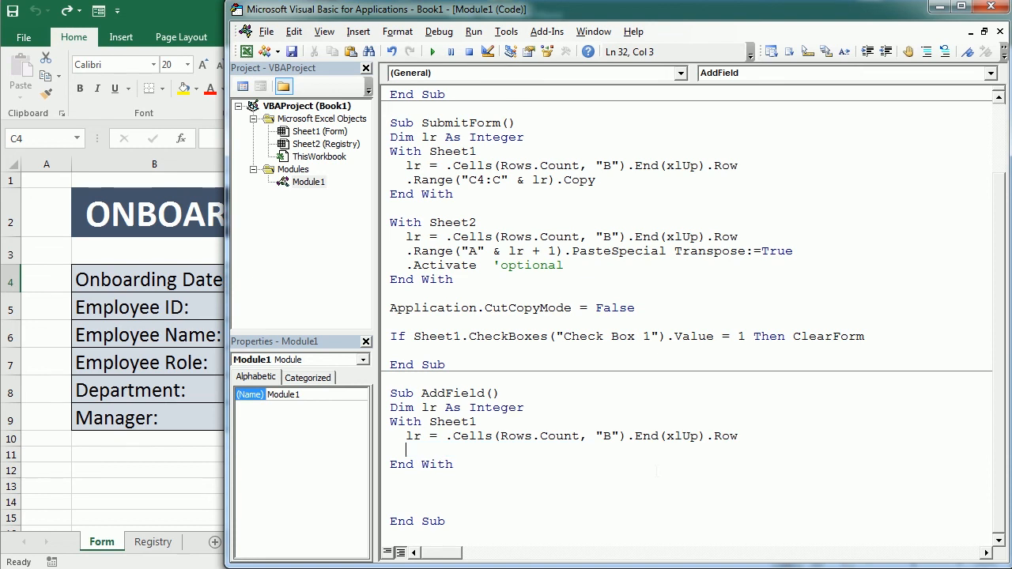
Insert a new row below the last field with .Rows(lr + 1).Insert
type(".Rows (")
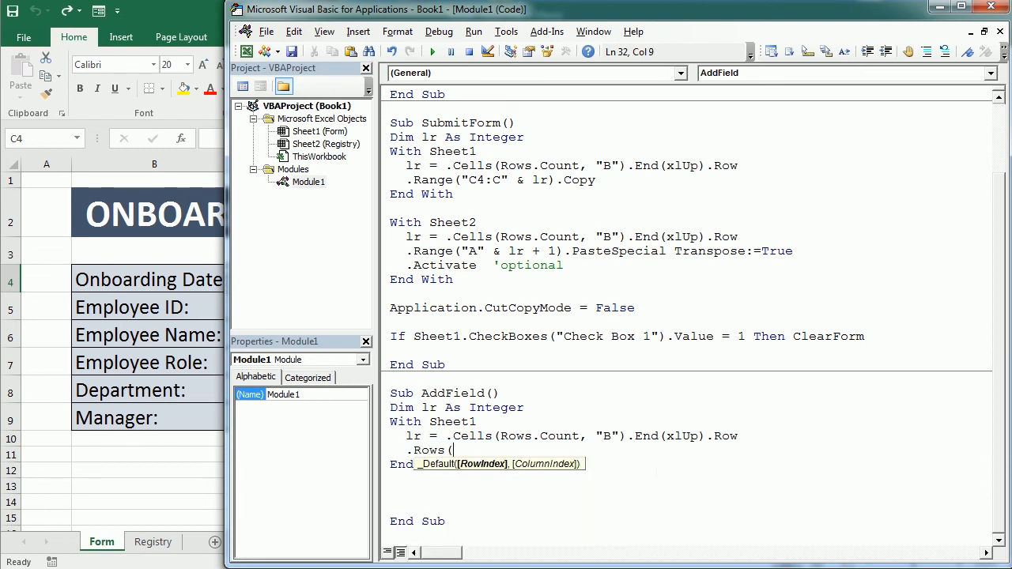
type("lr+")
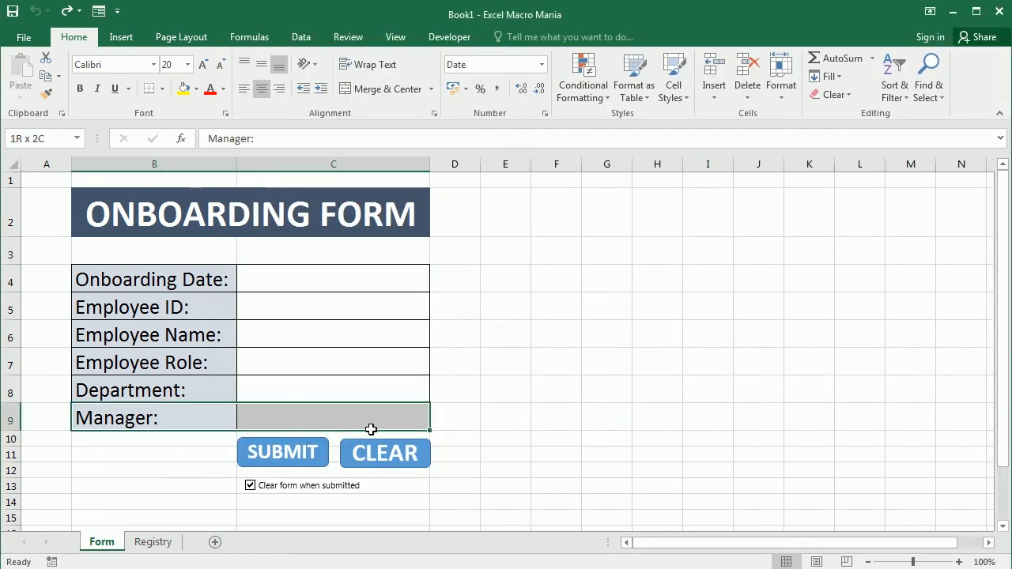
key("alt+tab")
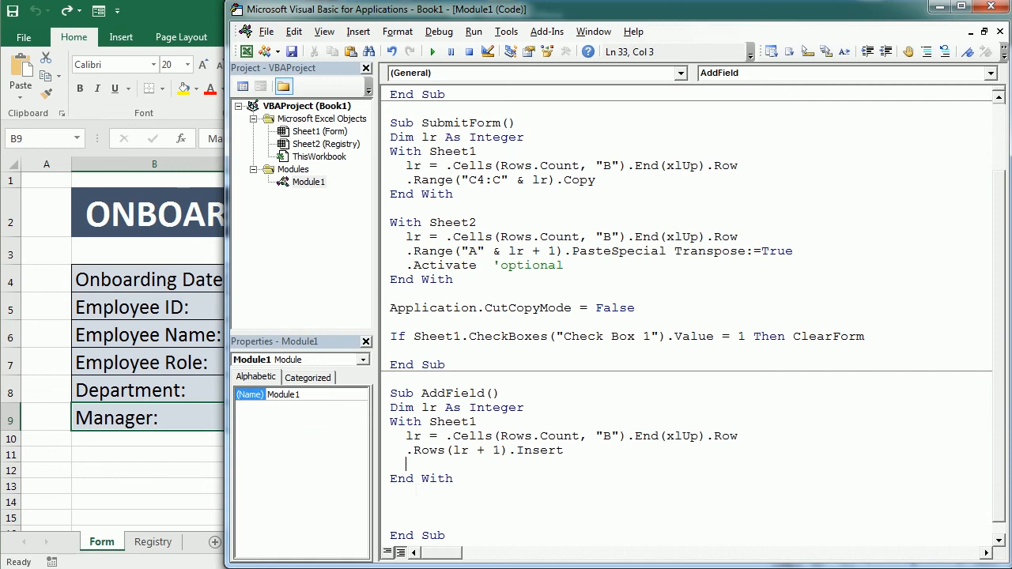
Start a borders line for .Range("B" & lr + 1 & ":C" & lr + 1)
type(".Range (\"")
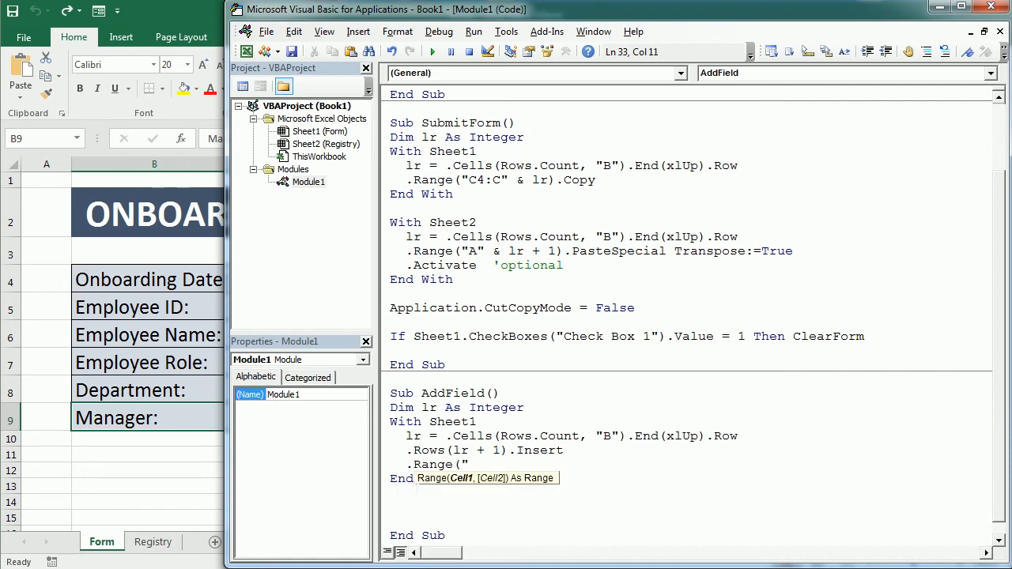
type("B\"")
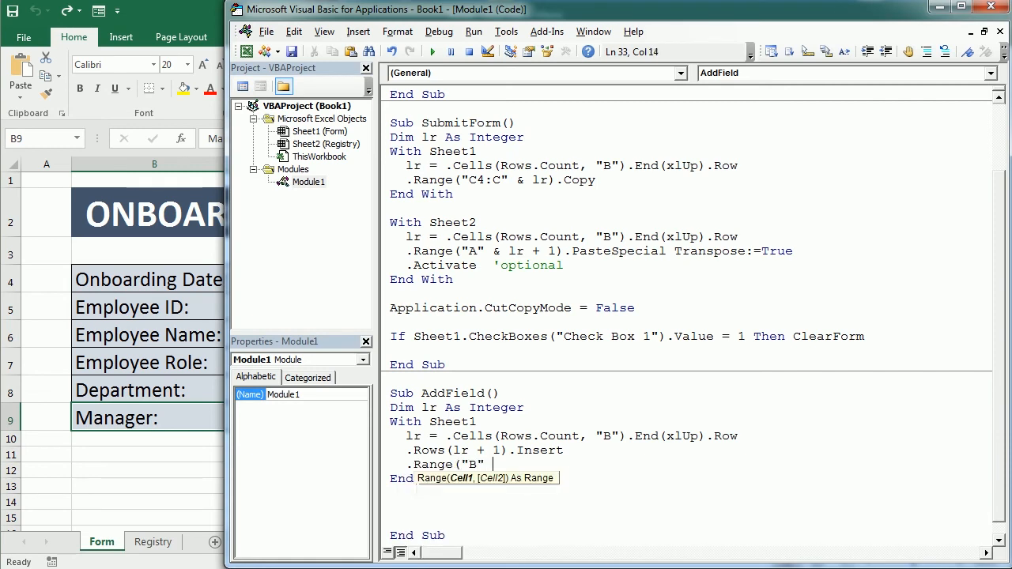
type("& lr +1")
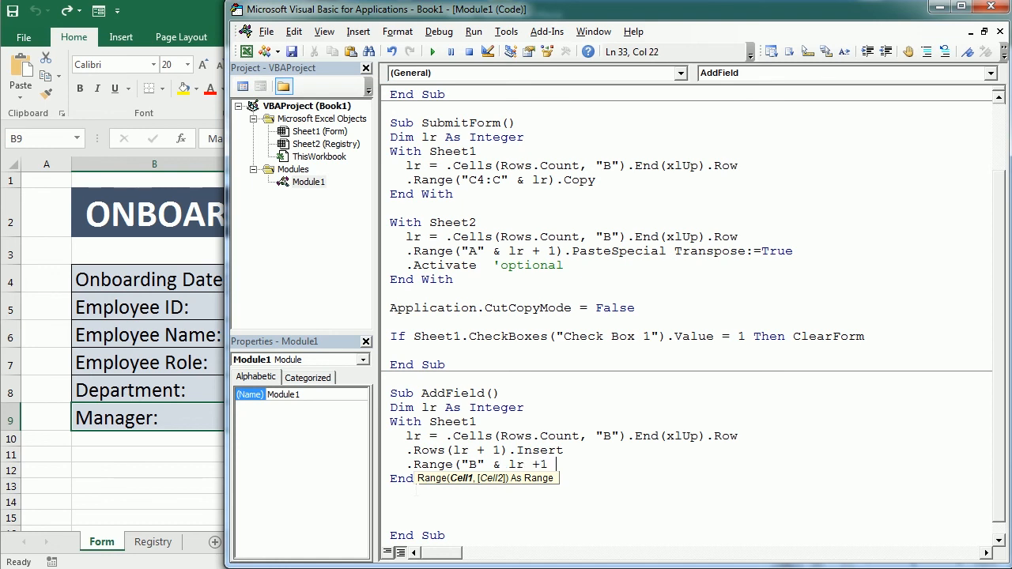
type("& \":")
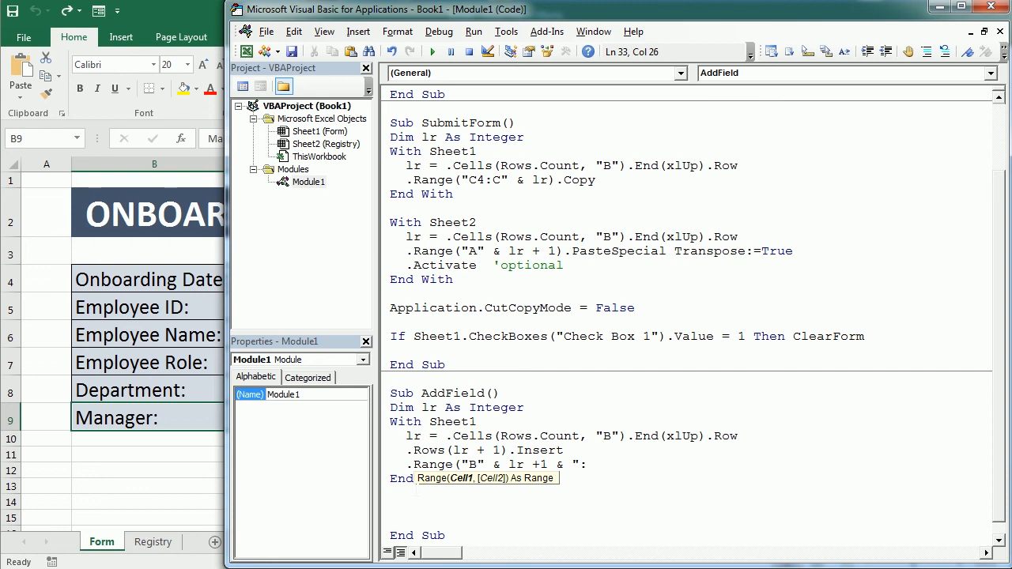
type("C")
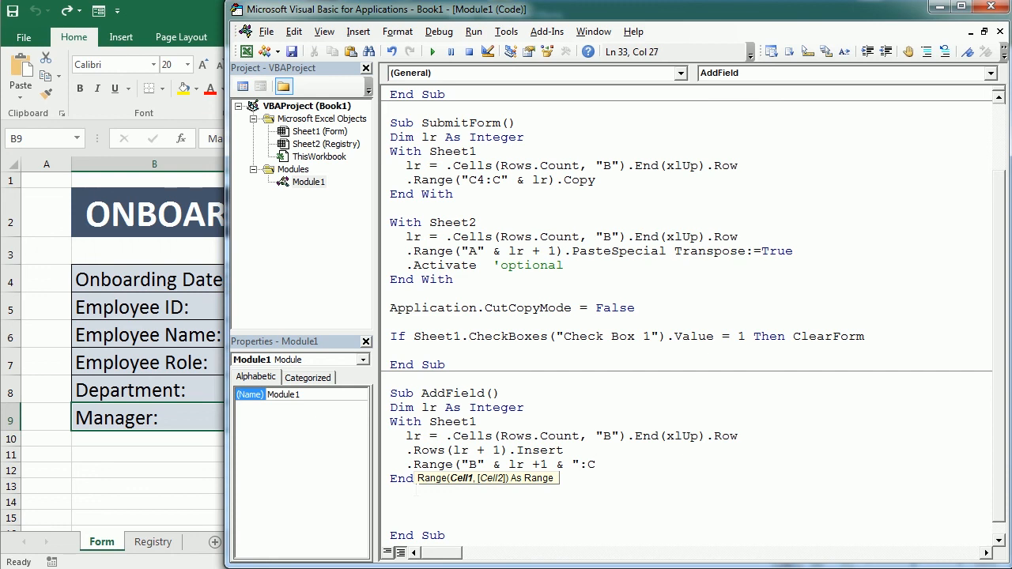
type("&lr+")
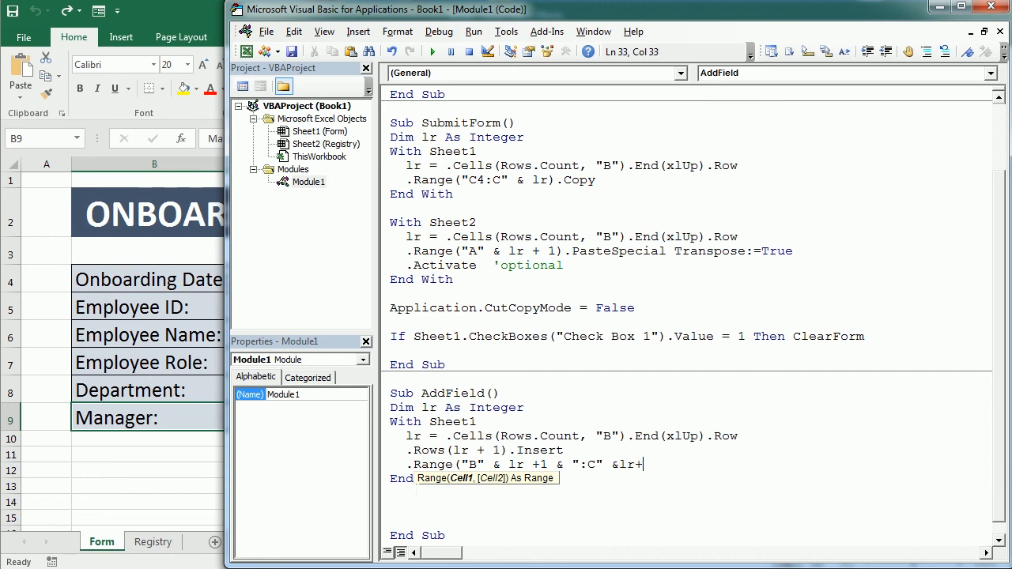
type("1).")
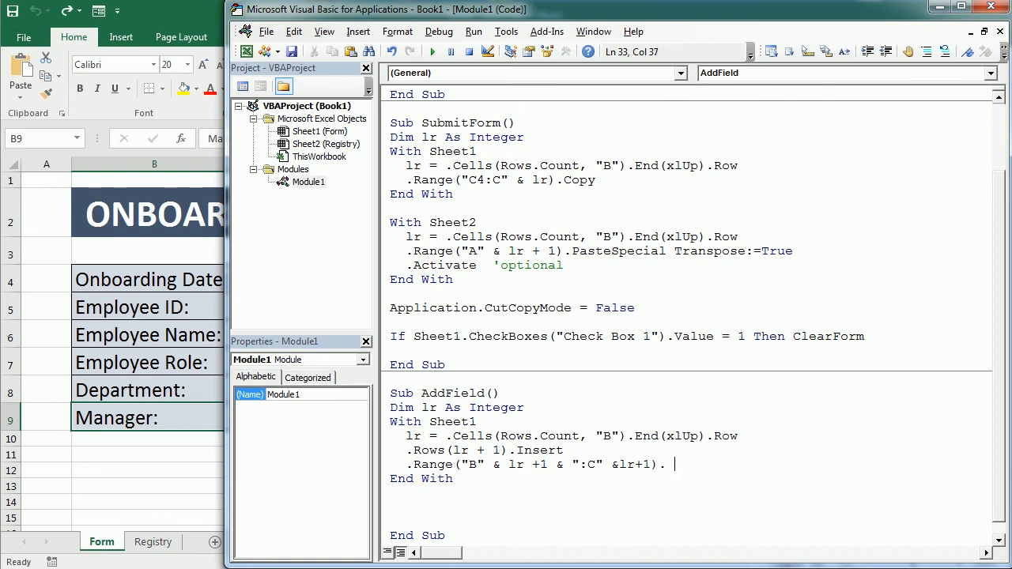
type("bor")
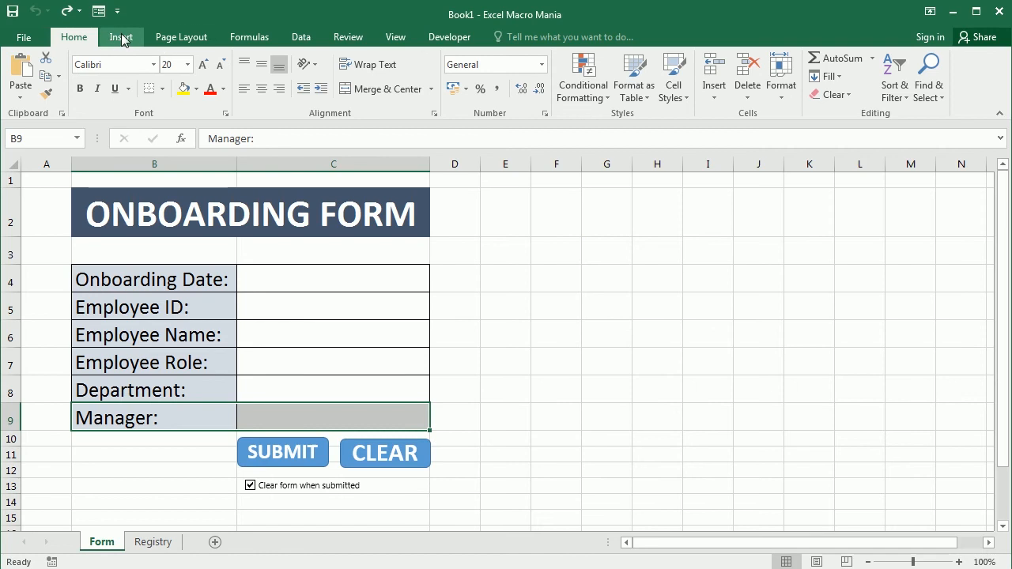
Draw a rounded-rectangle ADD FIELD button in row 11 and assign the AddField macro to it
left_click(120, 37)
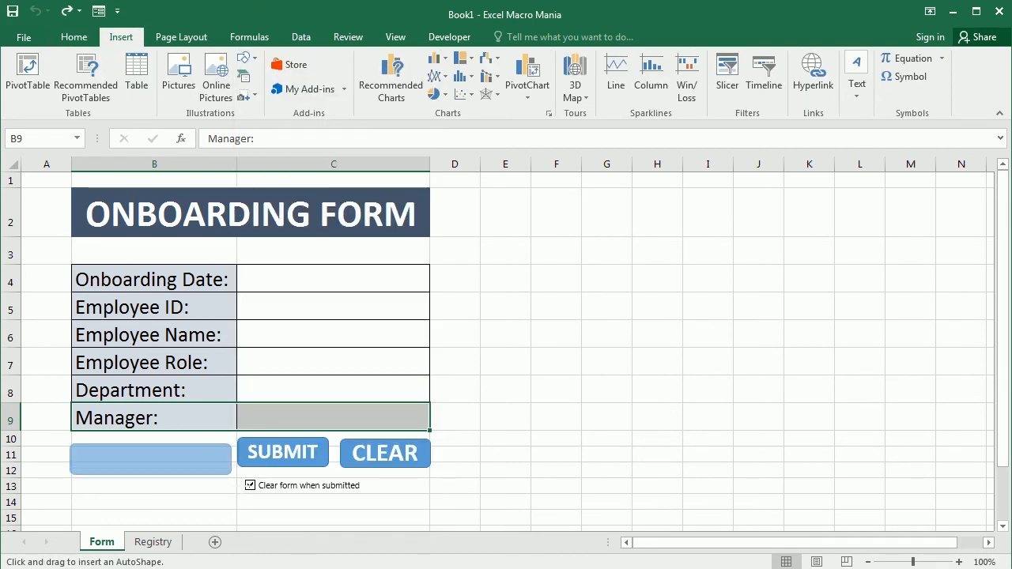
left_click(148, 458)
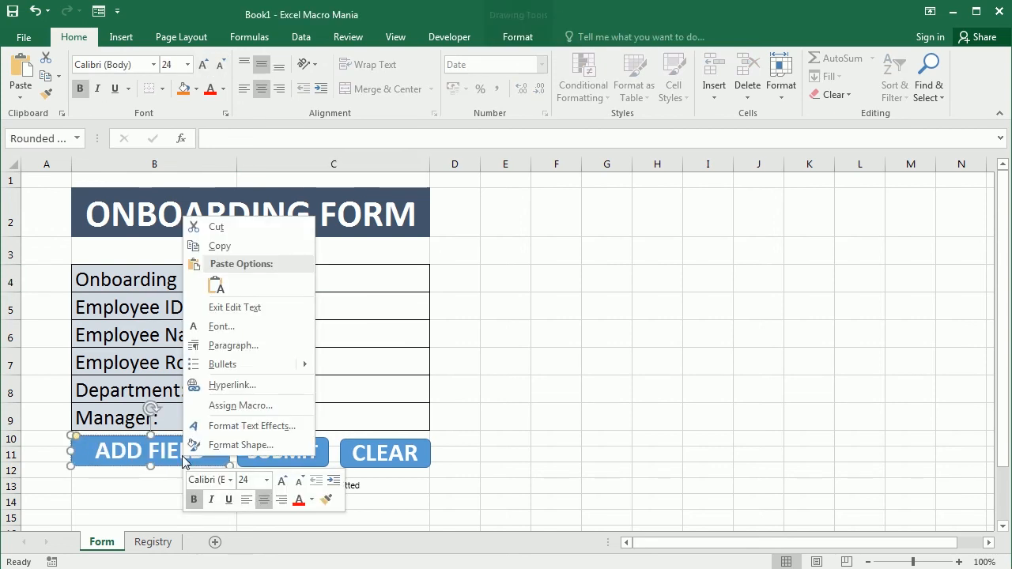
left_click(241, 405)
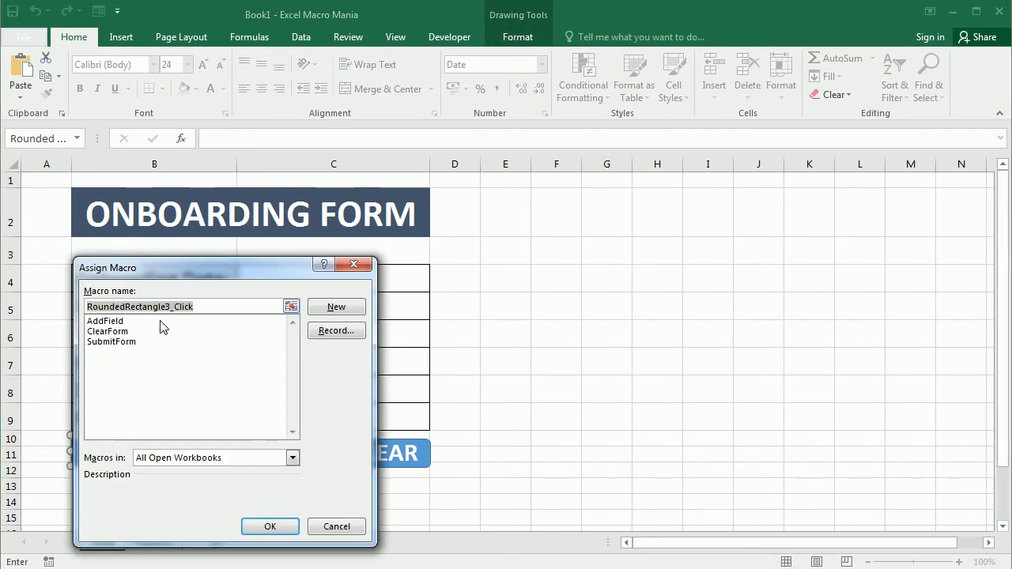
left_click(105, 319)
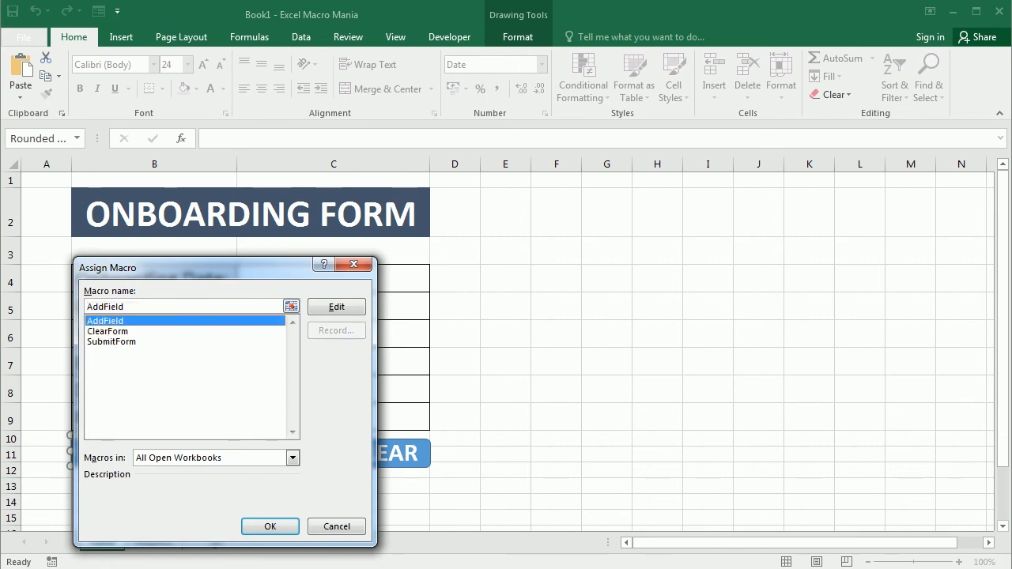
left_click(269, 525)
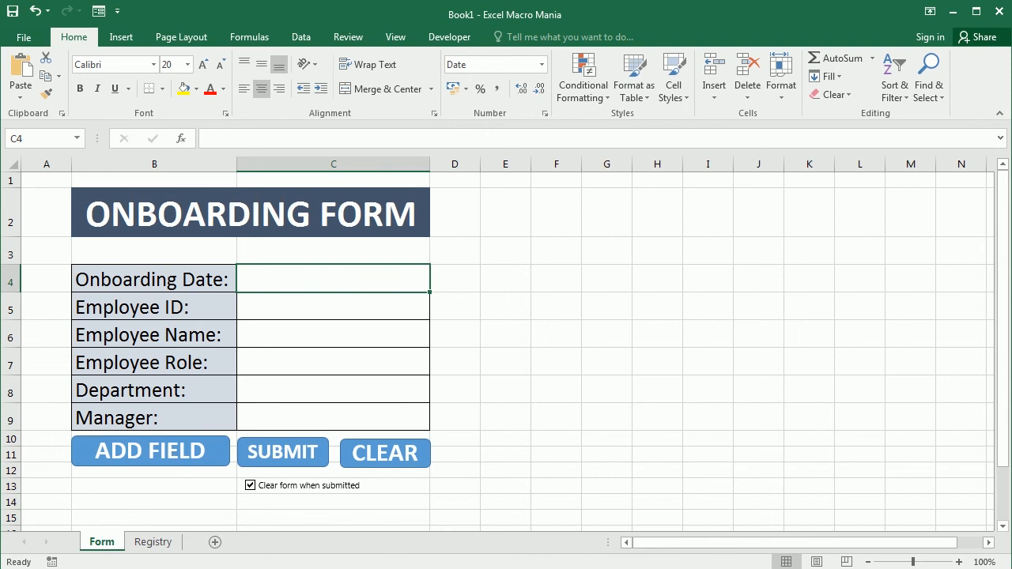
Run AddField from the ADD FIELD button to insert a blank row below Manager
left_click(149, 451)
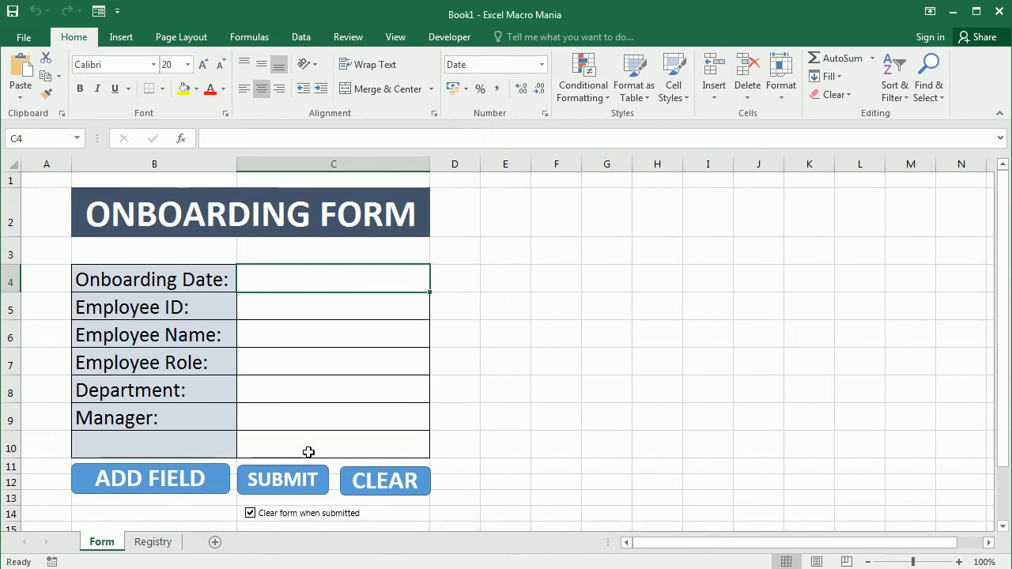
mouse_move(309, 453)
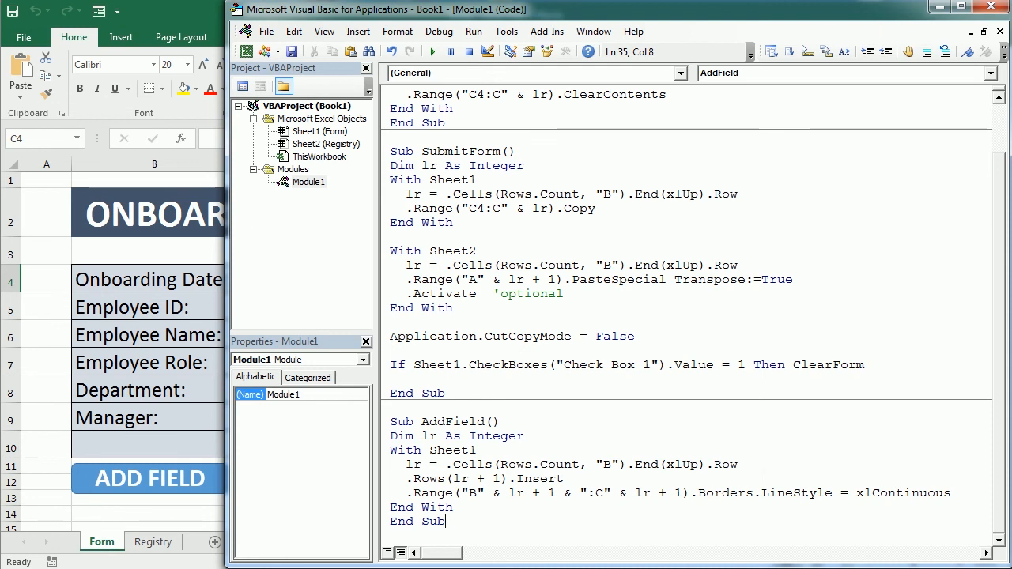
left_click_drag(389, 451, 737, 465)
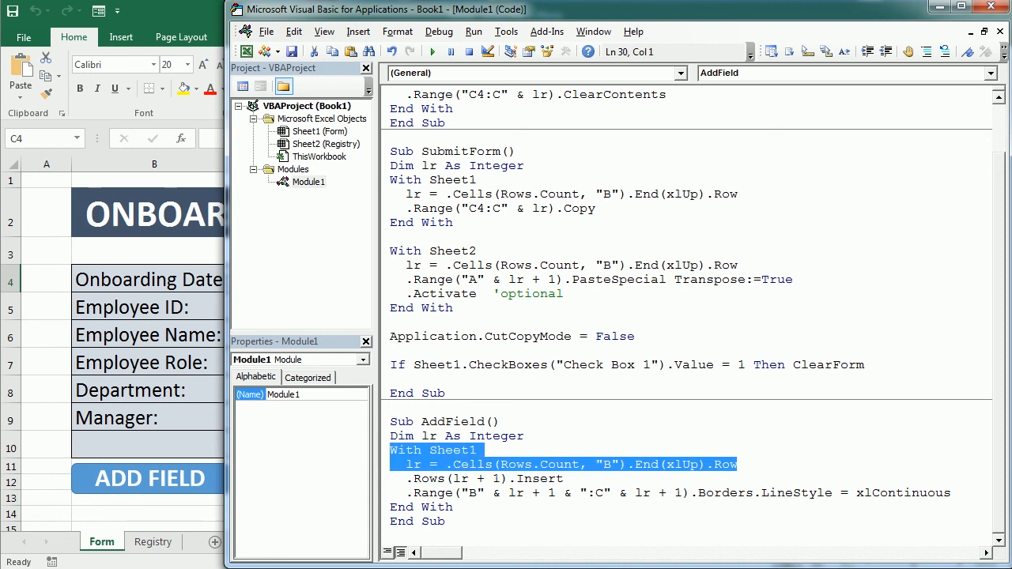
left_click(740, 266)
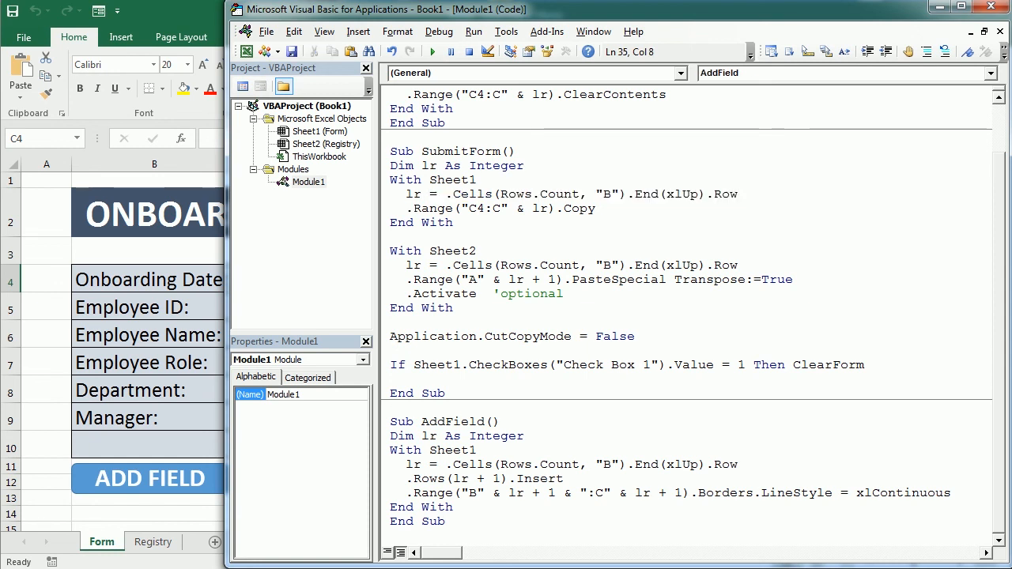
Declare Function LastRow(sh As Worksheet) As Integer below AddField
type("Function lr")
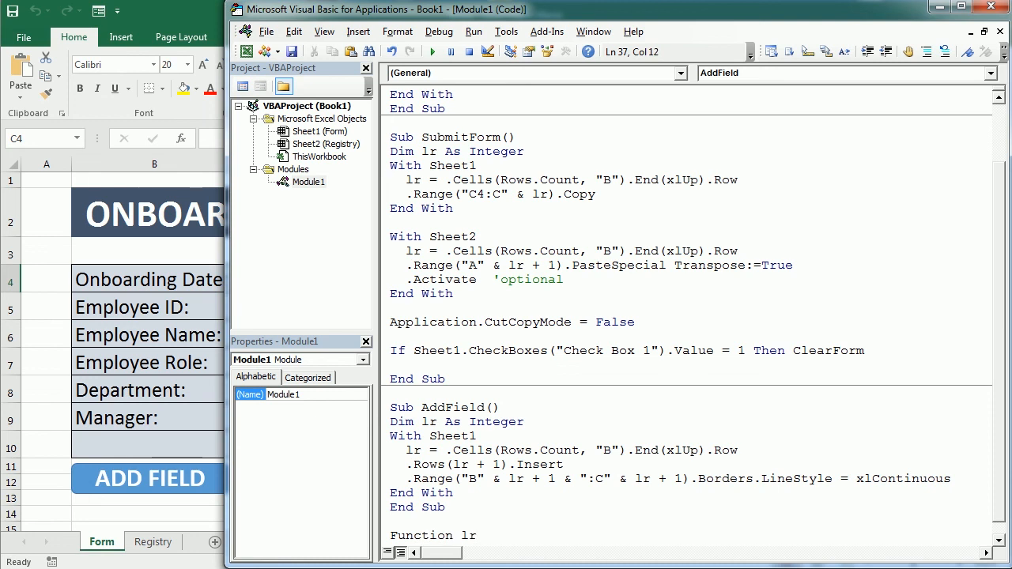
type("La")
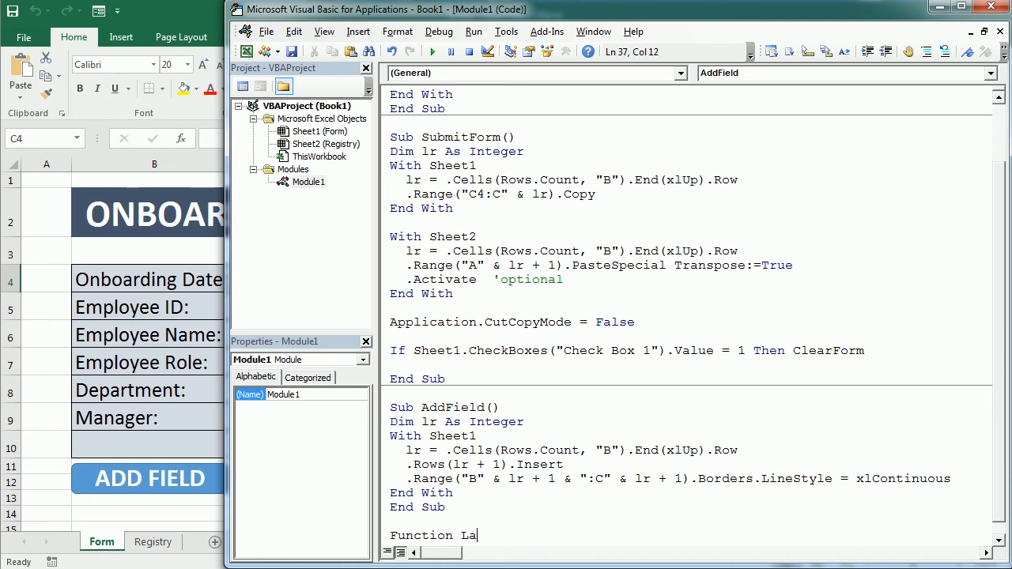
type("stRow")
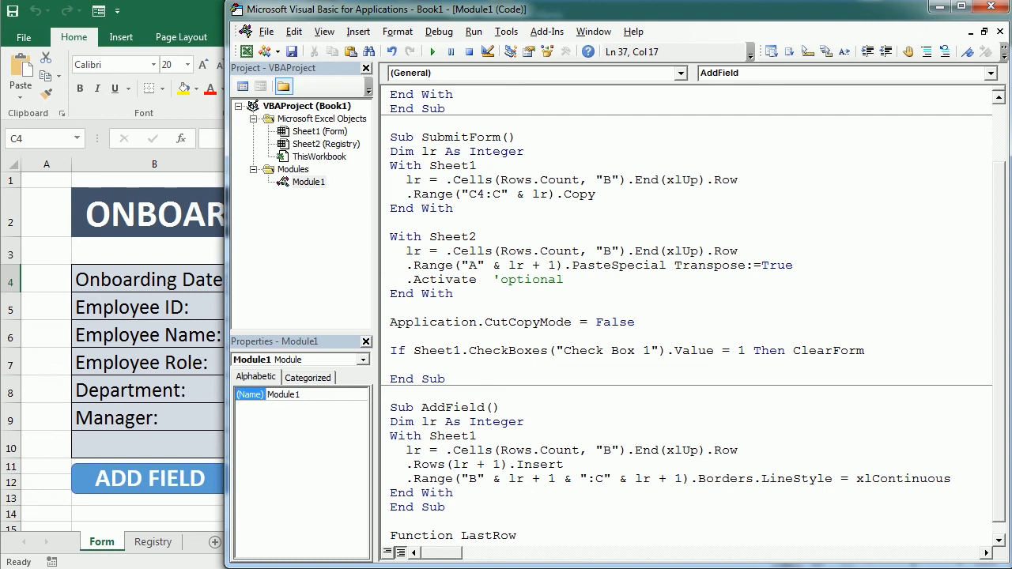
type("(")
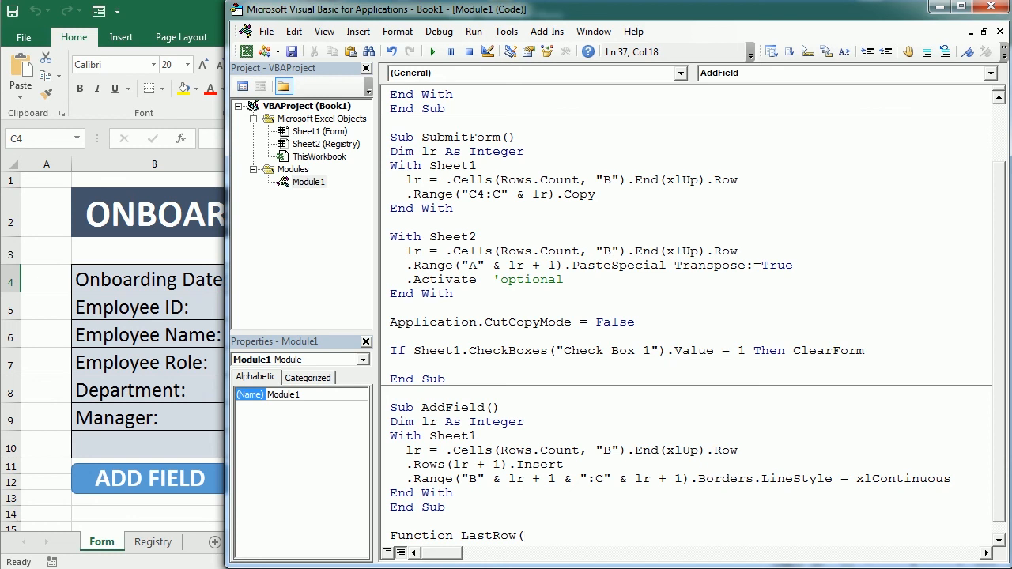
type("sh)")
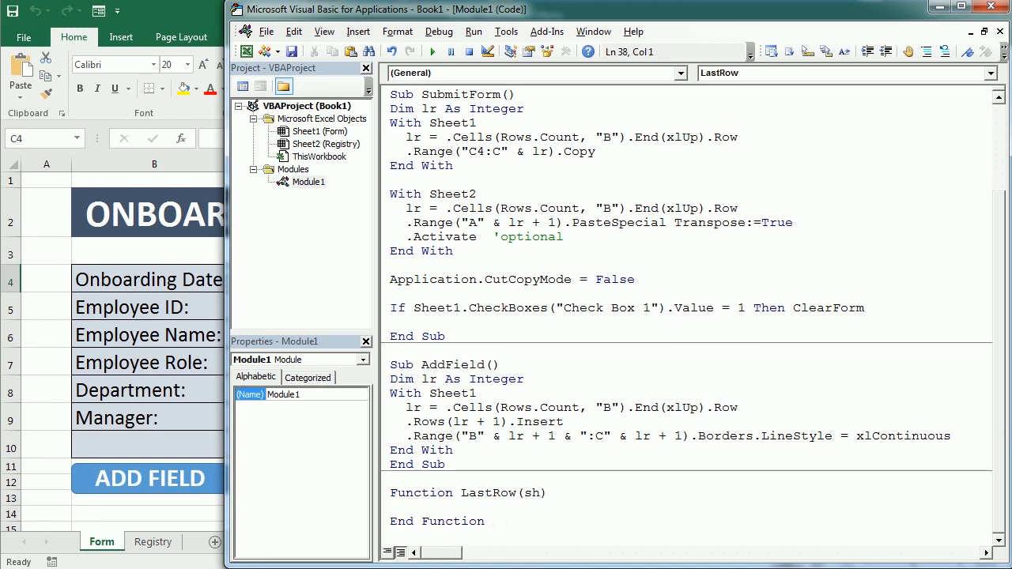
left_click(486, 522)
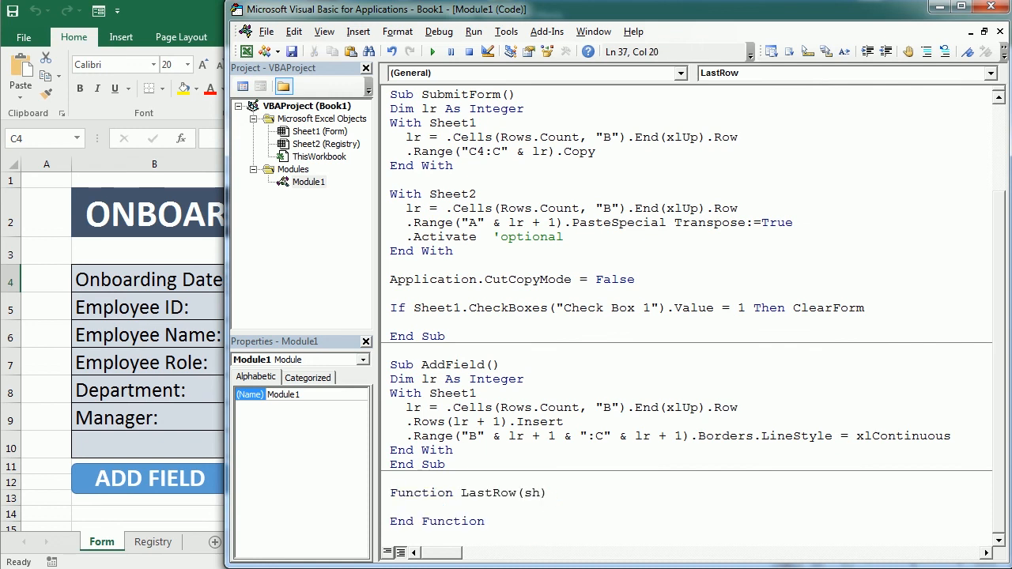
type("a")
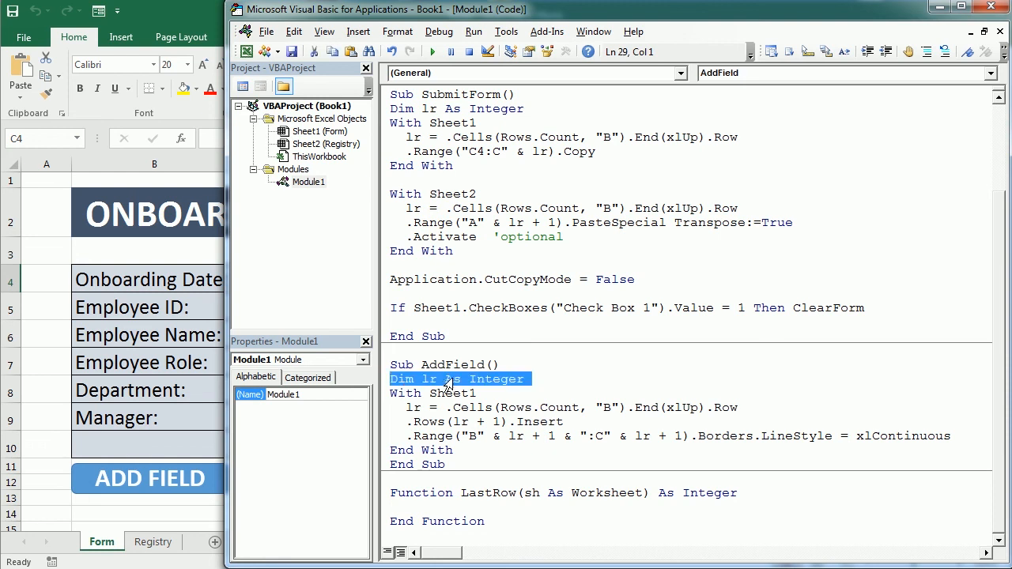
Write the body LastRow = sh.Cells(Rows.Count, "B").End(xlUp).Row
left_click(601, 494)
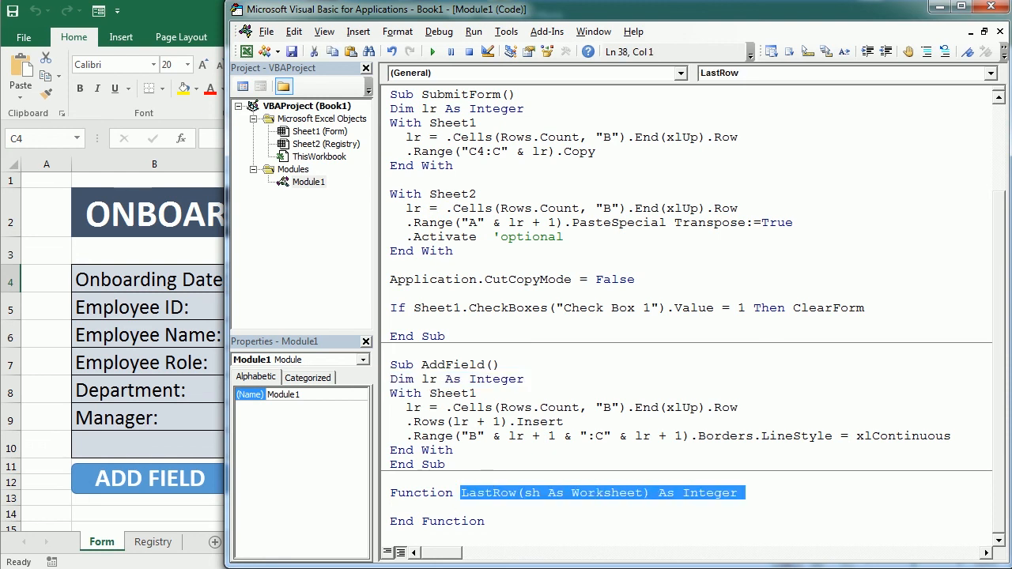
left_click(412, 408)
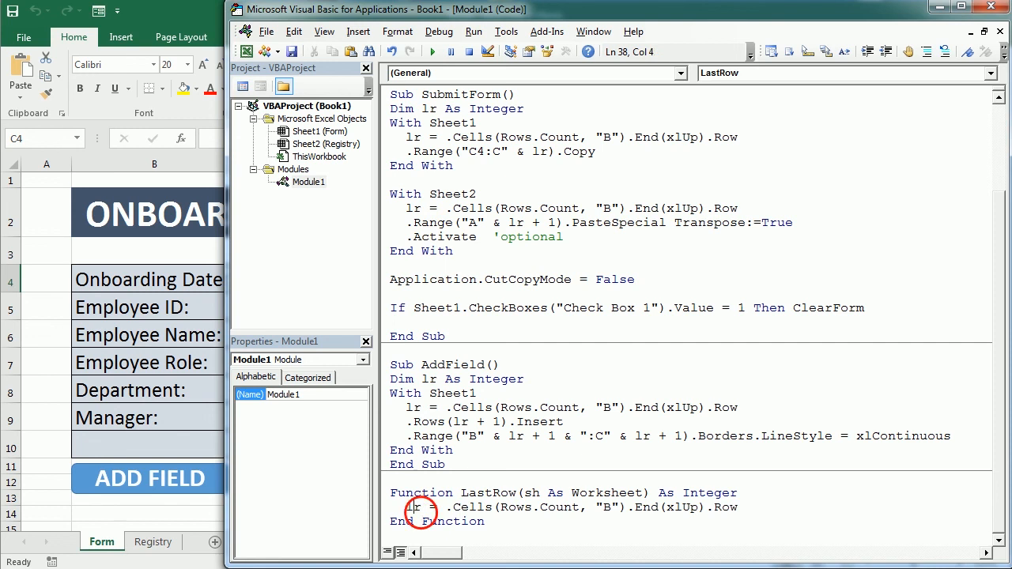
type("LastRow")
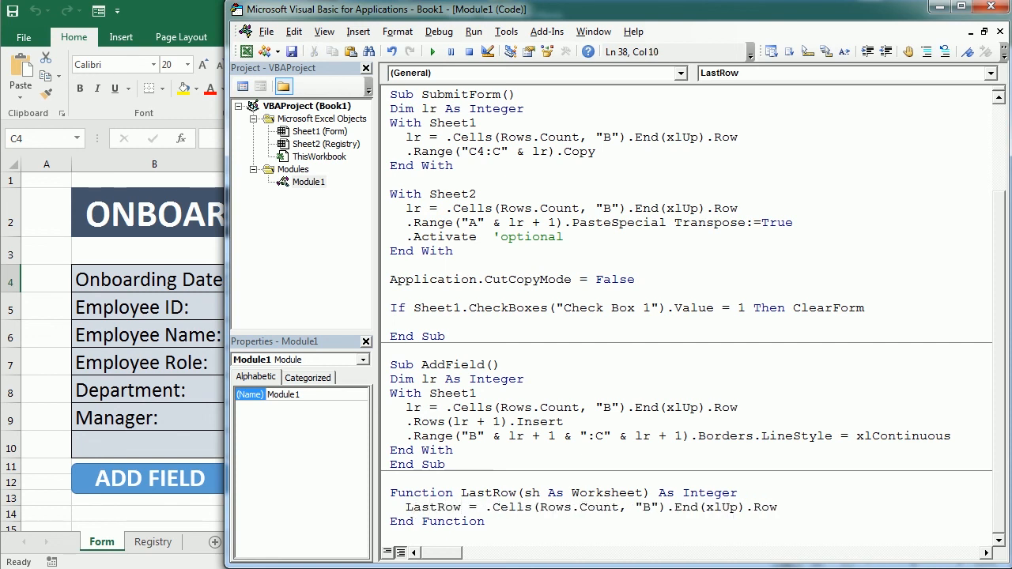
double_click(487, 493)
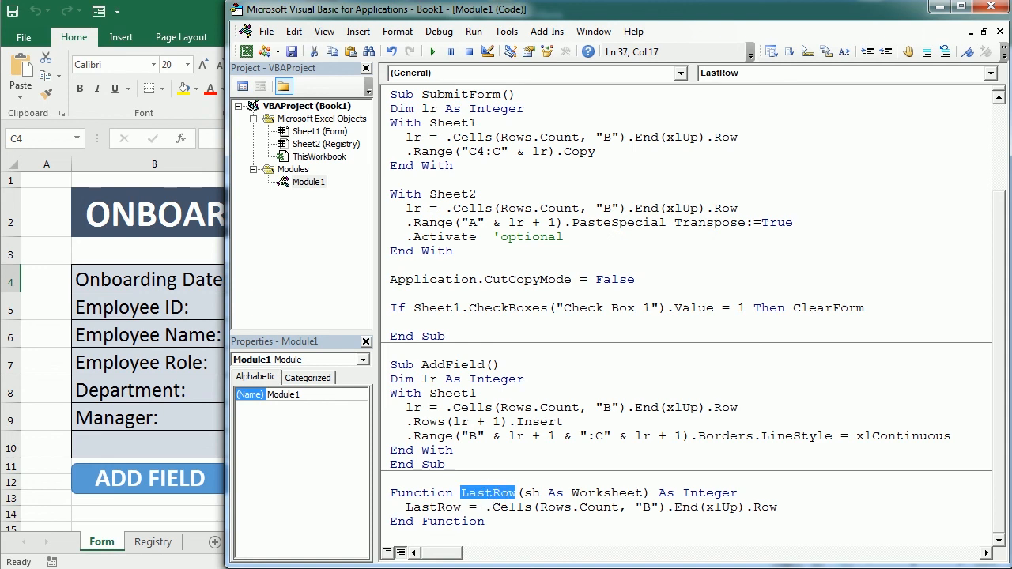
double_click(432, 506)
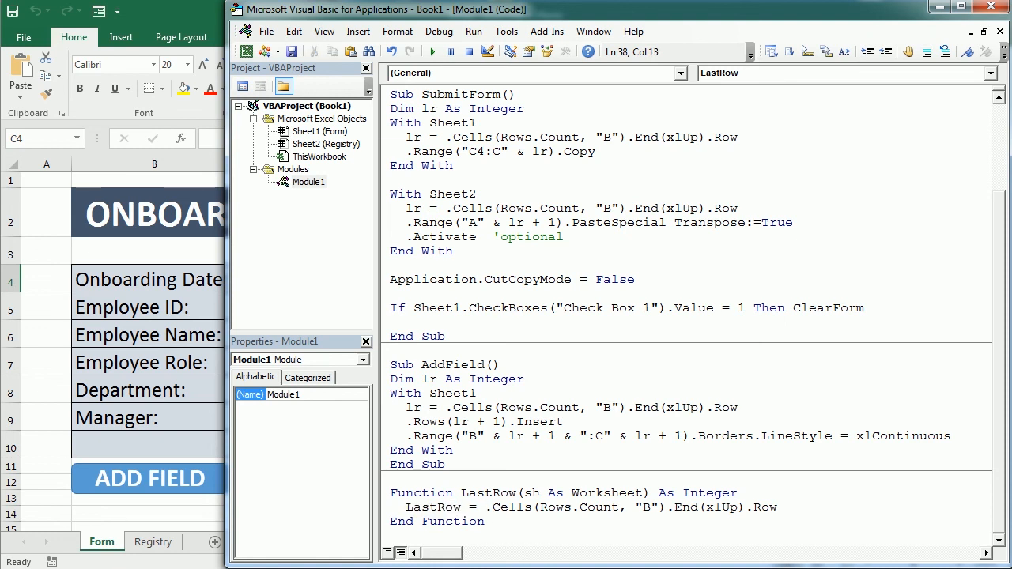
double_click(530, 493)
type("sh")
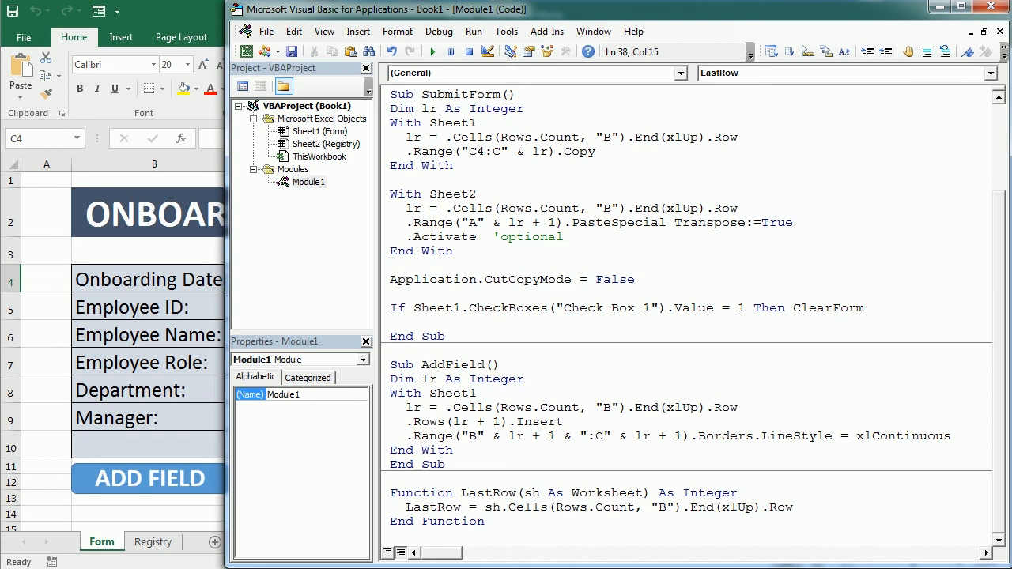
left_click_drag(389, 493, 486, 522)
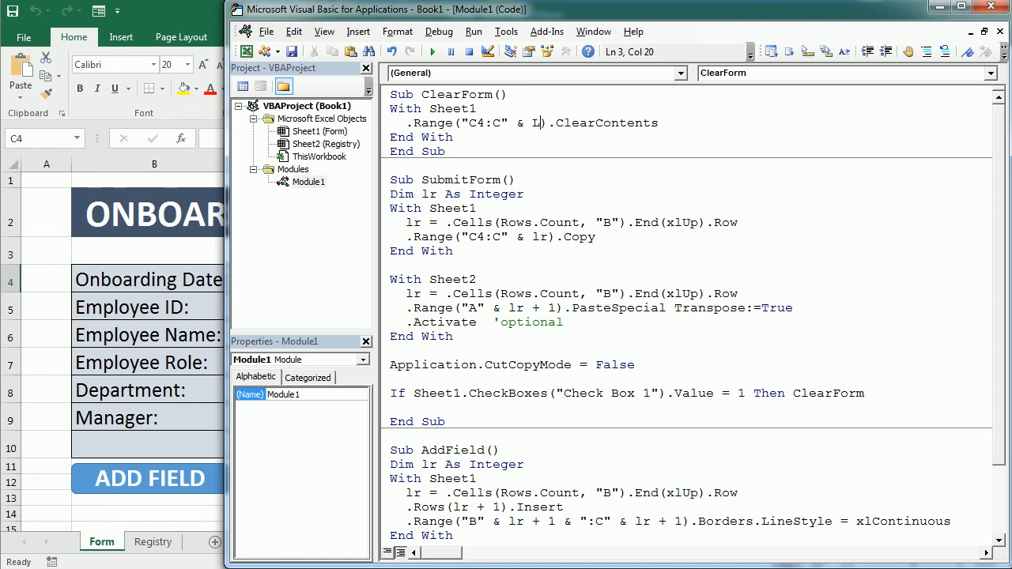
Replace the lr lookups in ClearForm and SubmitForm with LastRow(Sheet1) / LastRow(Sheet2) calls
type("astRow")
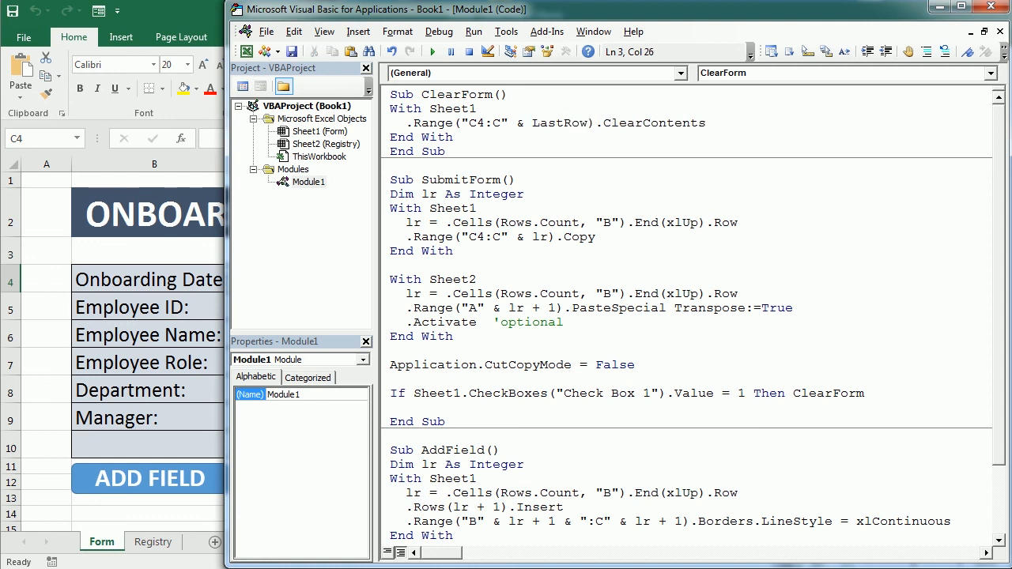
type("(")
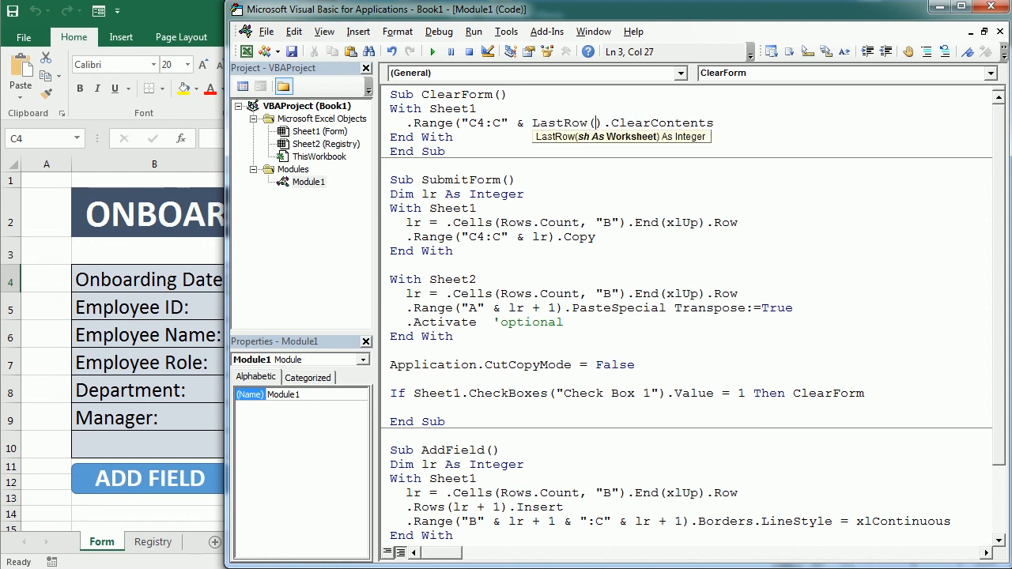
type("Sheet1")
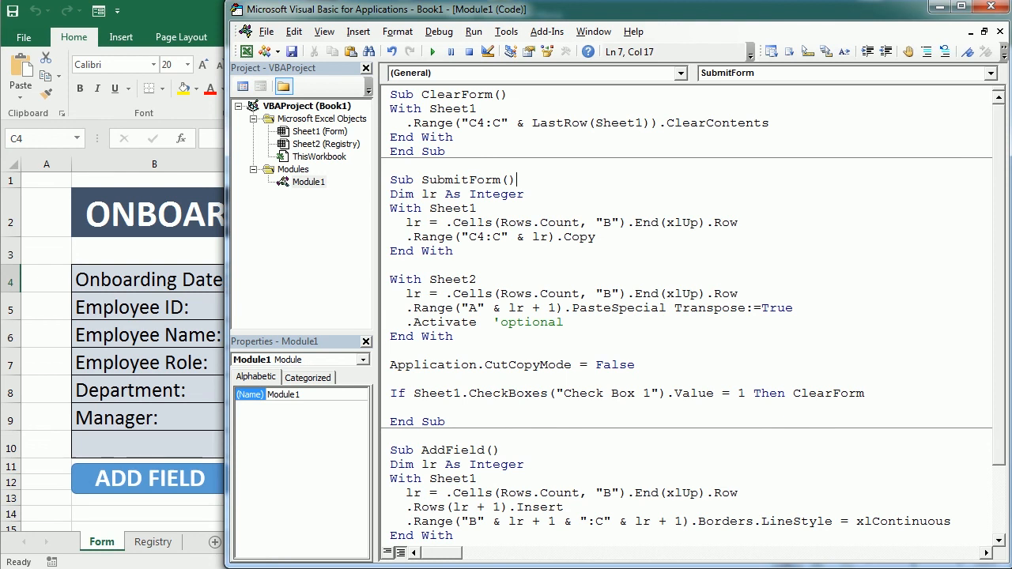
left_click(524, 193)
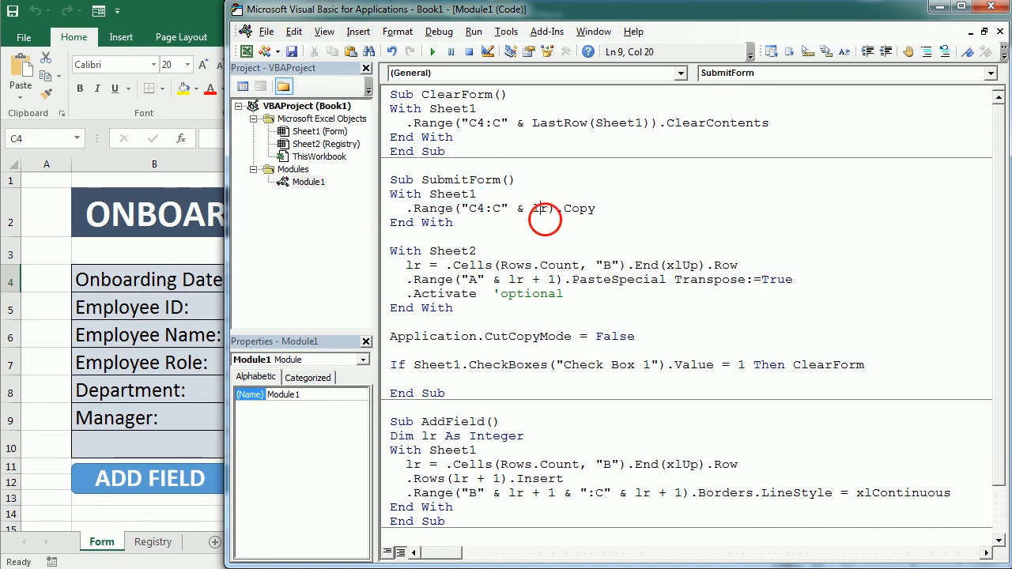
type("LastRow(Sheet1")
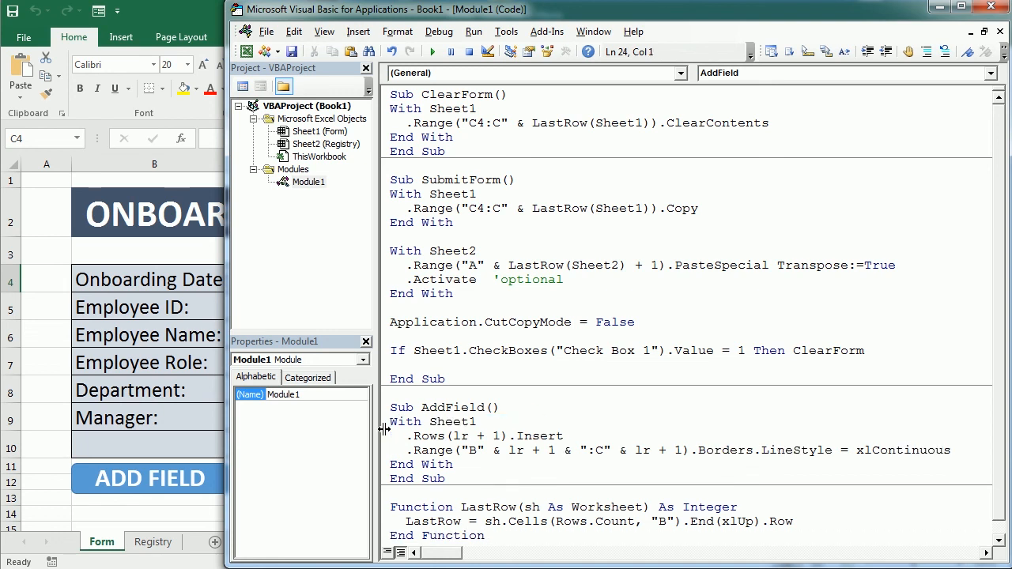
type("Last")
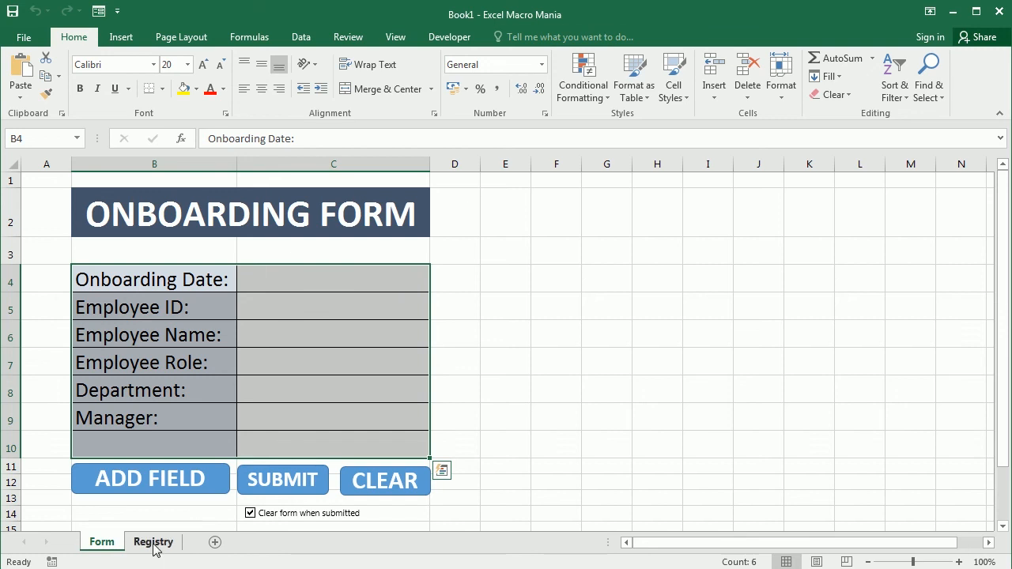
left_click(151, 541)
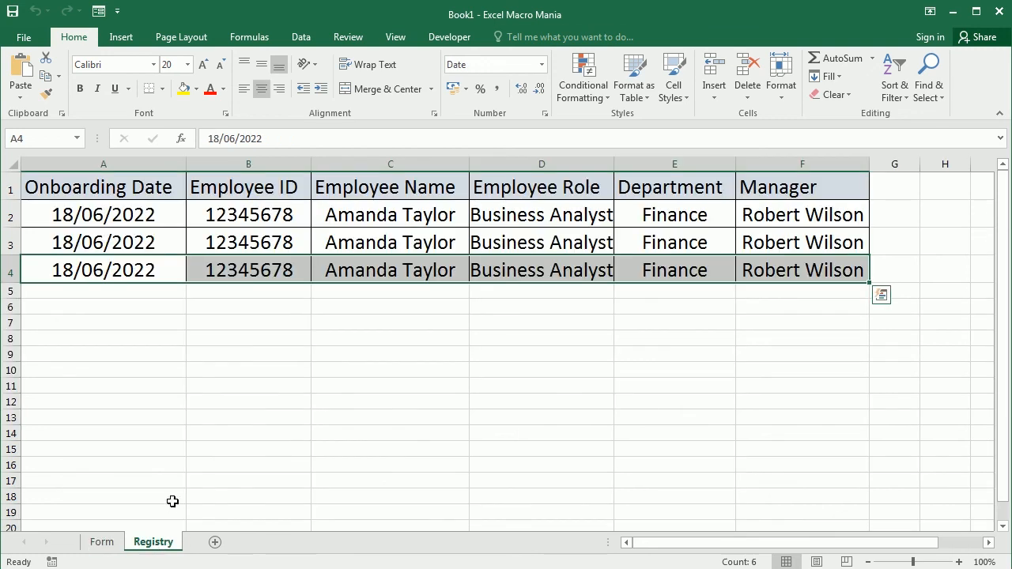
left_click(101, 540)
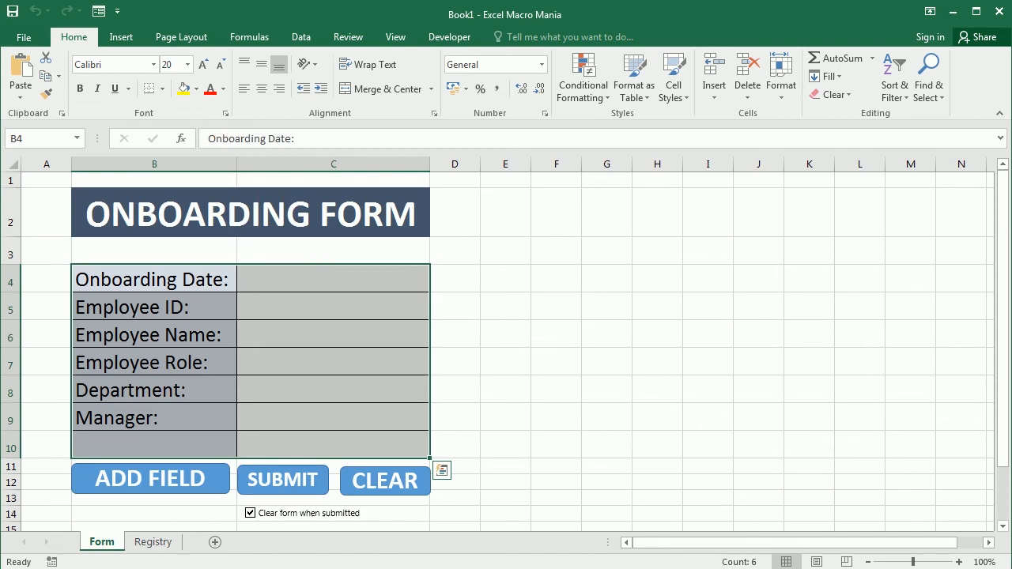